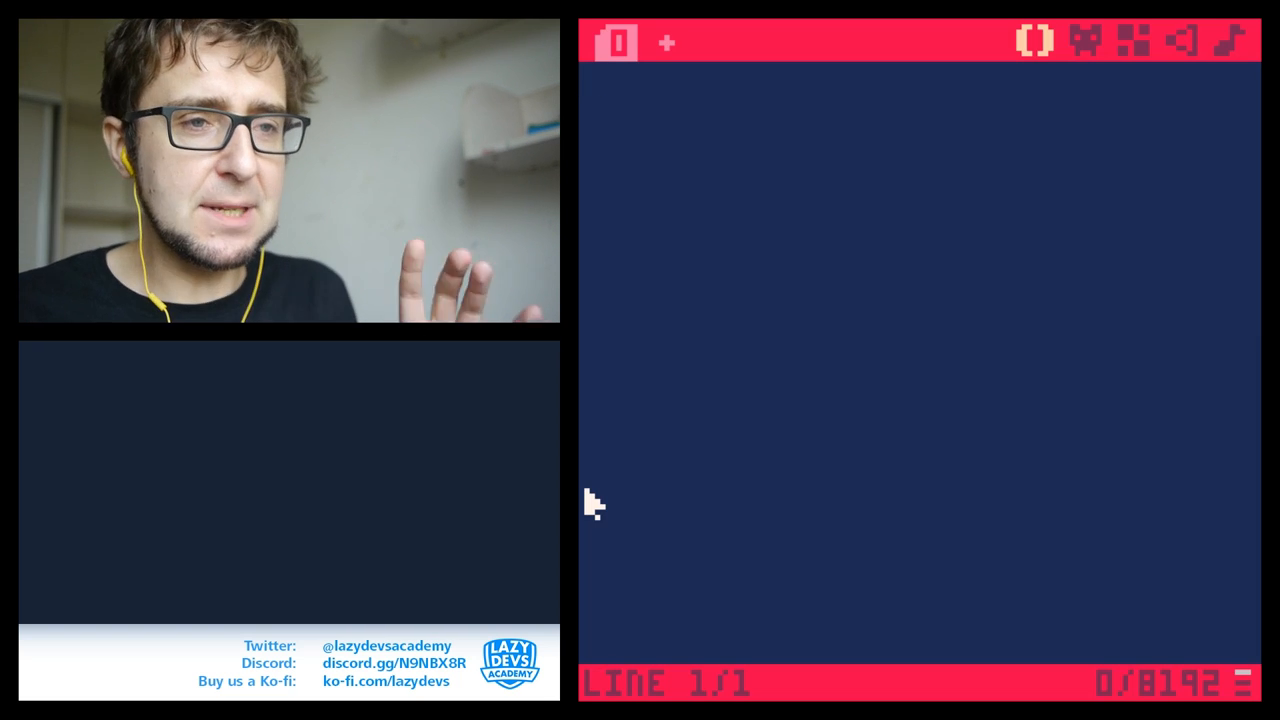
- Switch from the blank code editor to the sprite editor
{"action": "left_click", "coordinate": [1088, 40]}
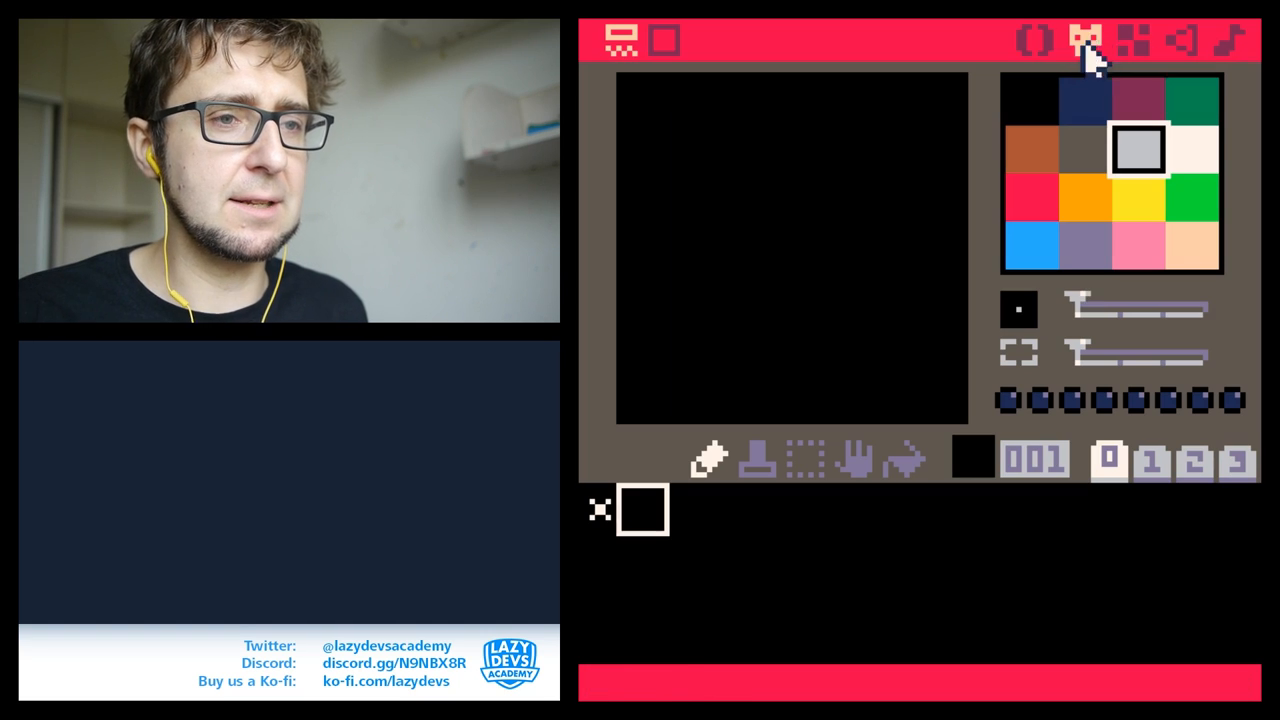
{"action": "mouse_move", "coordinate": [1204, 248]}
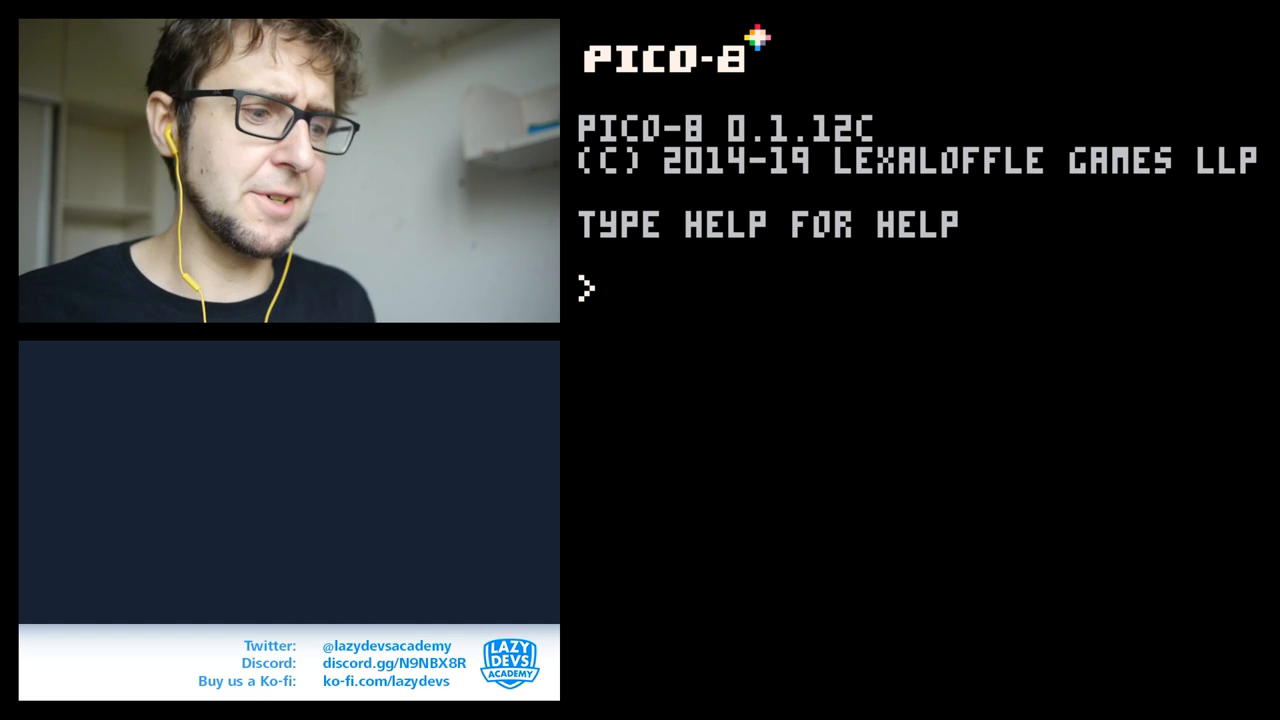
- List carts with DIR, load the palette cart and view its 16-colour drawing code
{"action": "type", "text": "DIR"}
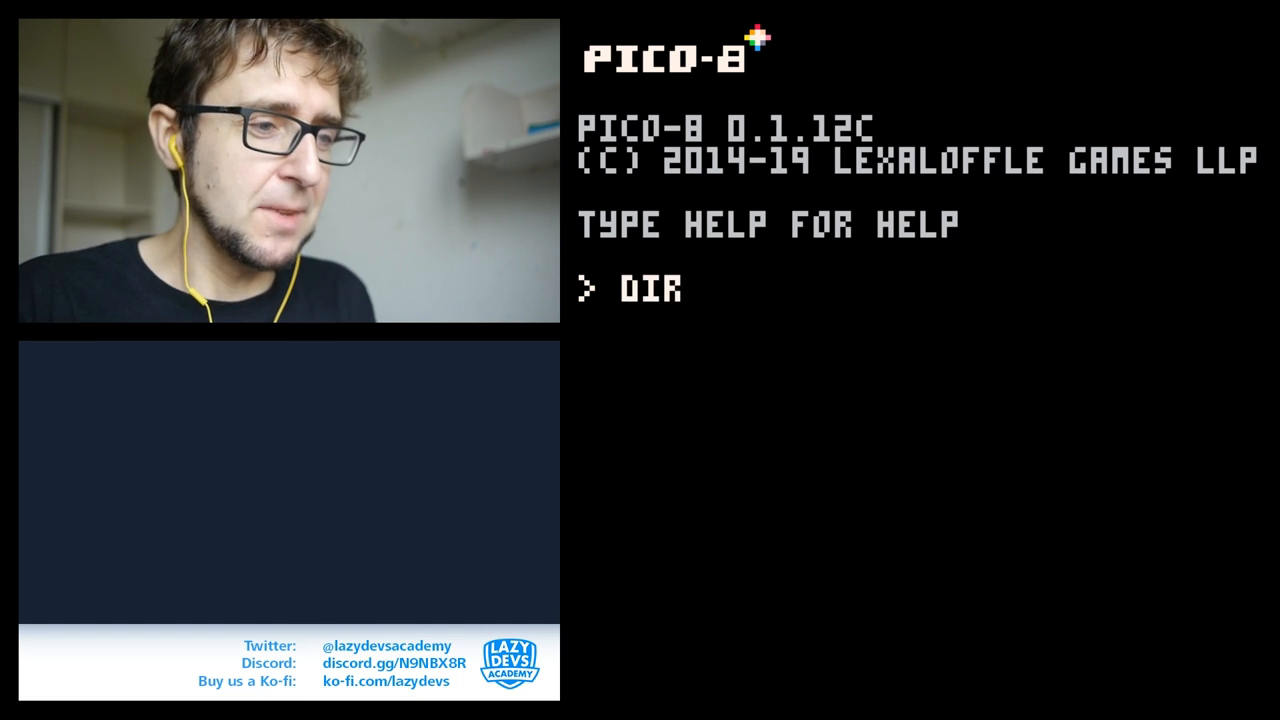
{"action": "type", "text": "LOAD PA"}
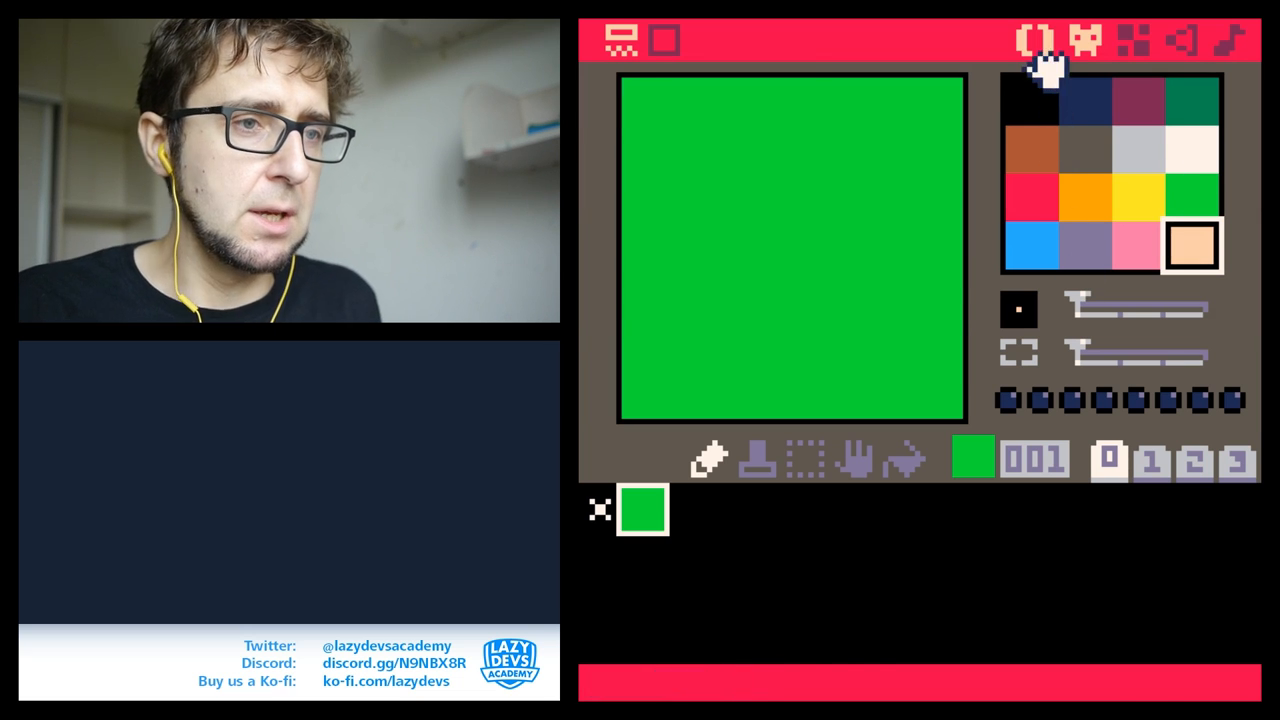
{"action": "left_click", "coordinate": [620, 40]}
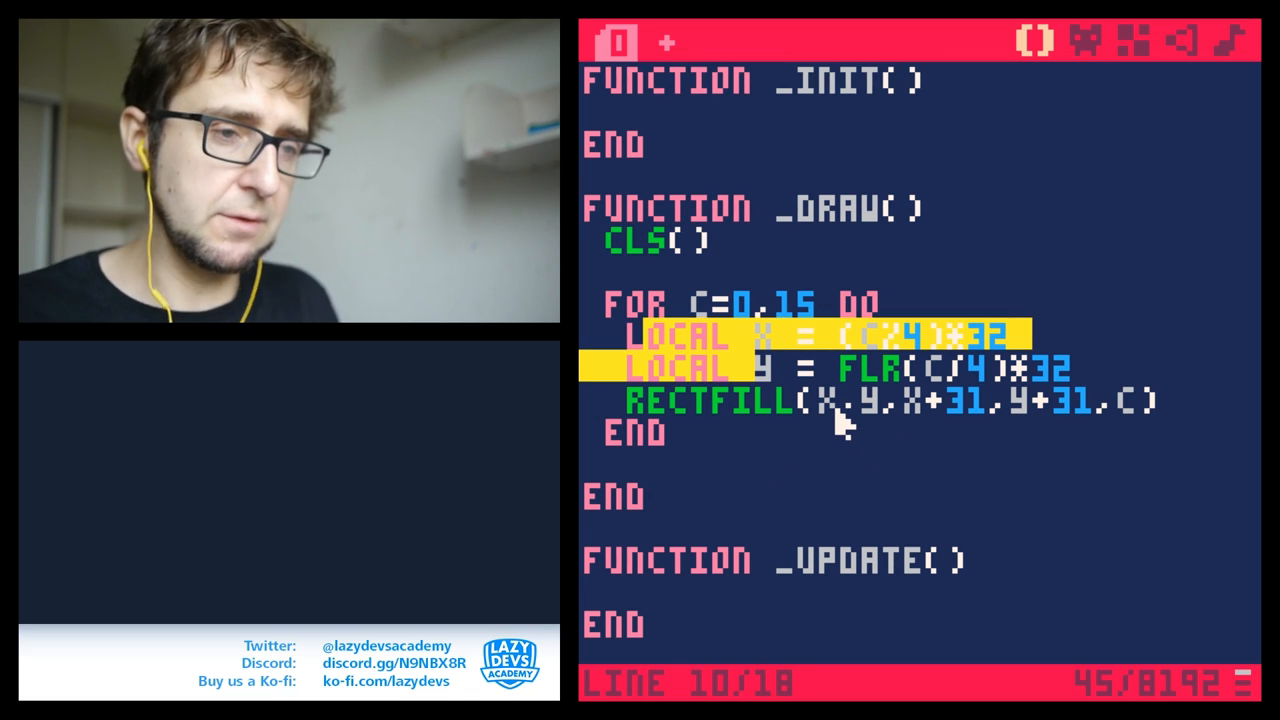
{"action": "mouse_move", "coordinate": [620, 404]}
{"action": "type", "text": "PA"}
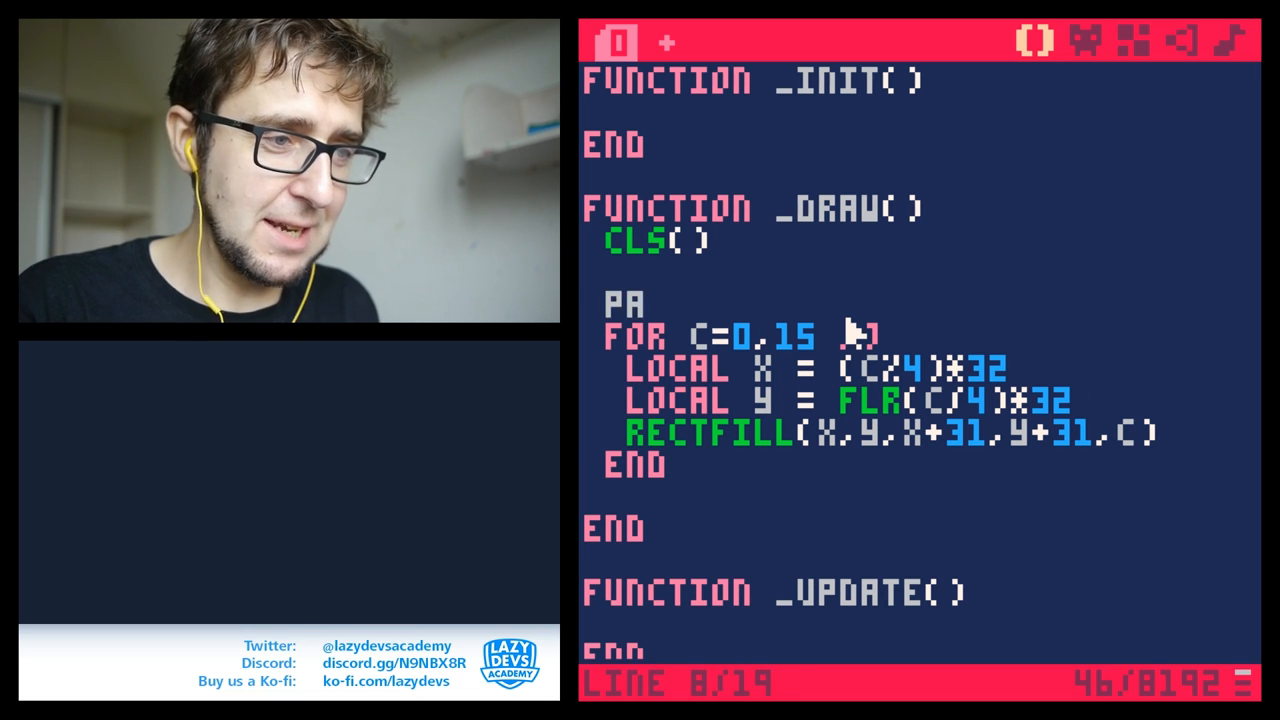
- Write pal(10,10+128,1) above the colour-square loop in _draw
{"action": "type", "text": "L("}
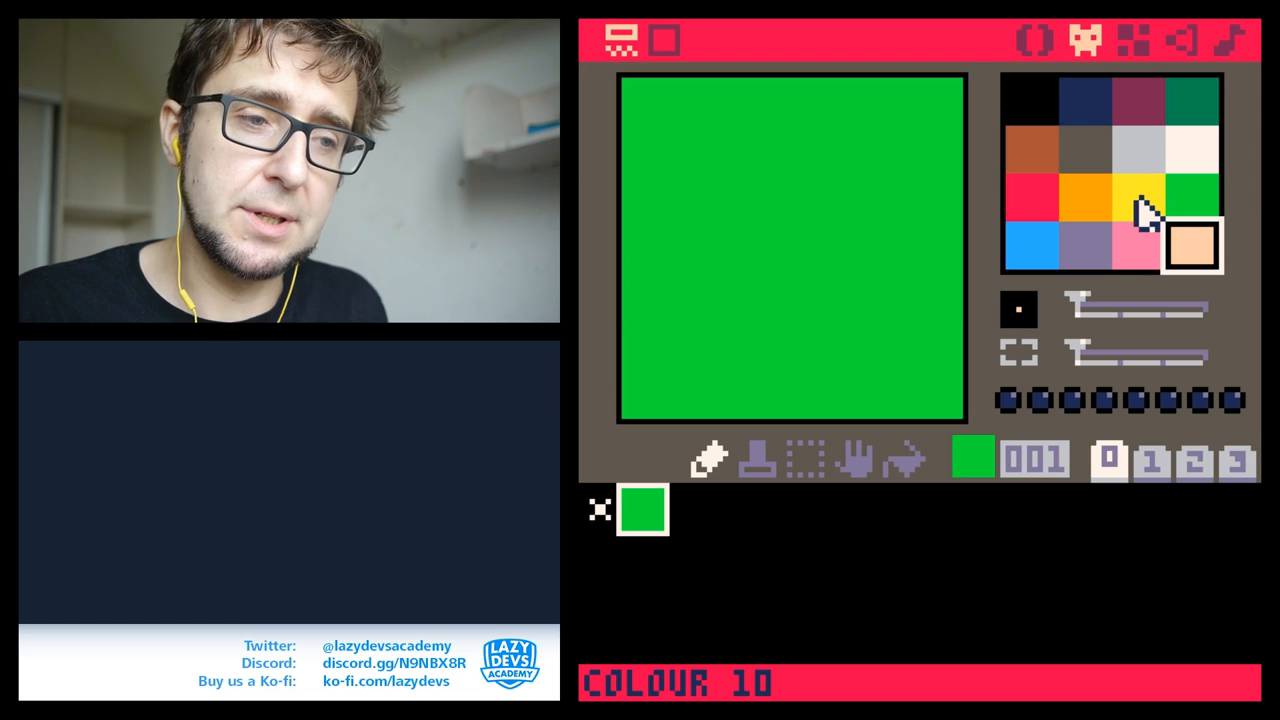
{"action": "left_click", "coordinate": [618, 40]}
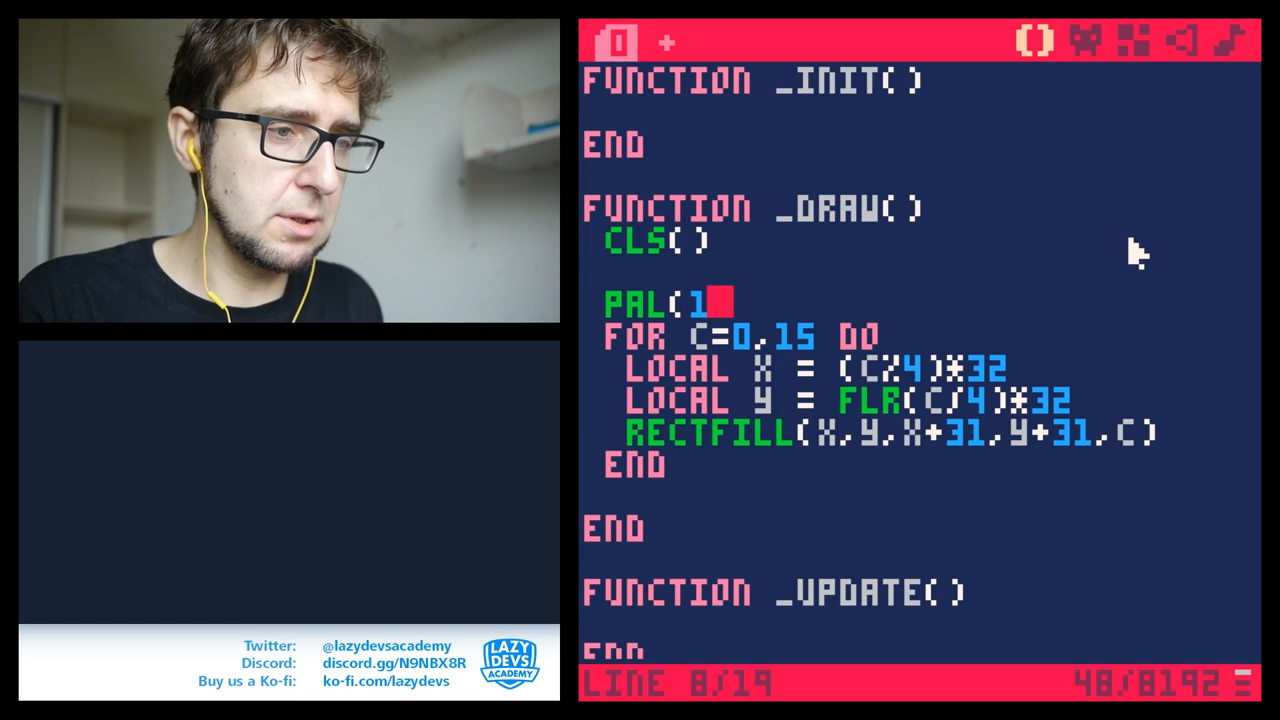
{"action": "type", "text": "0, 10"}
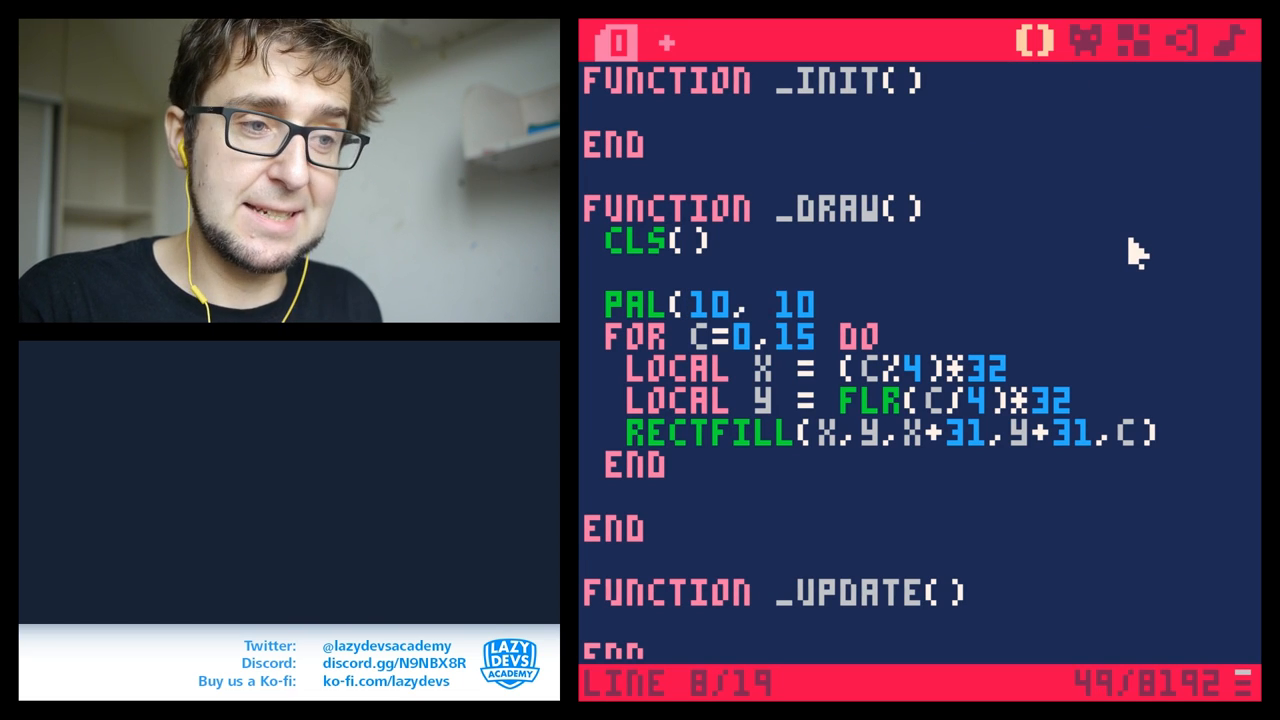
{"action": "type", "text": "+128,1)"}
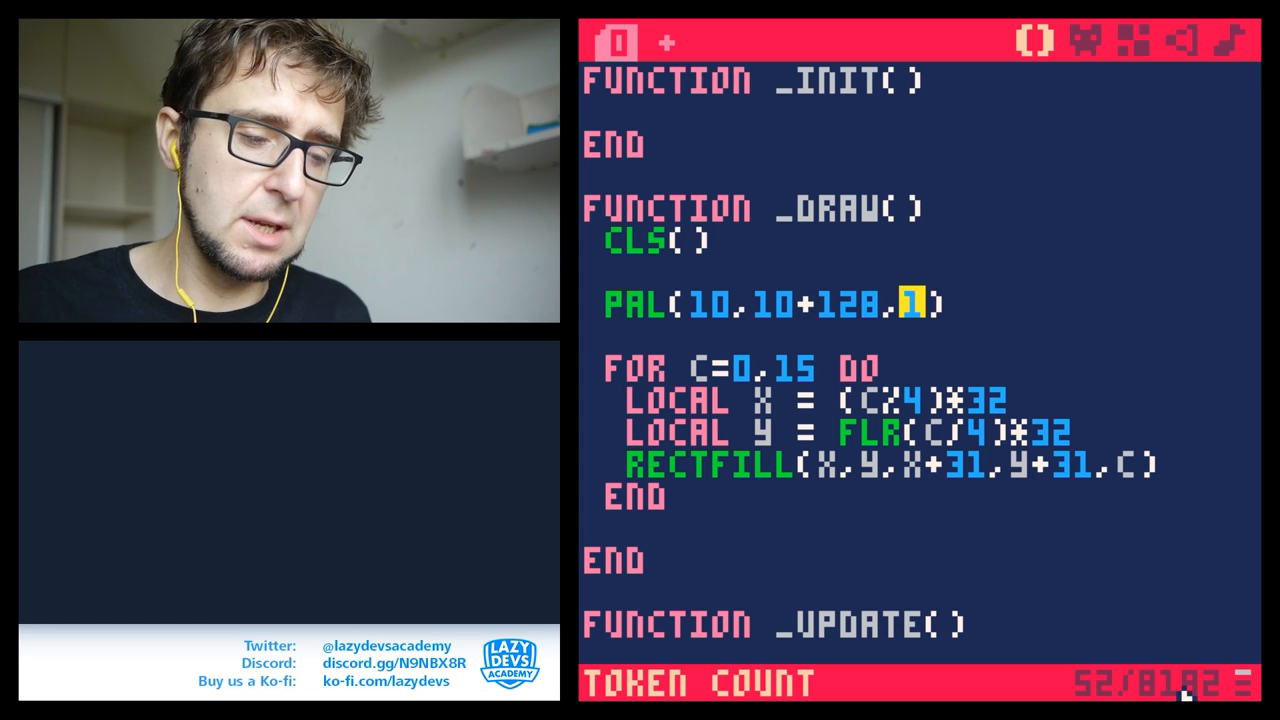
{"action": "type", "text": "0"}
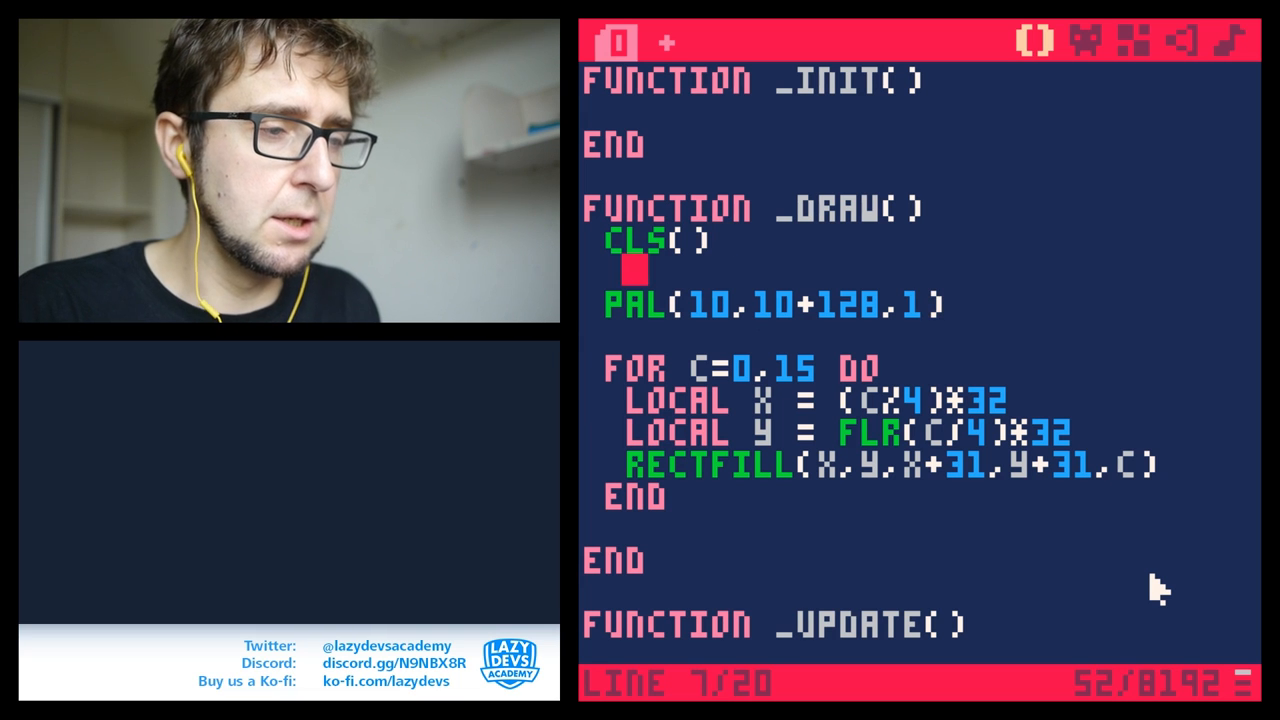
- Wrap the palette call in a for i=0,15 do loop remapping all 16 colours
{"action": "type", "text": "FOR I"}
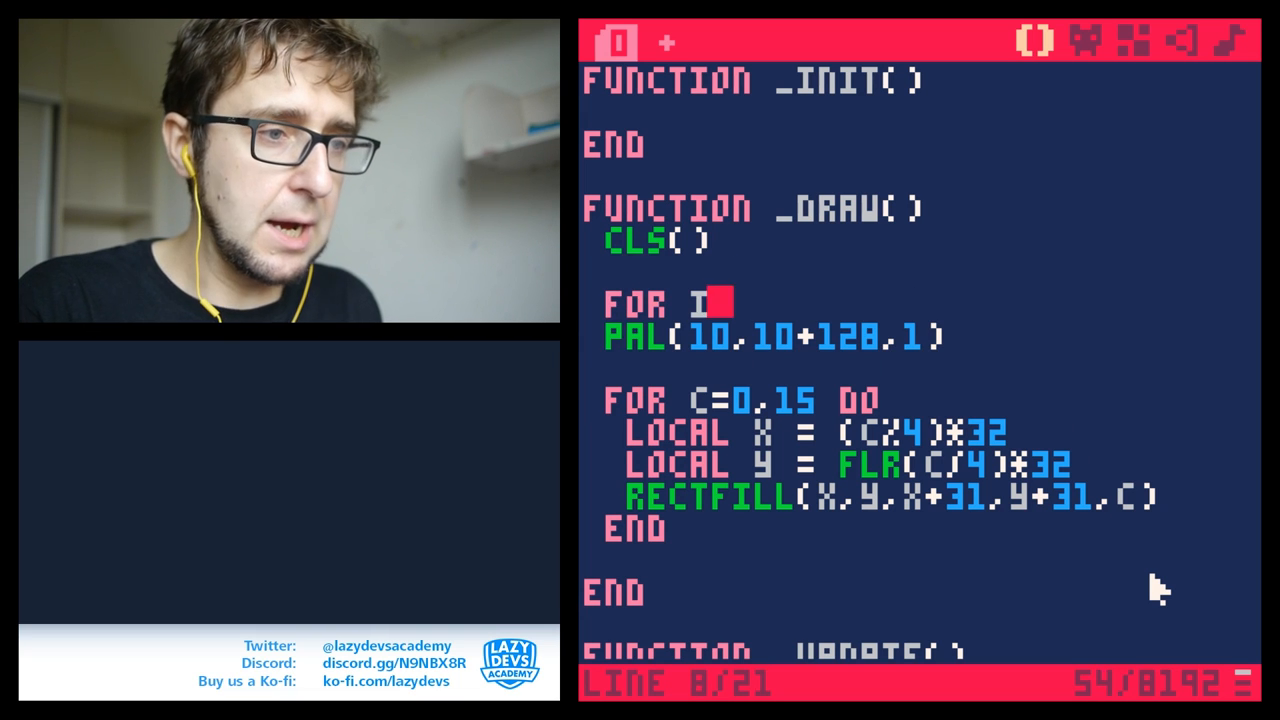
{"action": "type", "text": "=0,15"}
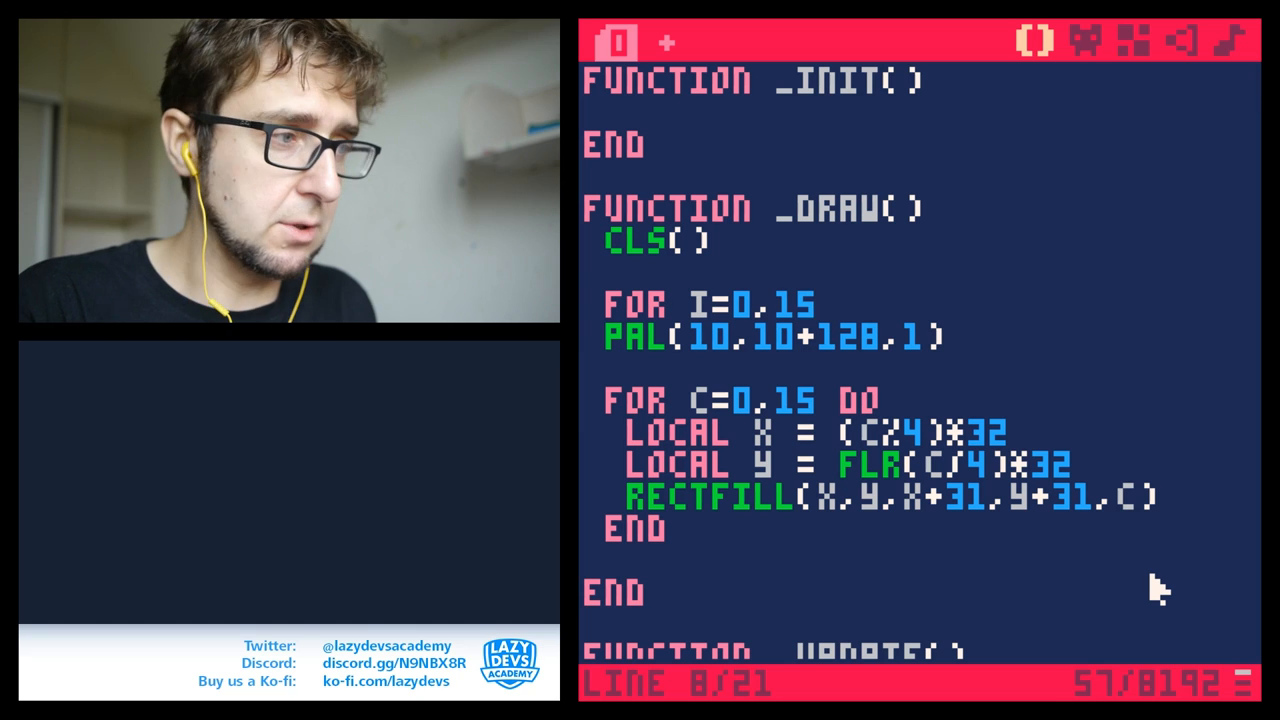
{"action": "type", "text": "DO"}
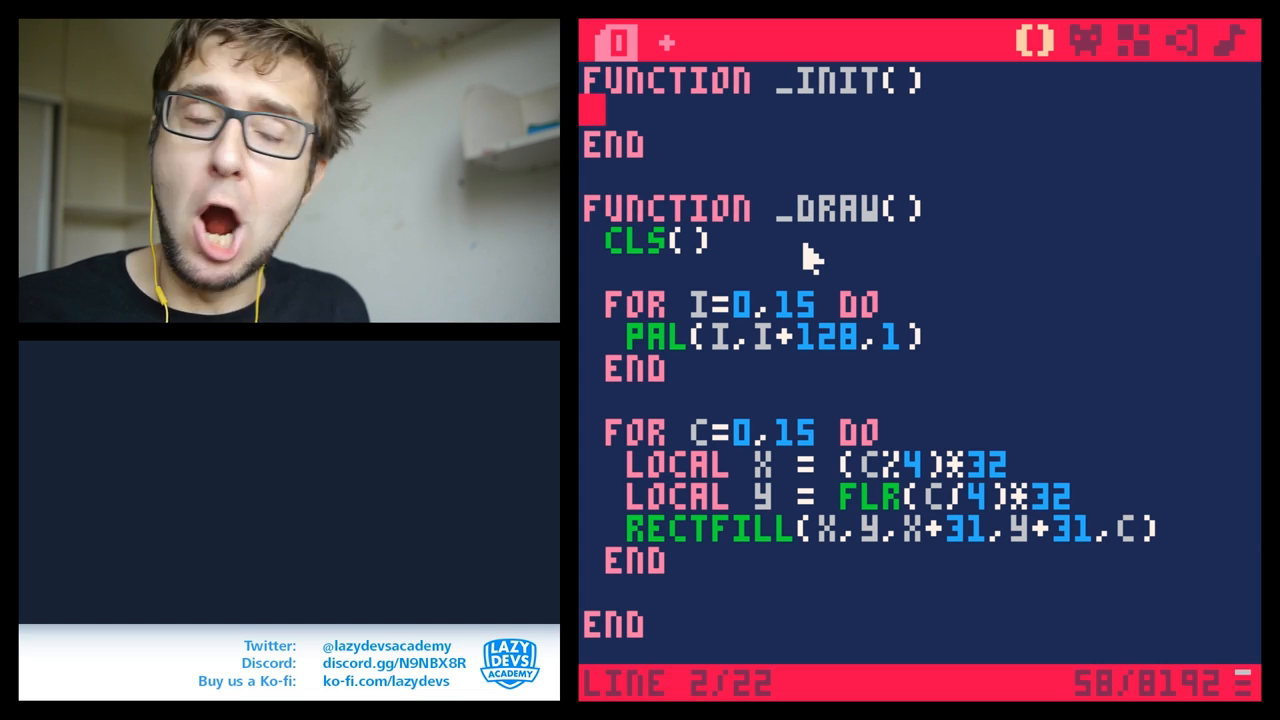
- Add poke(0x5f2e,1) to _init so the swapped palette persists after stopping
{"action": "type", "text": "PO"}
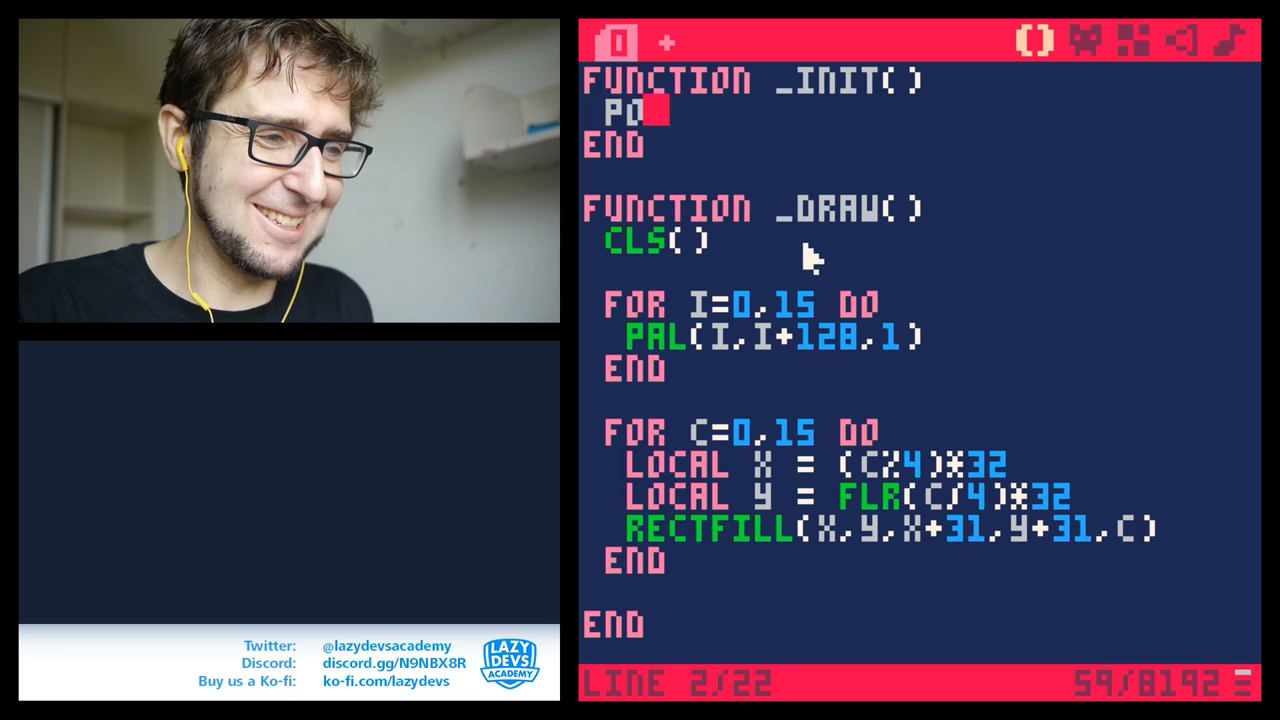
{"action": "type", "text": "KE"}
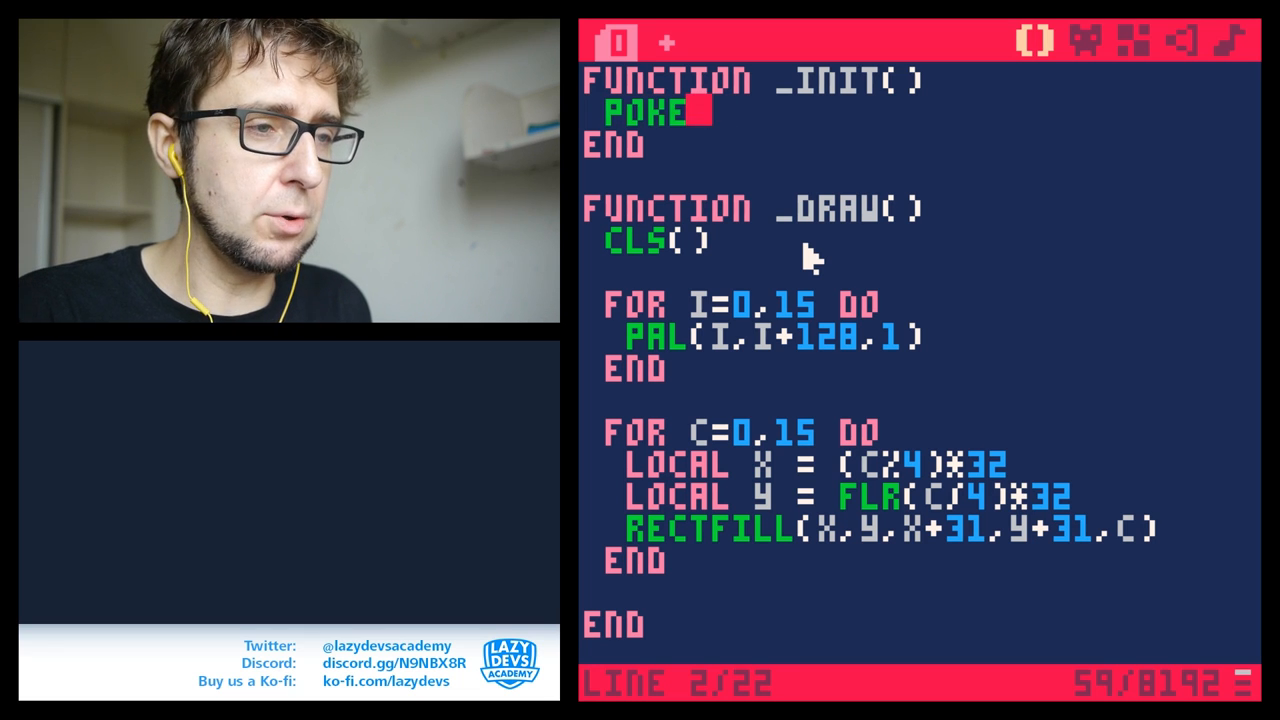
{"action": "type", "text": "("}
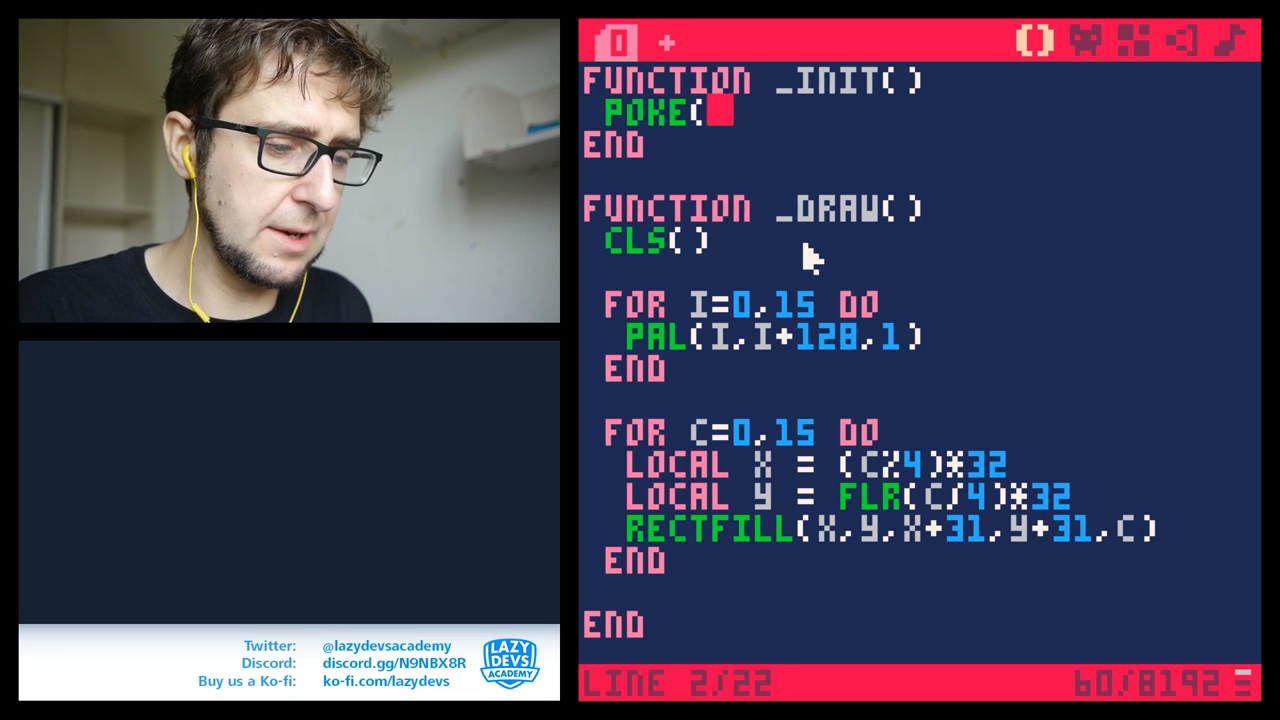
{"action": "type", "text": "0x"}
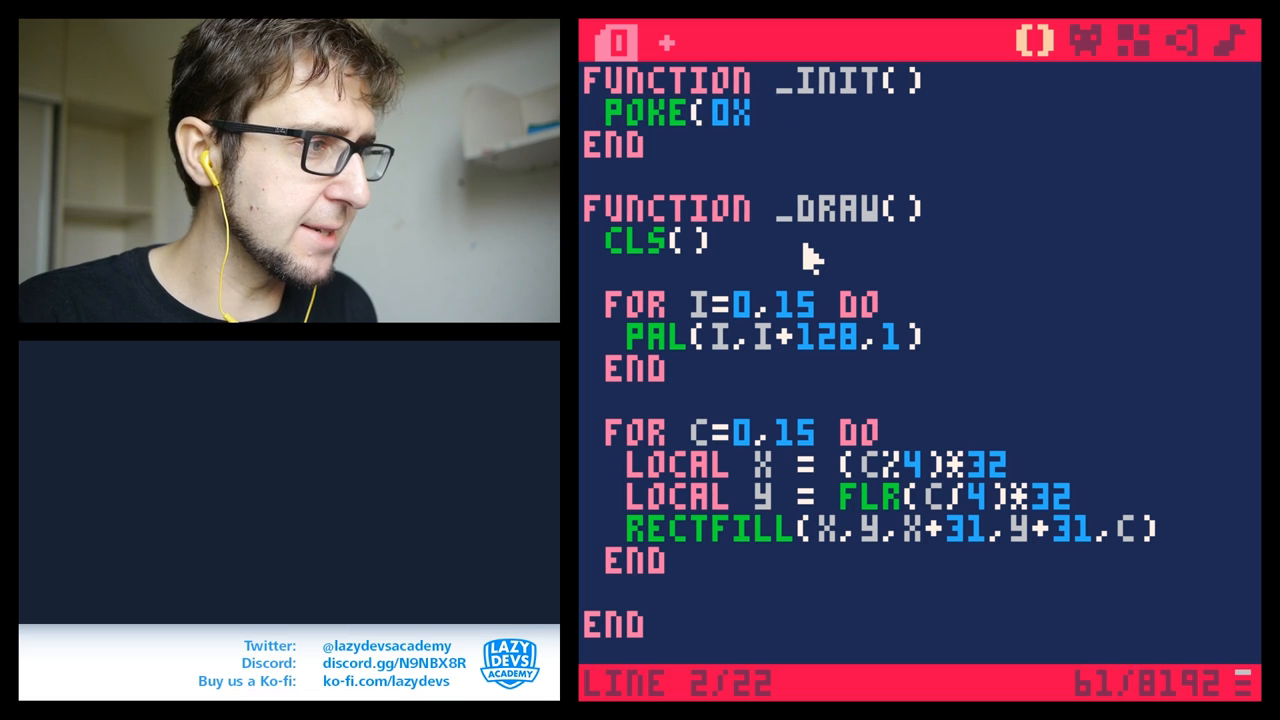
{"action": "type", "text": "5F"}
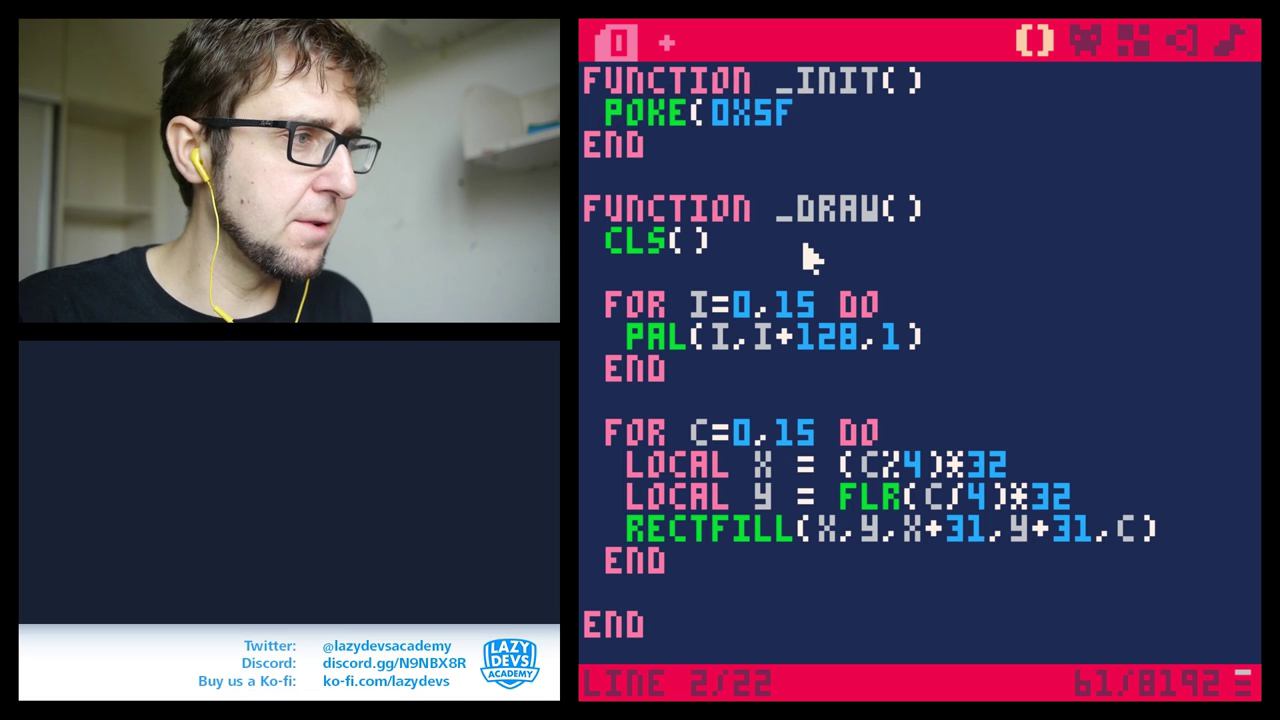
{"action": "type", "text": "1"}
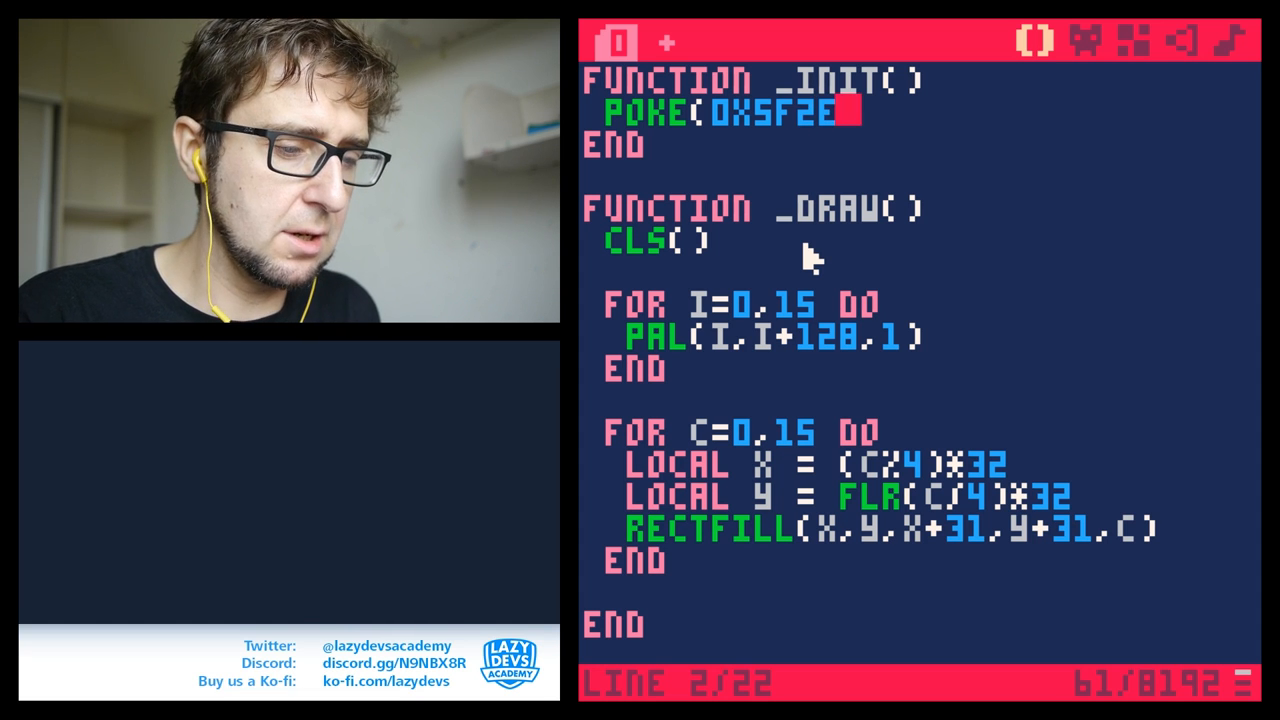
{"action": "type", "text": ",1)"}
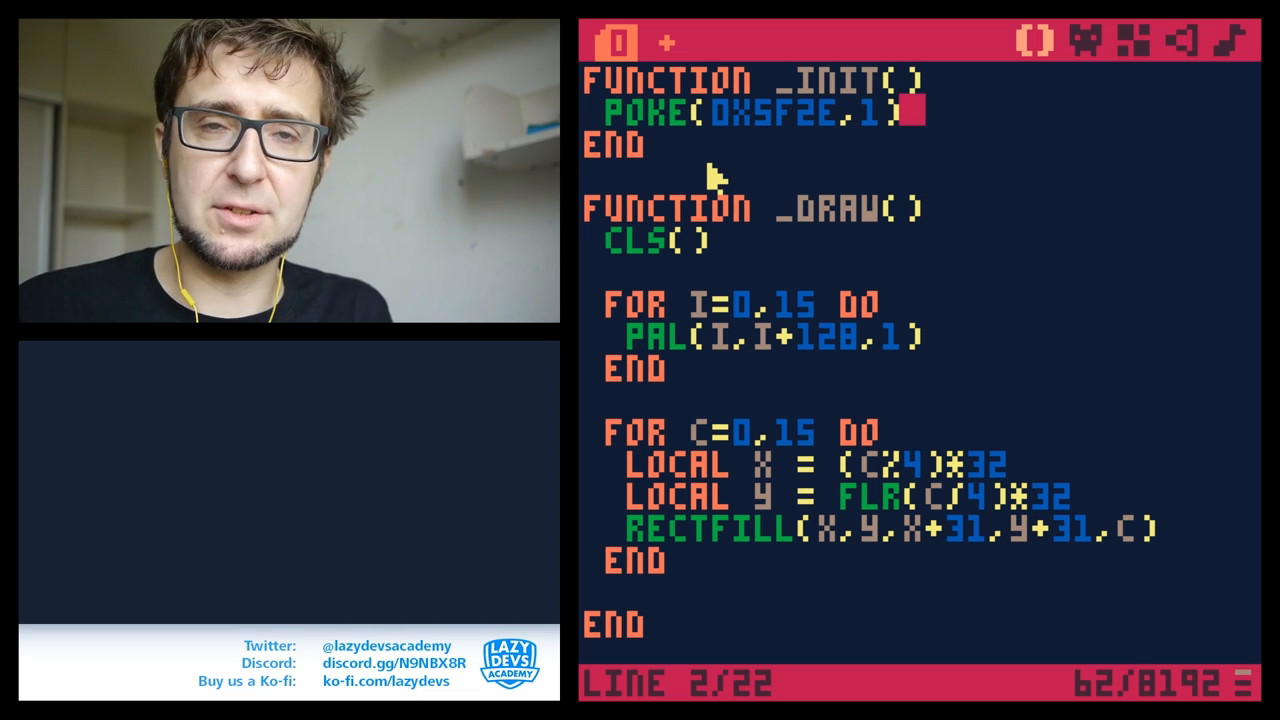
{"action": "mouse_move", "coordinate": [1144, 370]}
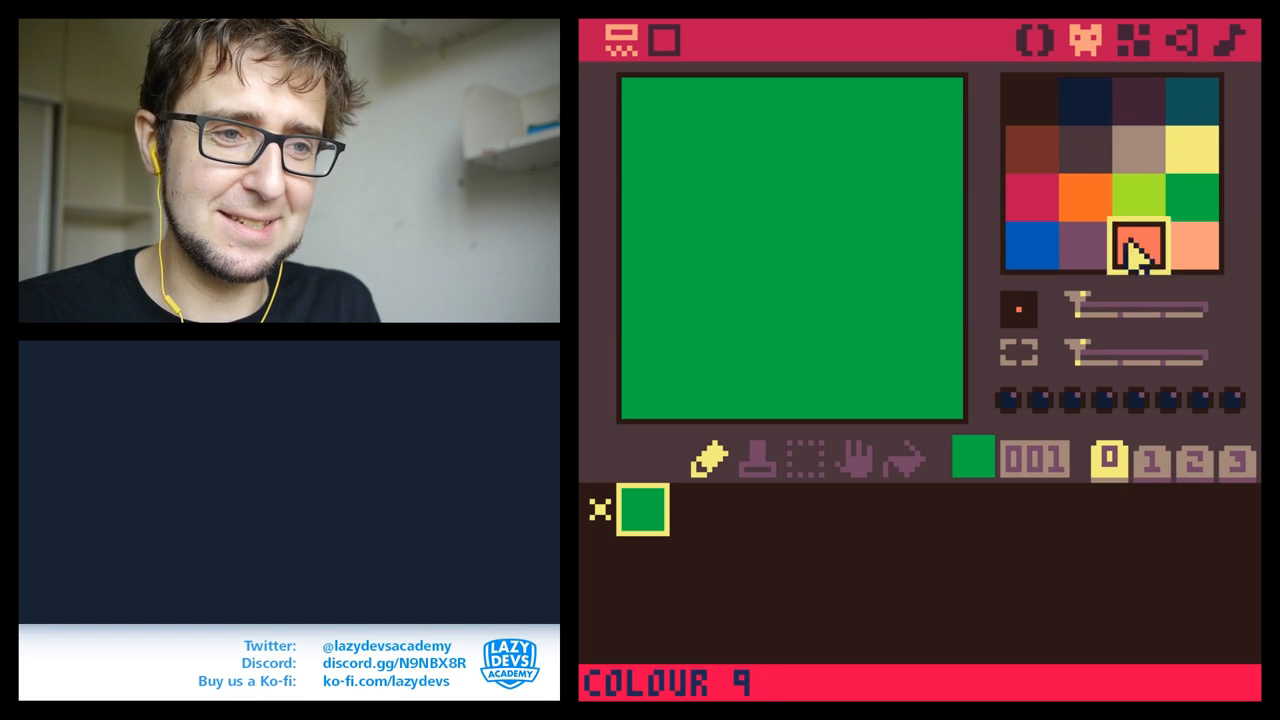
- Check the alternate colours in the sprite editor palette
{"action": "left_click", "coordinate": [1136, 198]}
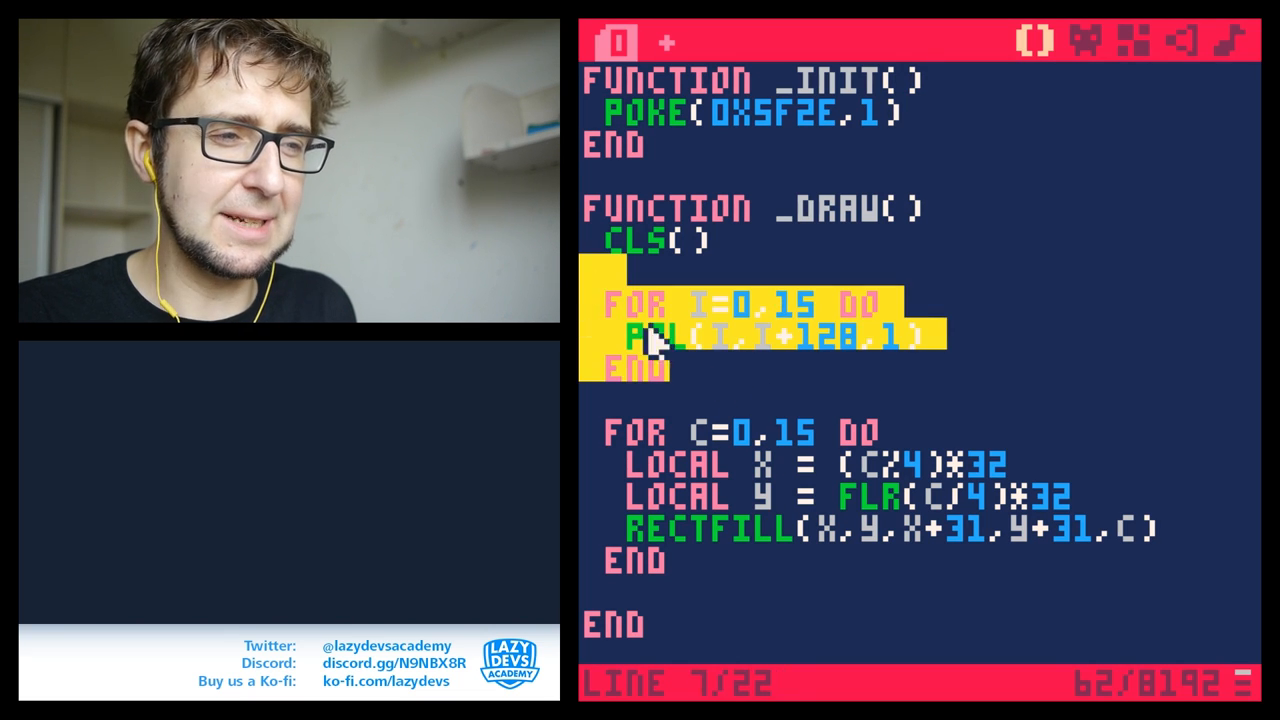
{"action": "mouse_move", "coordinate": [860, 428]}
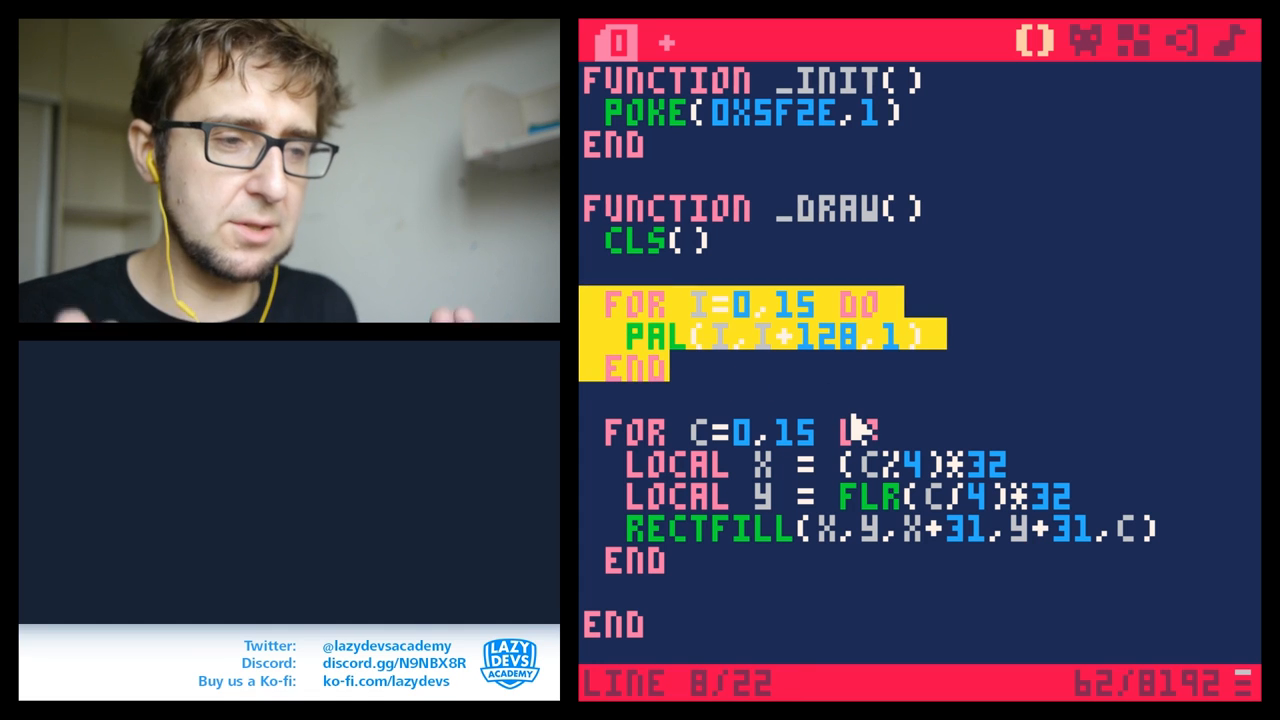
{"action": "mouse_move", "coordinate": [584, 390]}
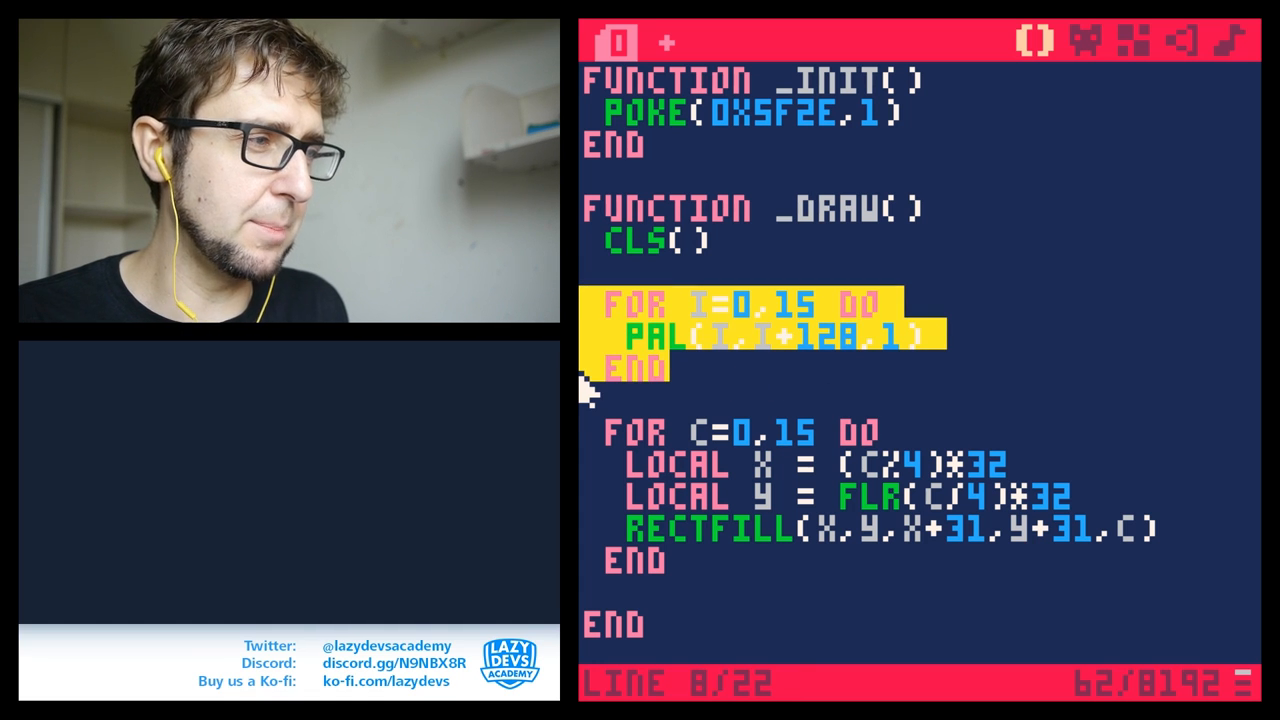
{"action": "mouse_move", "coordinate": [936, 390]}
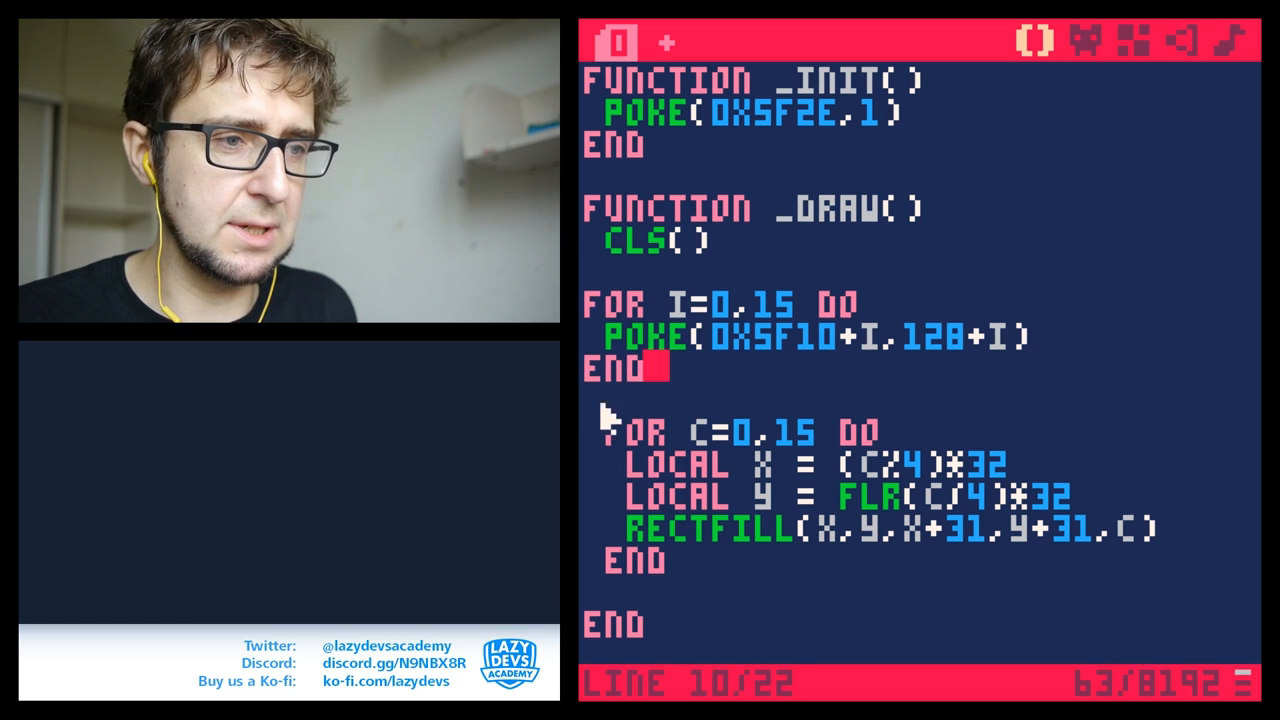
- Retype the loop body as poke(0x5f10+i,128+i) writing colours into palette memory
{"action": "key", "text": "Up"}
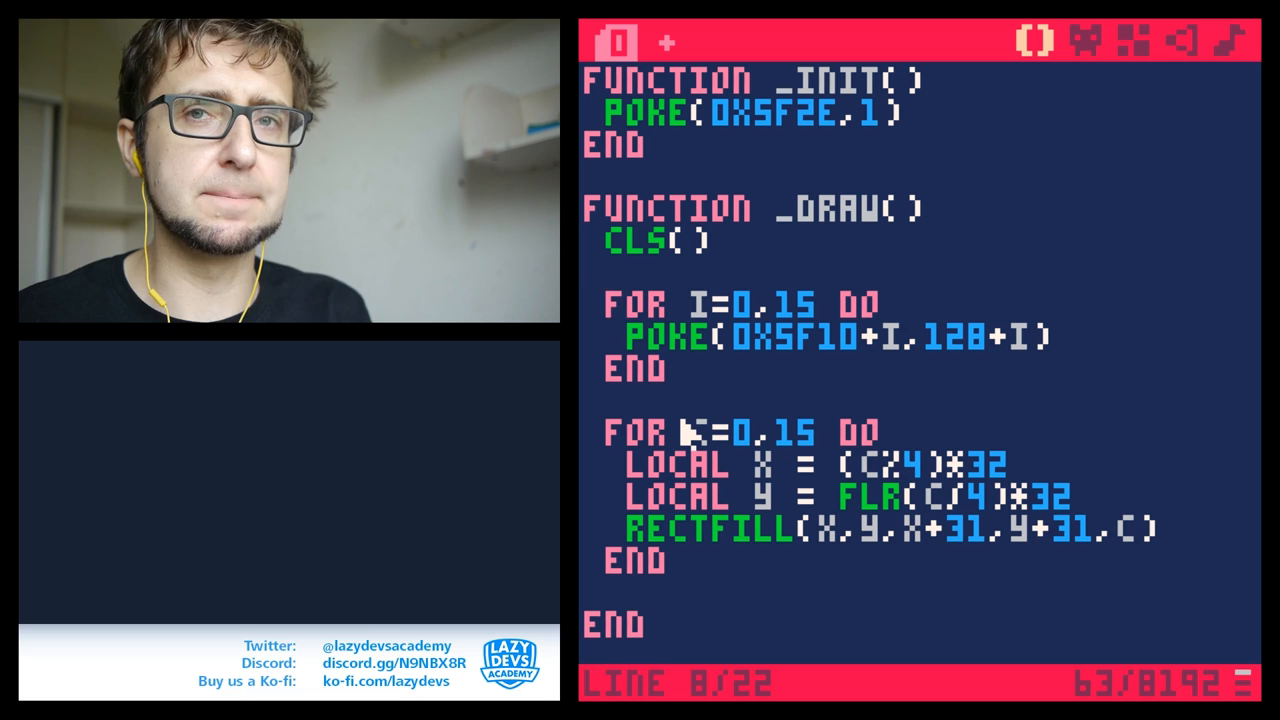
{"action": "mouse_move", "coordinate": [790, 404]}
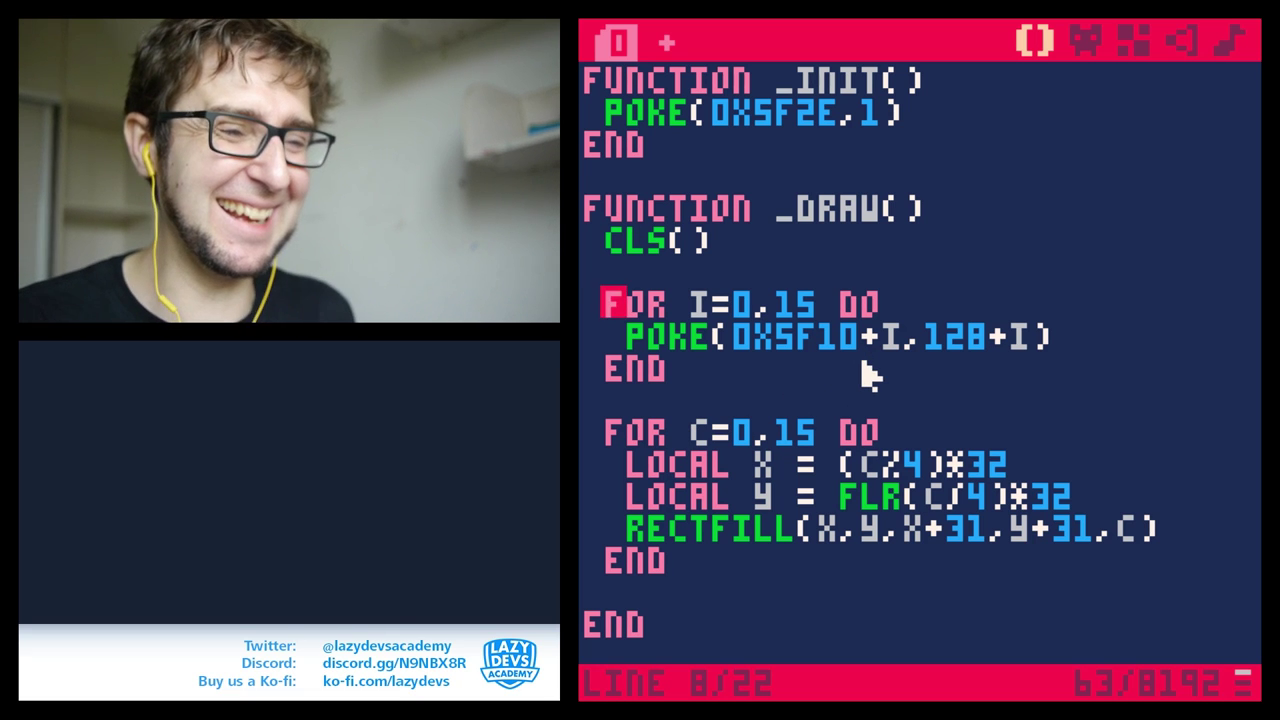
{"action": "mouse_move", "coordinate": [820, 376]}
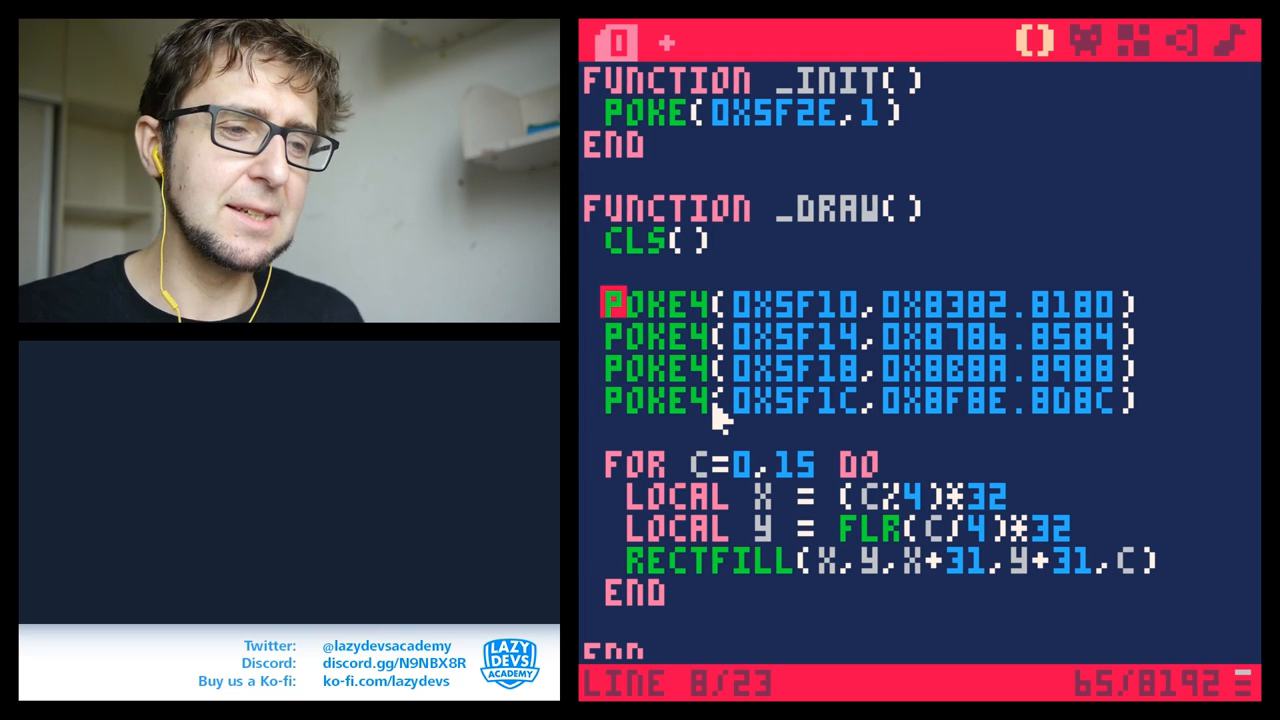
- Save, comment out _init's poke(0x5f2e,1) and select the four poke4 lines for a pal loop
{"action": "key", "text": "ctrl+s"}
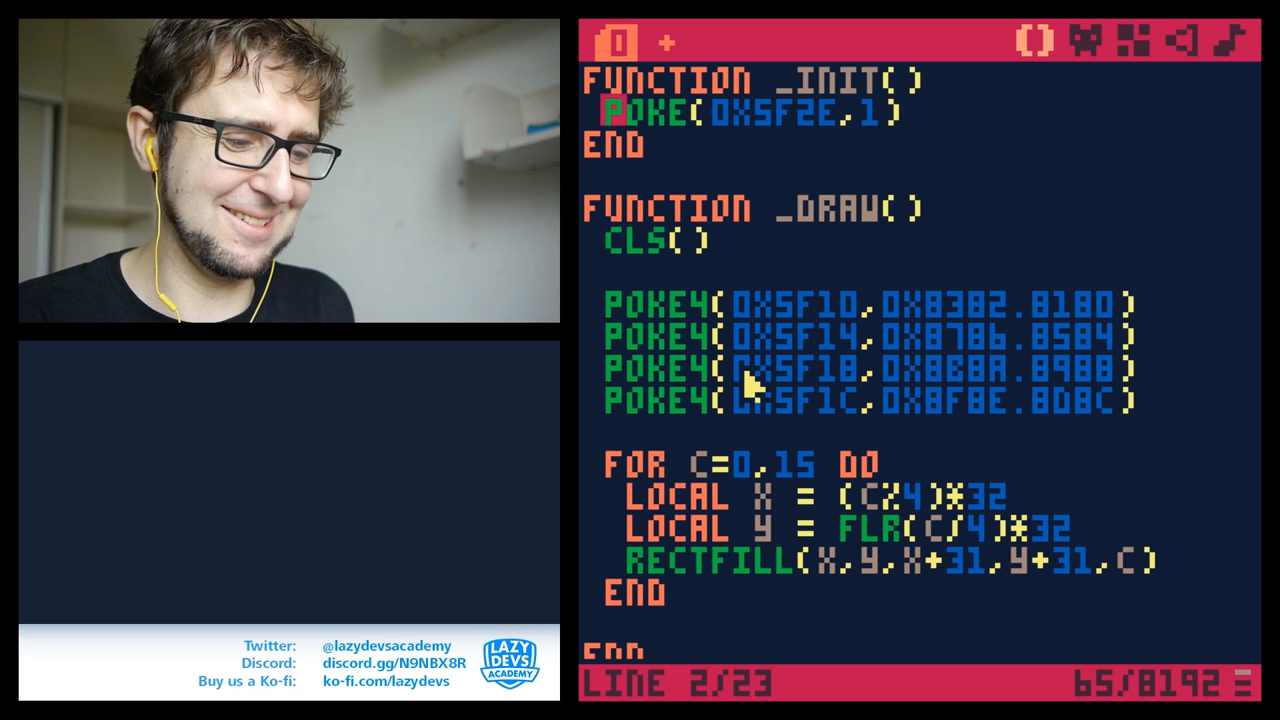
{"action": "type", "text": "--"}
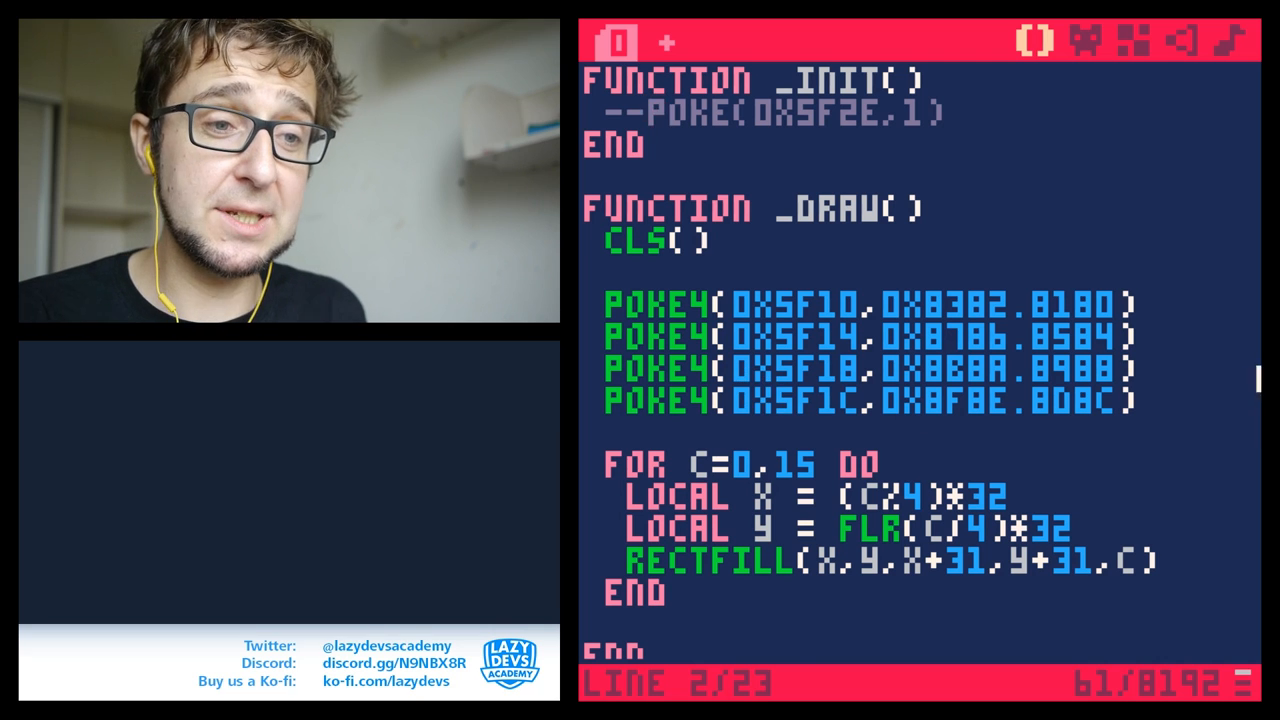
{"action": "left_click_drag", "start_coordinate": [590, 330], "coordinate": [1150, 404]}
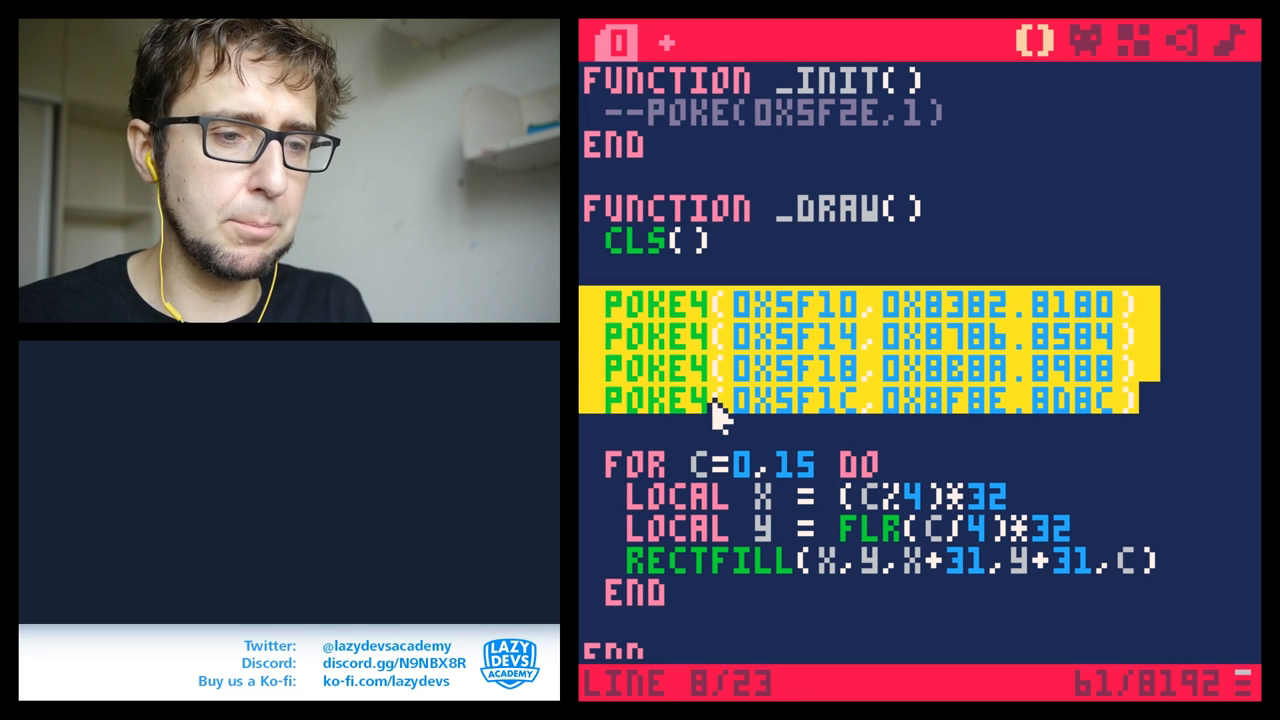
{"action": "mouse_move", "coordinate": [850, 400]}
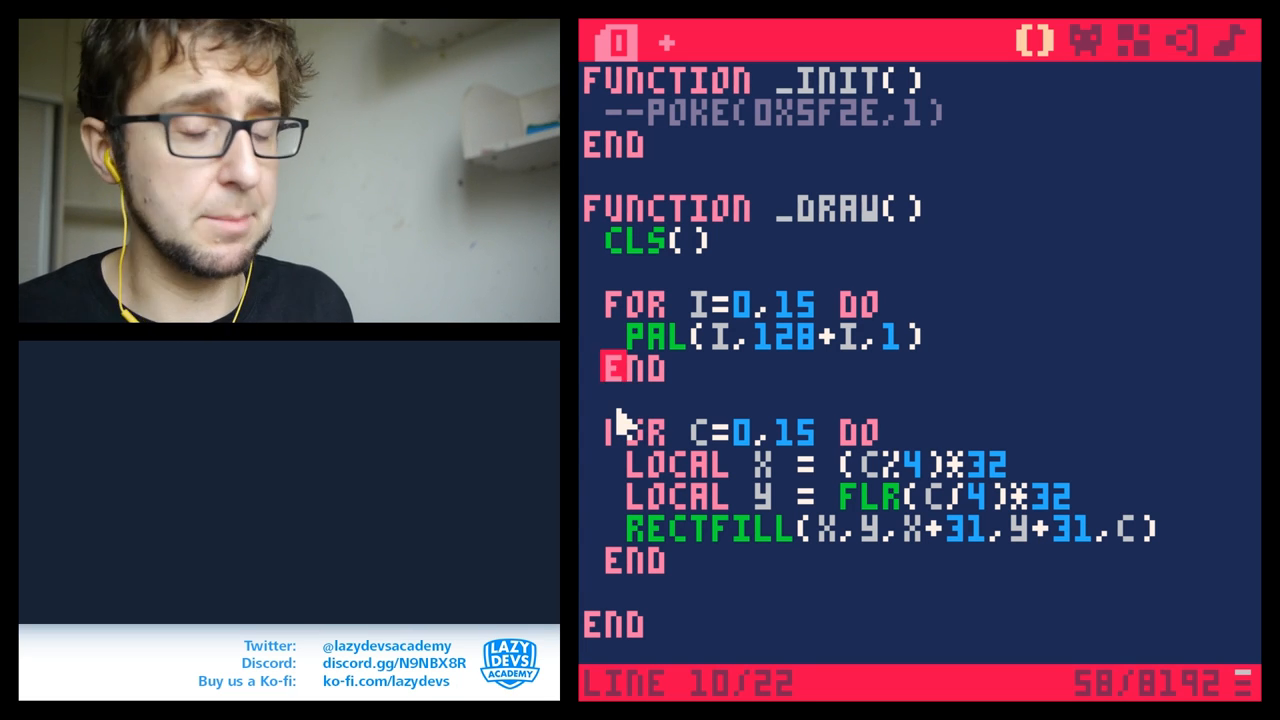
- Write menuitem(1,"palette",...) below _update toggling pbap with pal(i,i+(pbap and 128 or 0),1)
{"action": "scroll", "scroll_direction": "down", "scroll_amount": 3}
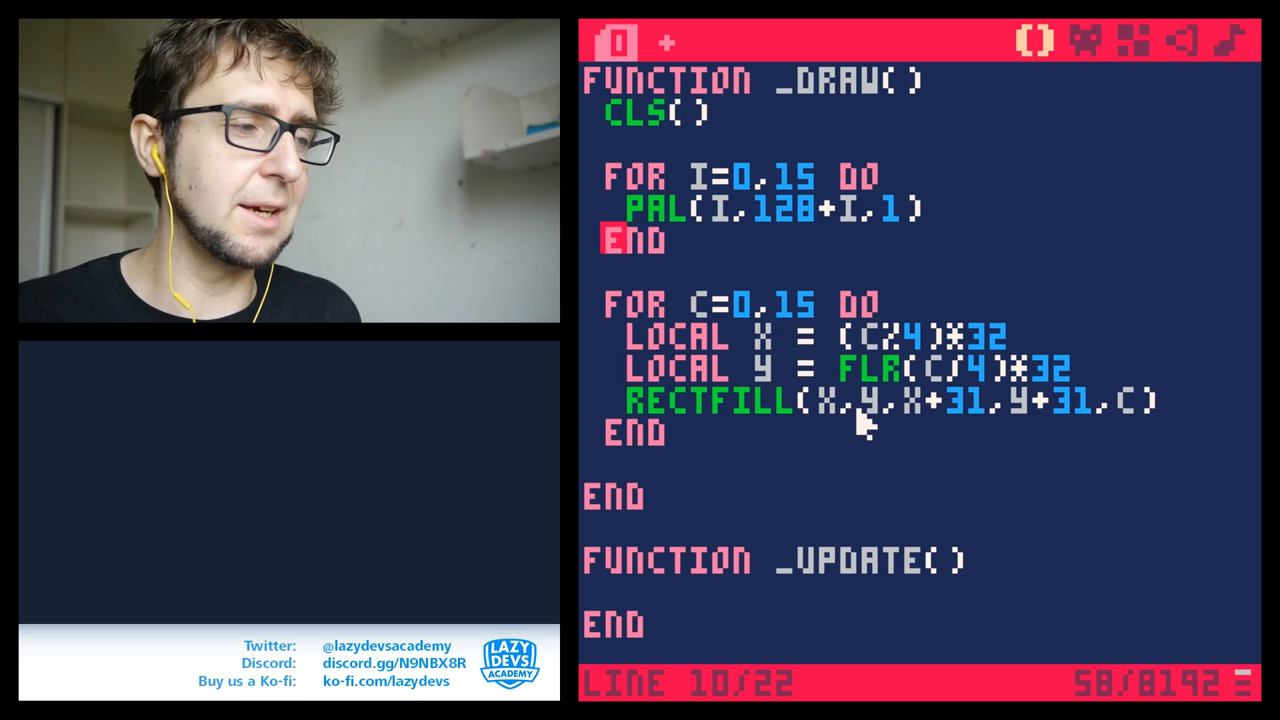
{"action": "mouse_move", "coordinate": [590, 350]}
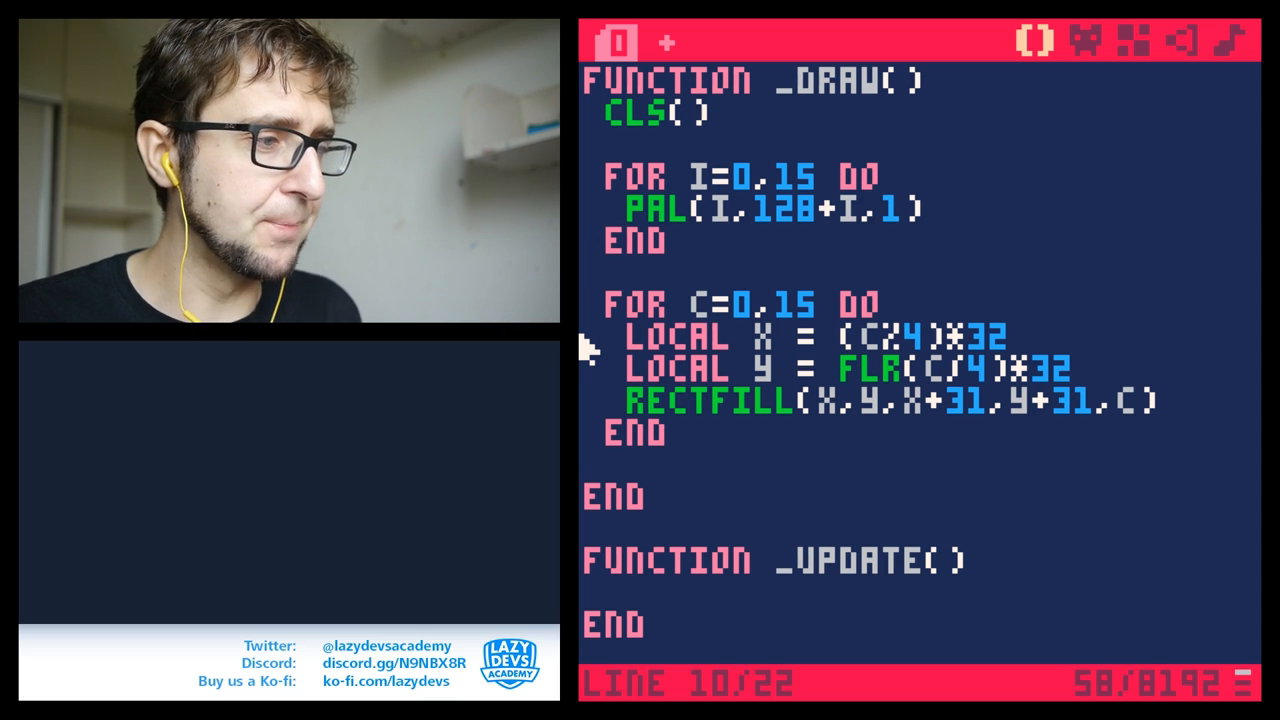
{"action": "scroll", "scroll_direction": "down", "scroll_amount": 3}
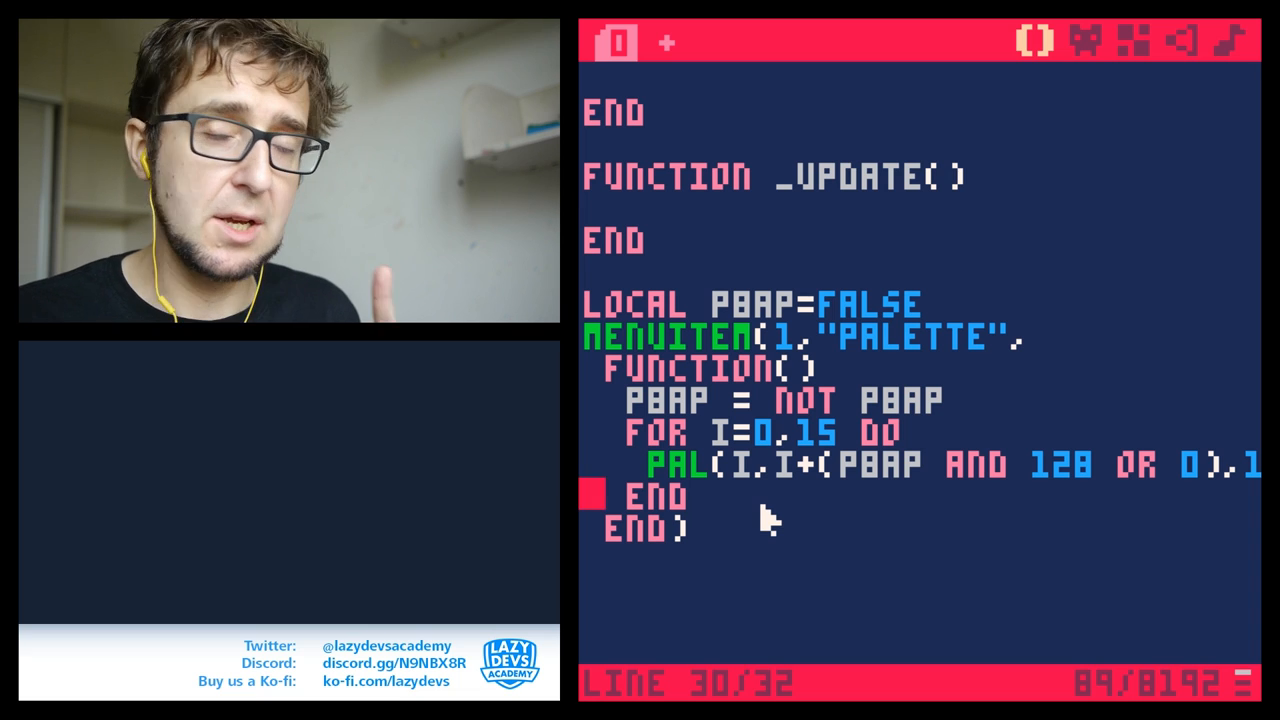
{"action": "mouse_move", "coordinate": [930, 530]}
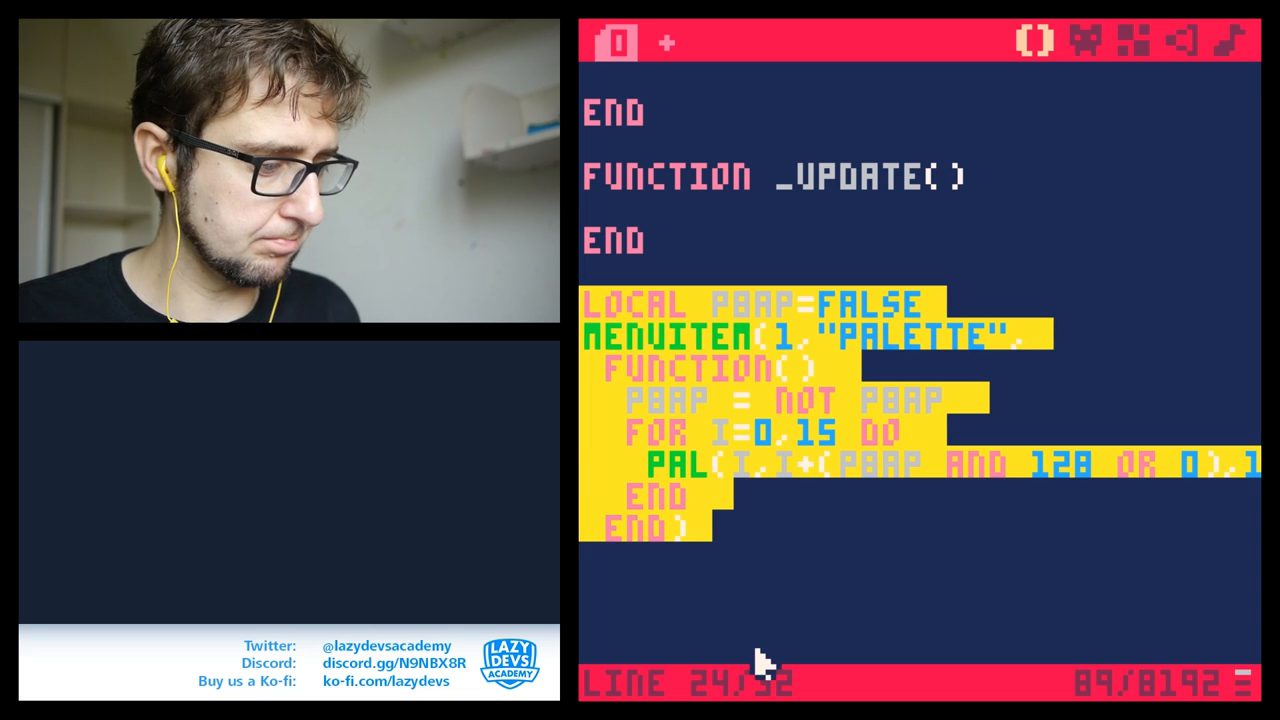
- Copy the local pbap/menuitem block, then load and run the Breakout cart
{"action": "scroll", "scroll_direction": "up", "scroll_amount": 3}
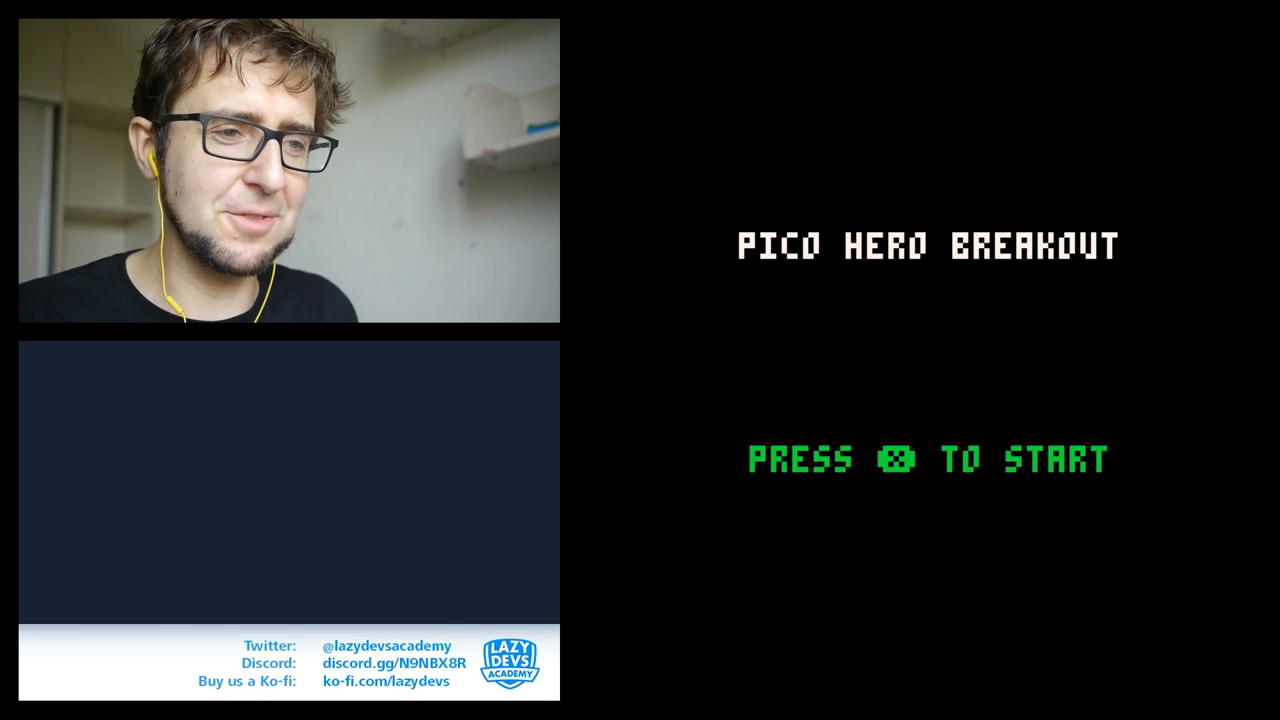
- Place the MENUITEM(1,"PALETTE") toggle block above Breakout's _init and check it in the editor
{"action": "key", "text": "x"}
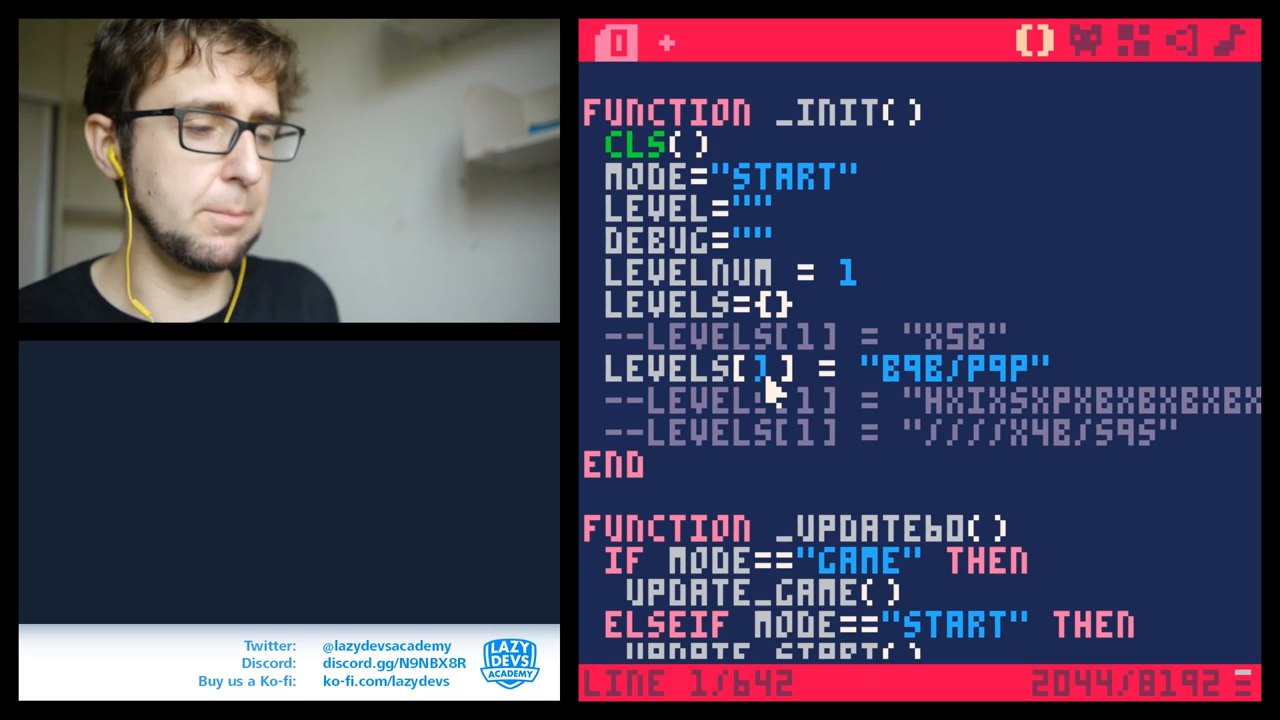
{"action": "mouse_move", "coordinate": [1010, 364]}
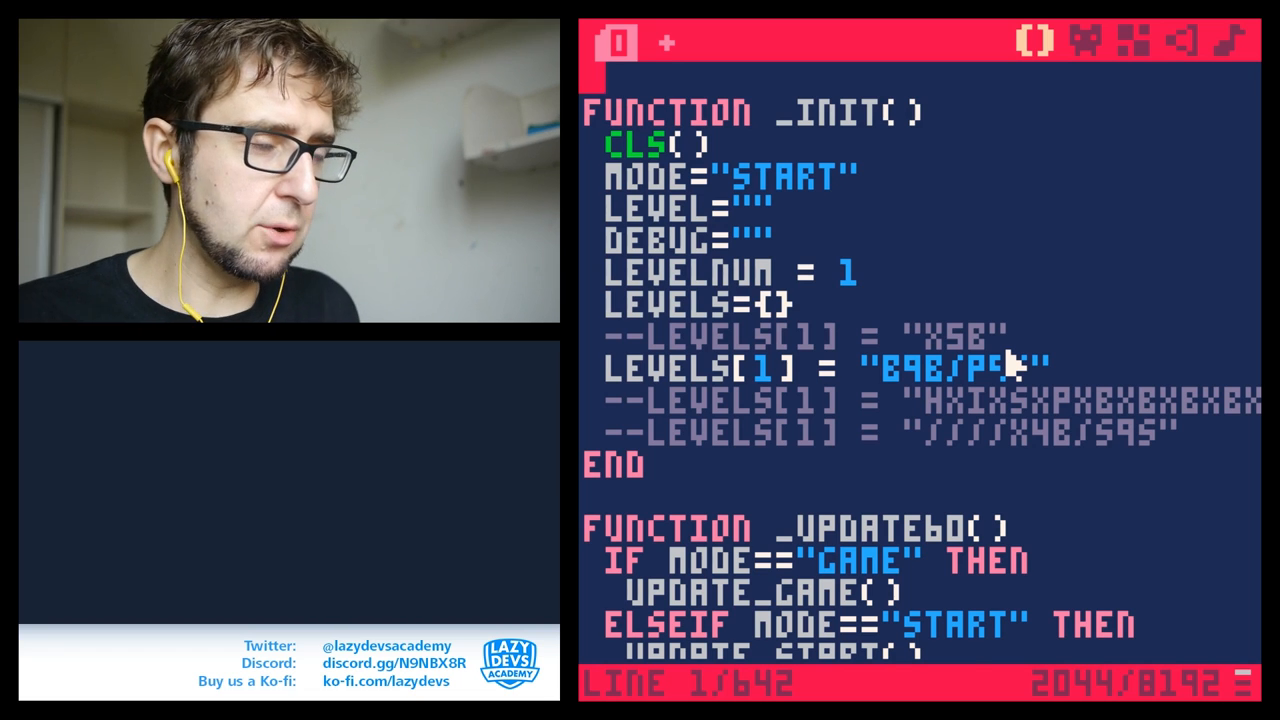
{"action": "scroll", "scroll_direction": "up", "scroll_amount": 3}
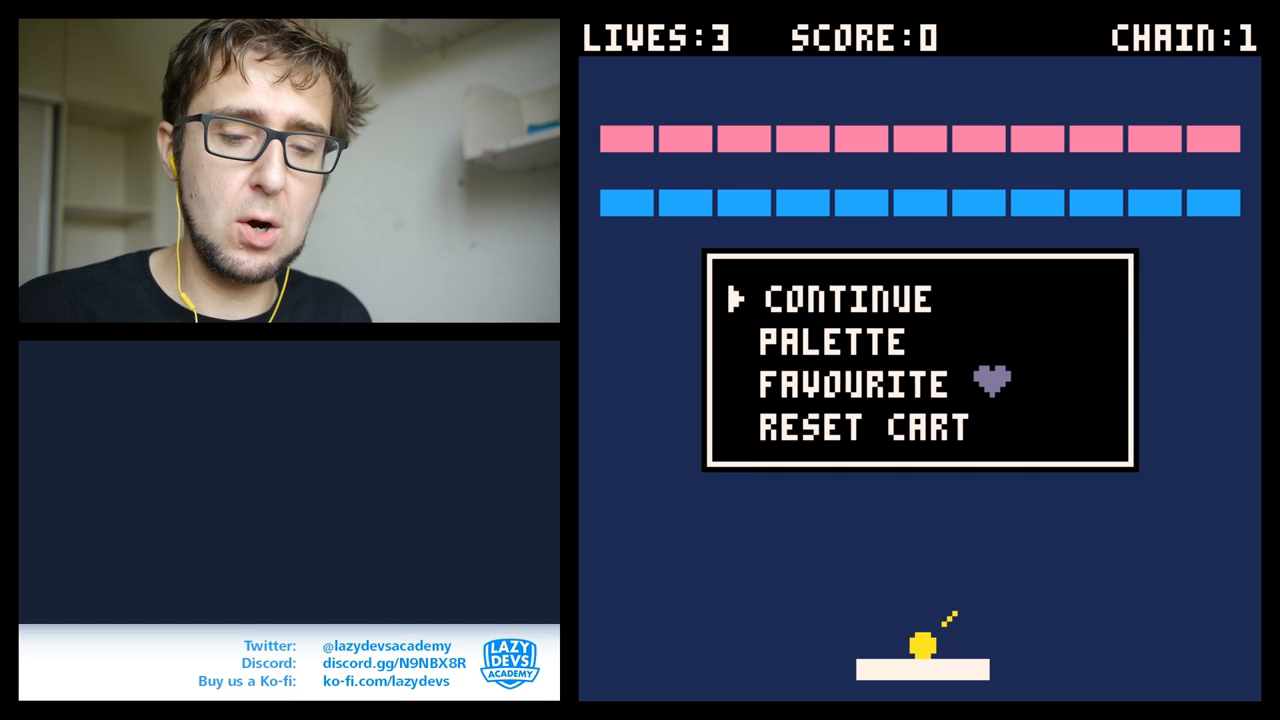
{"action": "key", "text": "down"}
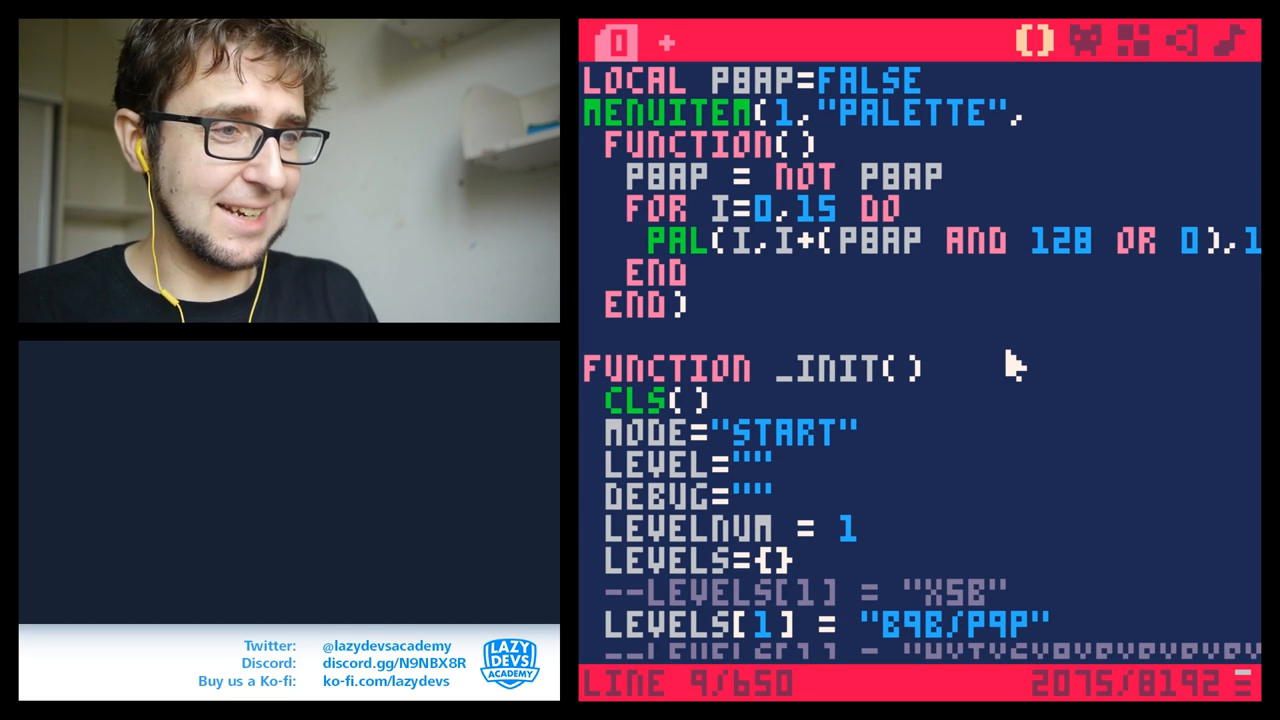
{"action": "mouse_move", "coordinate": [730, 304]}
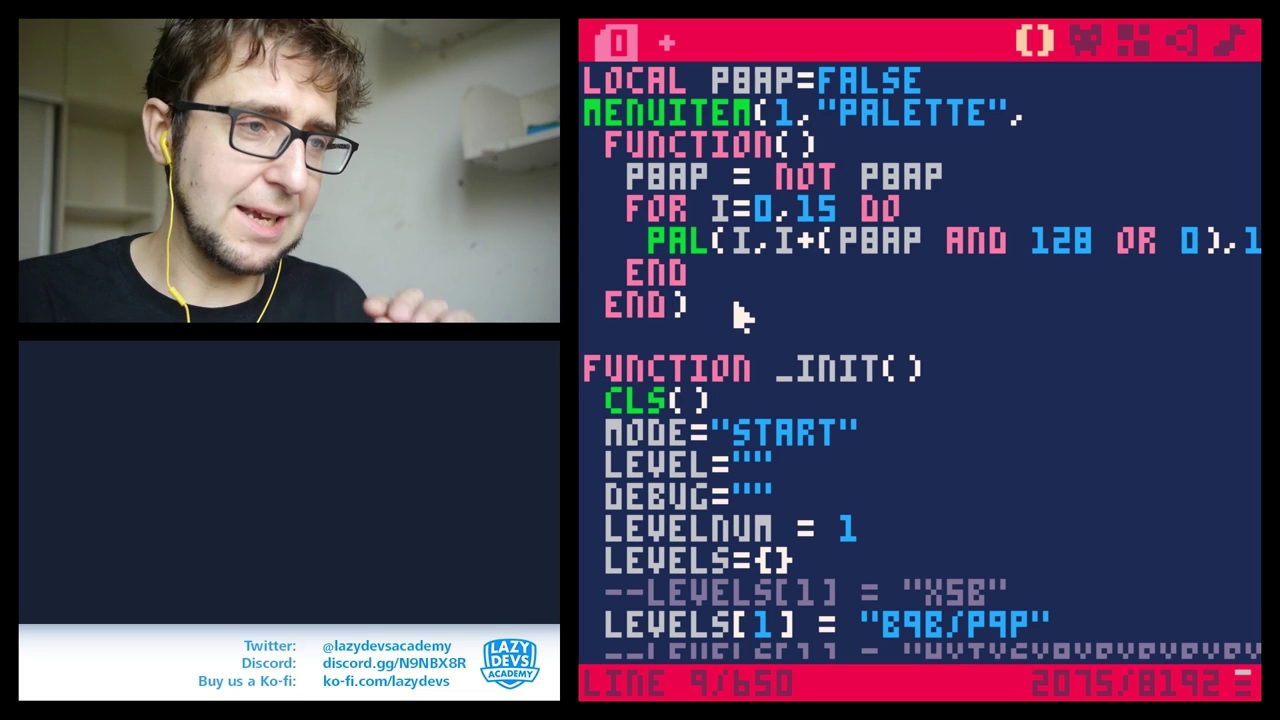
{"action": "mouse_move", "coordinate": [720, 310]}
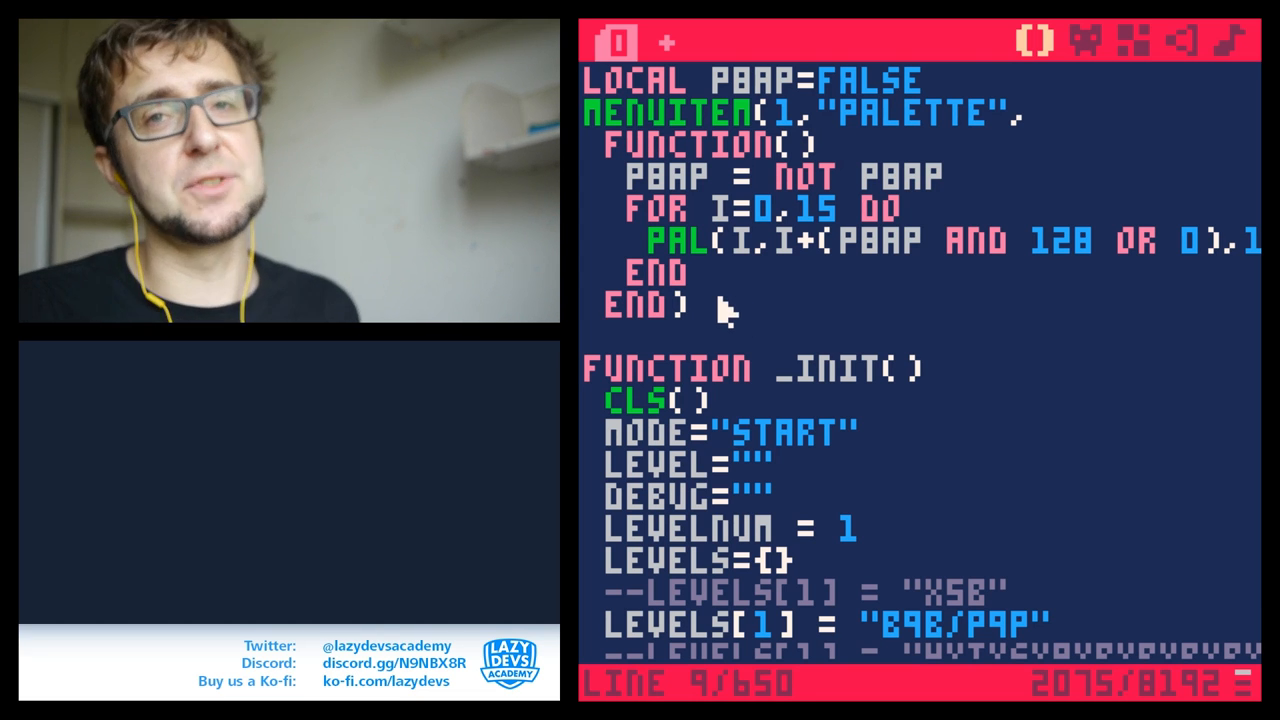
{"action": "mouse_move", "coordinate": [704, 316]}
{"action": "type", "text": "LOAD BUNS"}
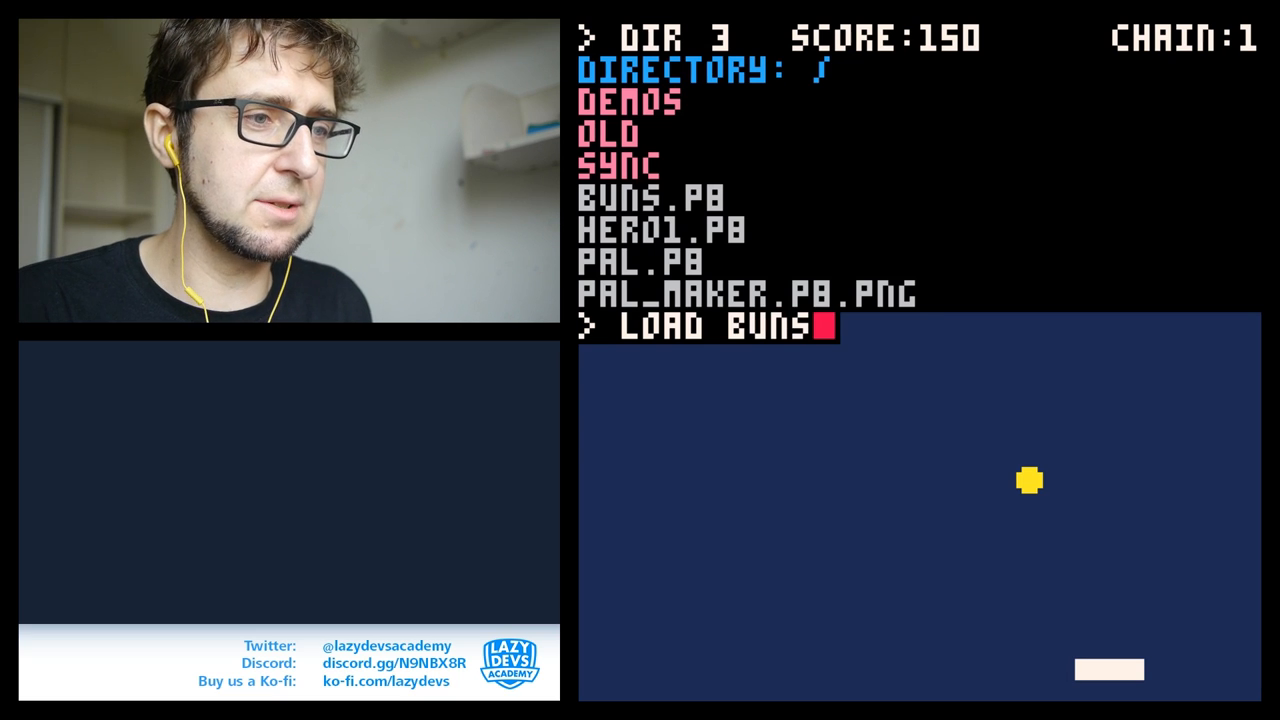
- Load the Sweet Buns cart and add MENUITEM(3,"PALETTE",FLPPAL) with FLPPAL and ALTPAL functions
{"action": "key", "text": "Return"}
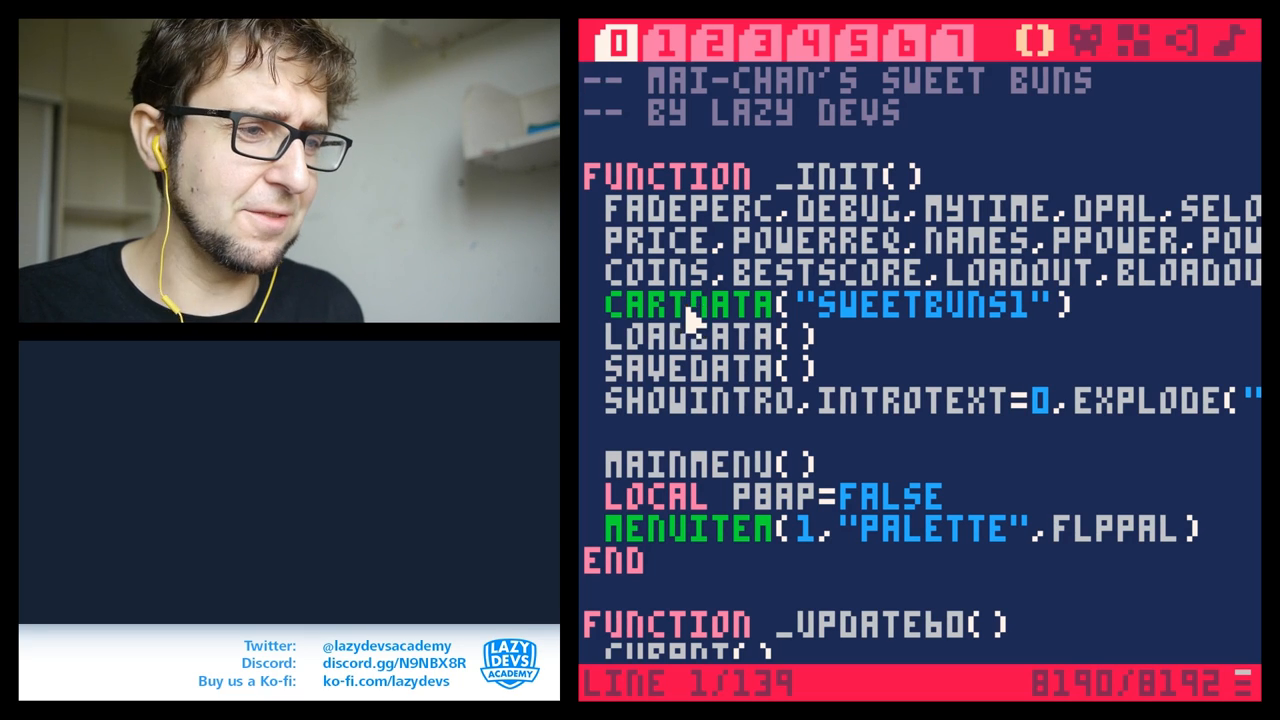
{"action": "scroll", "scroll_direction": "down", "scroll_amount": 3}
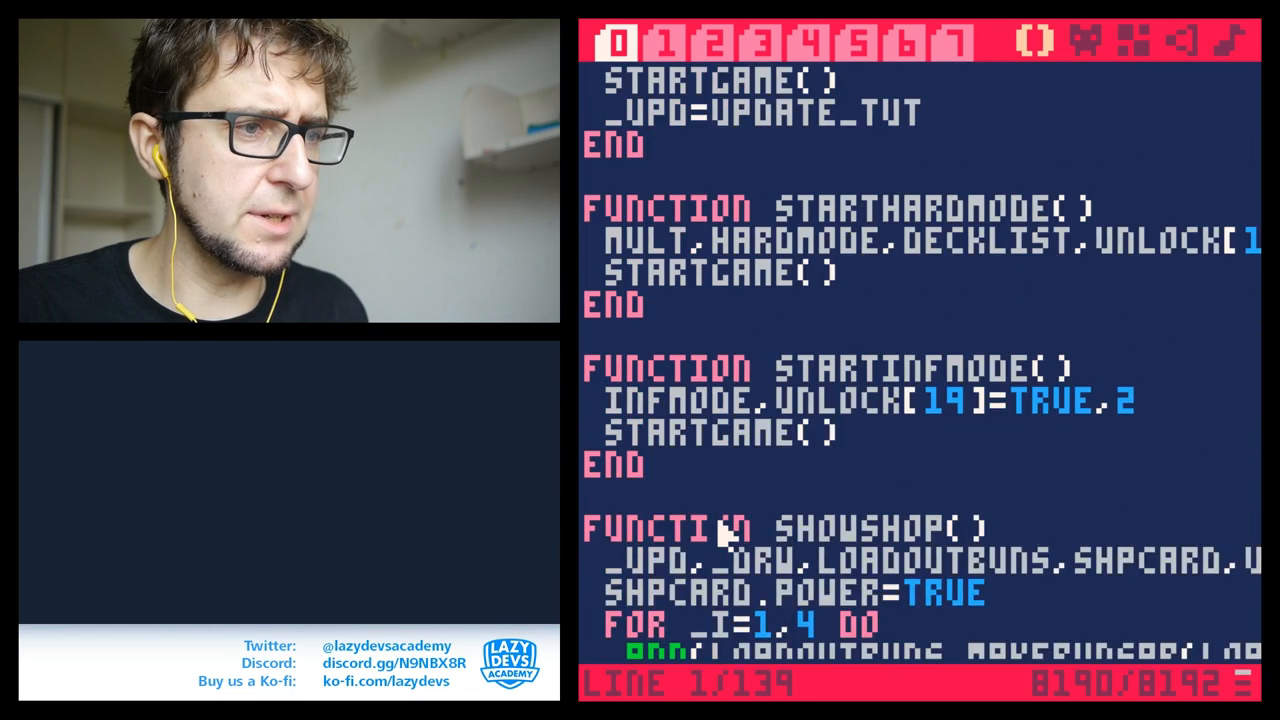
{"action": "scroll", "scroll_direction": "up", "scroll_amount": 3}
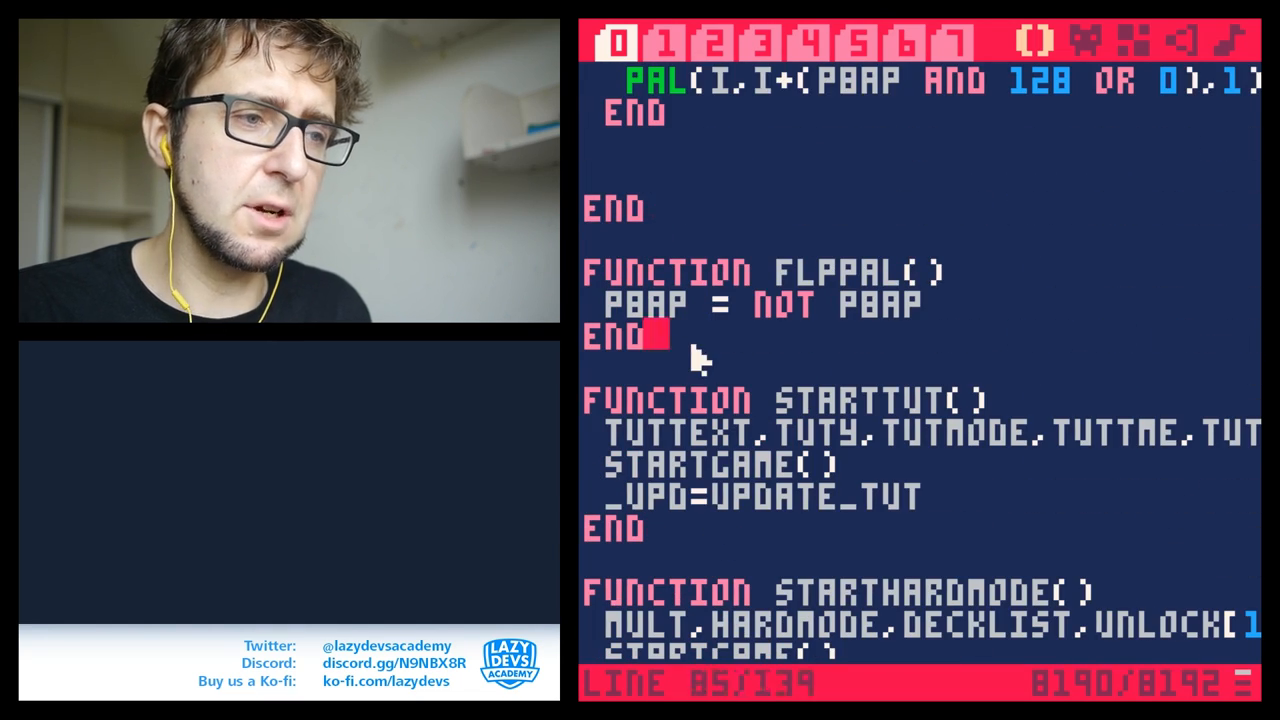
{"action": "mouse_move", "coordinate": [624, 340]}
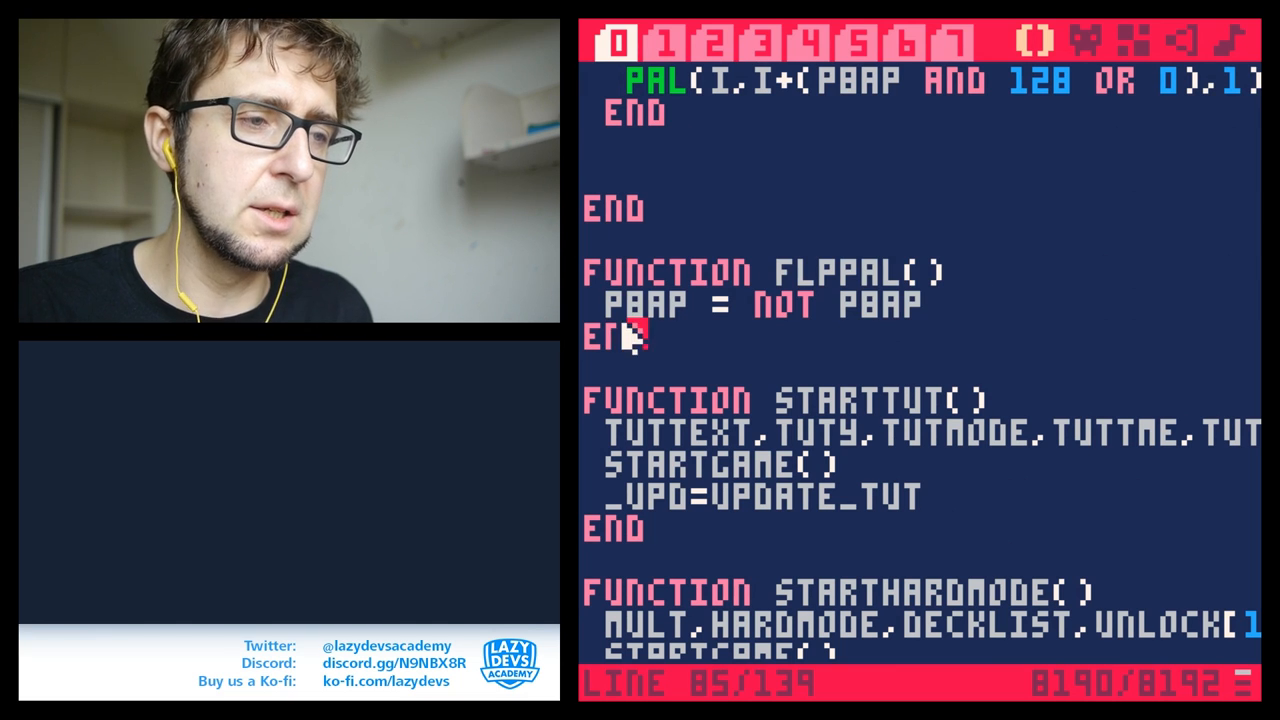
{"action": "mouse_move", "coordinate": [700, 338]}
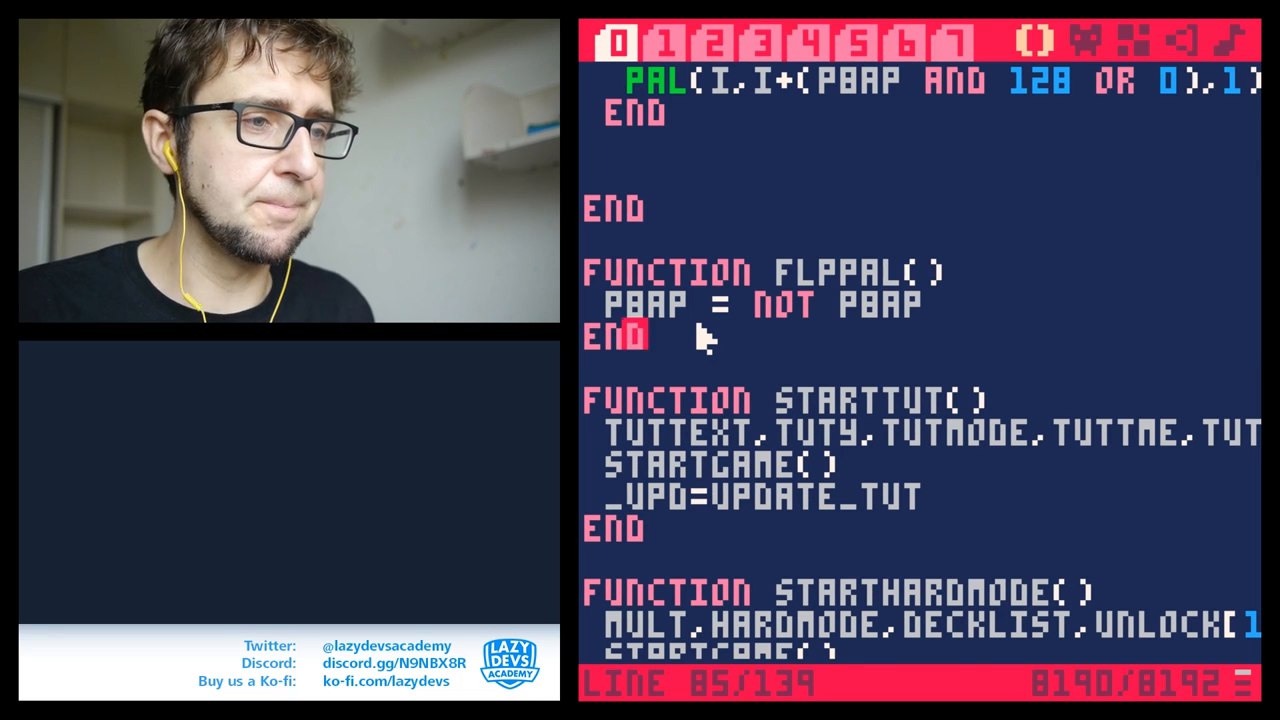
{"action": "scroll", "scroll_direction": "up", "scroll_amount": 3}
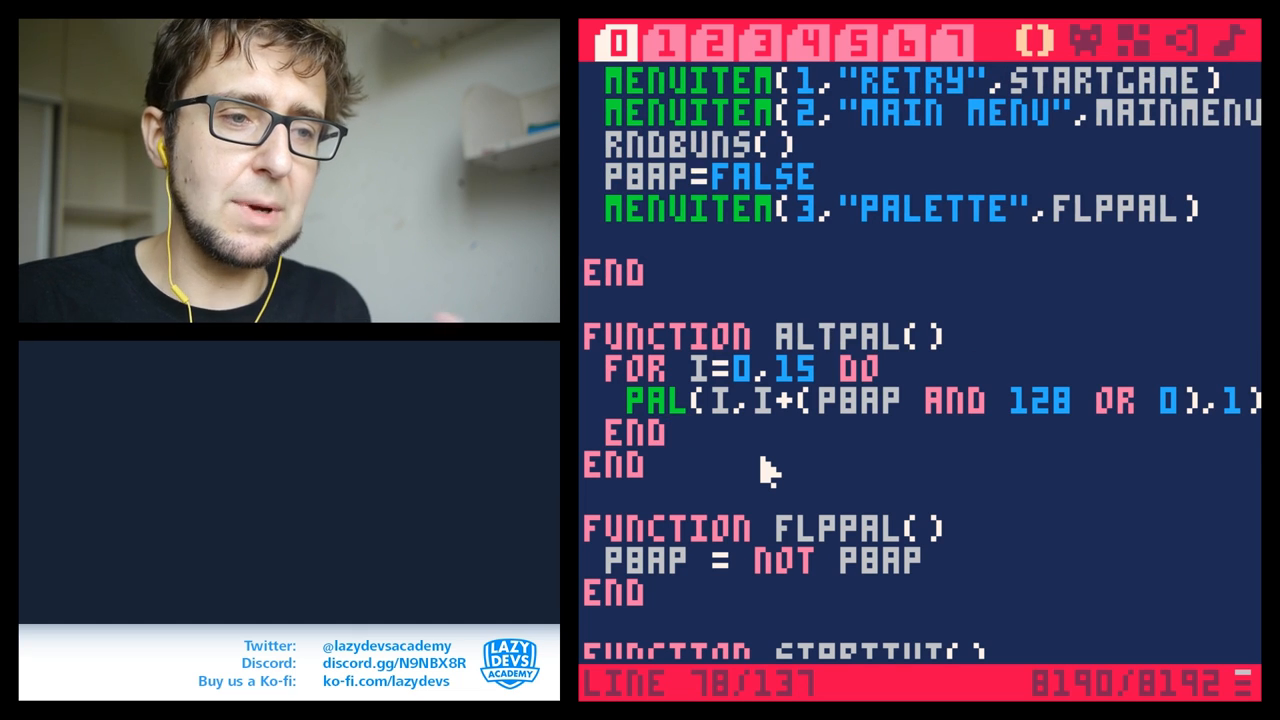
{"action": "mouse_move", "coordinate": [790, 396]}
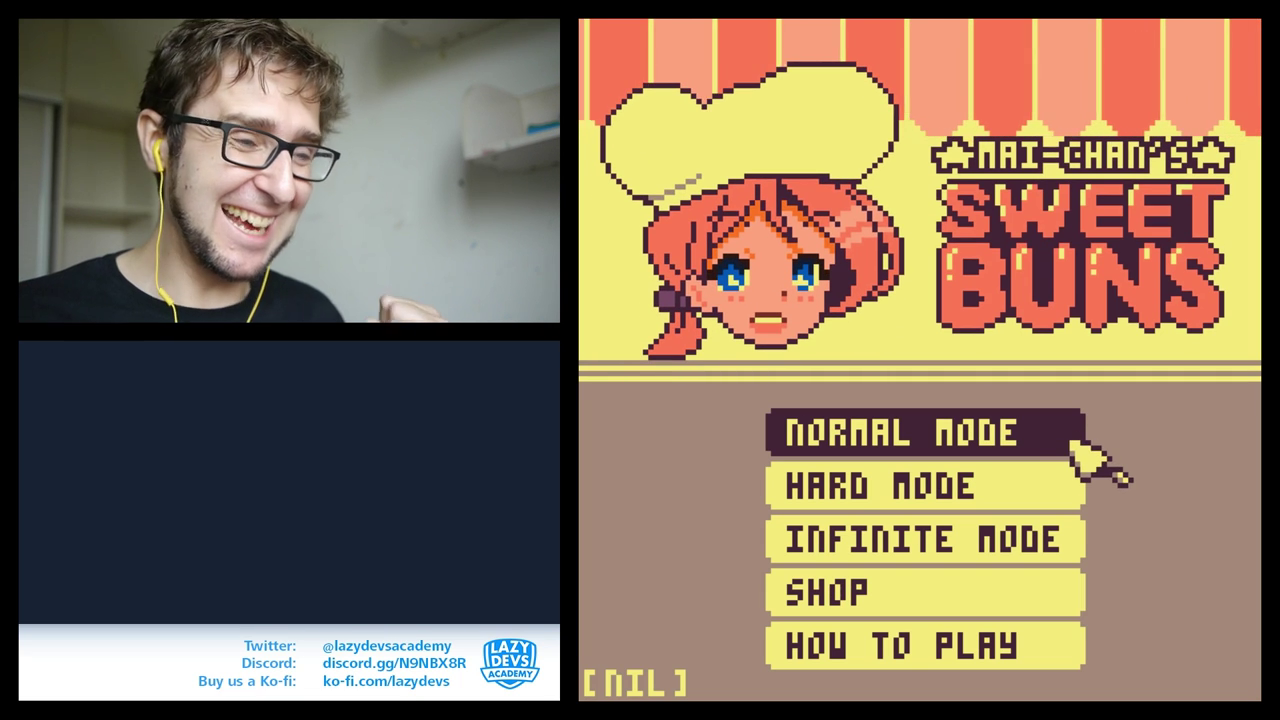
- Start a Sweet Buns game in Normal Mode from the title screen
{"action": "left_click", "coordinate": [918, 432]}
{"action": "type", "text": "DIR"}
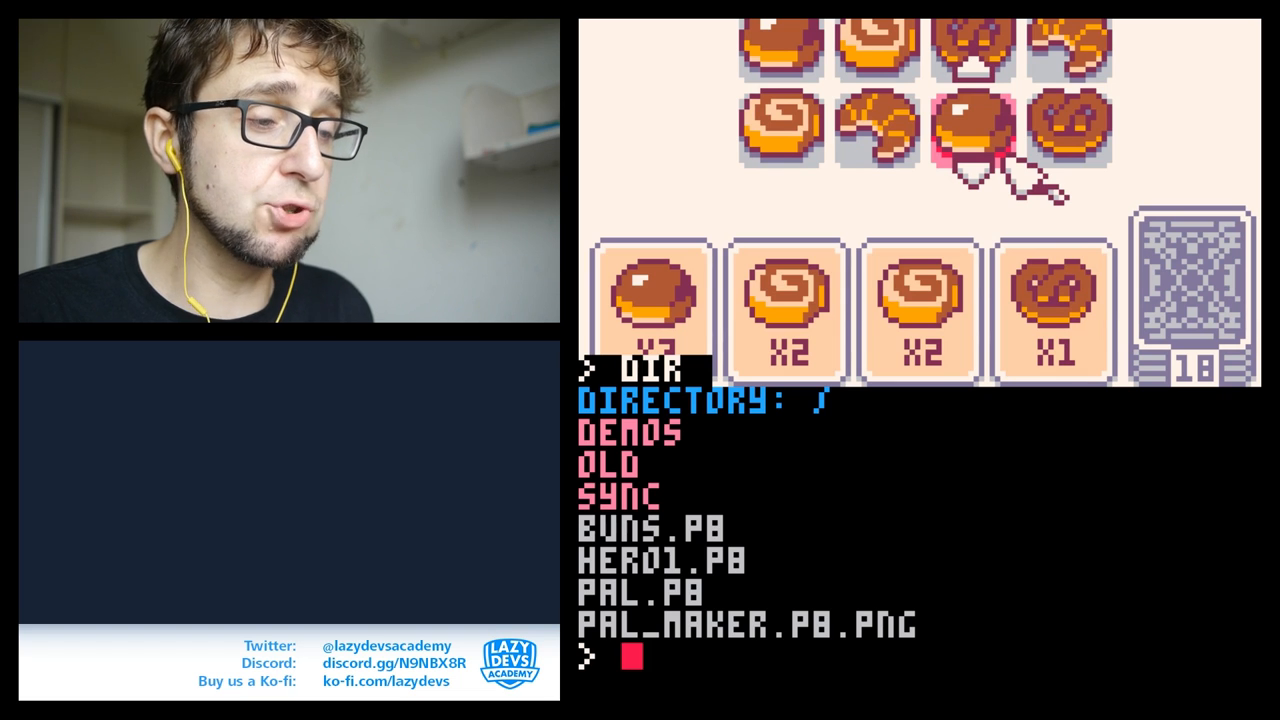
- Load the PAL_MAKER cartridge with LOAD PAL_MAKER at the prompt
{"action": "type", "text": "LOAD"}
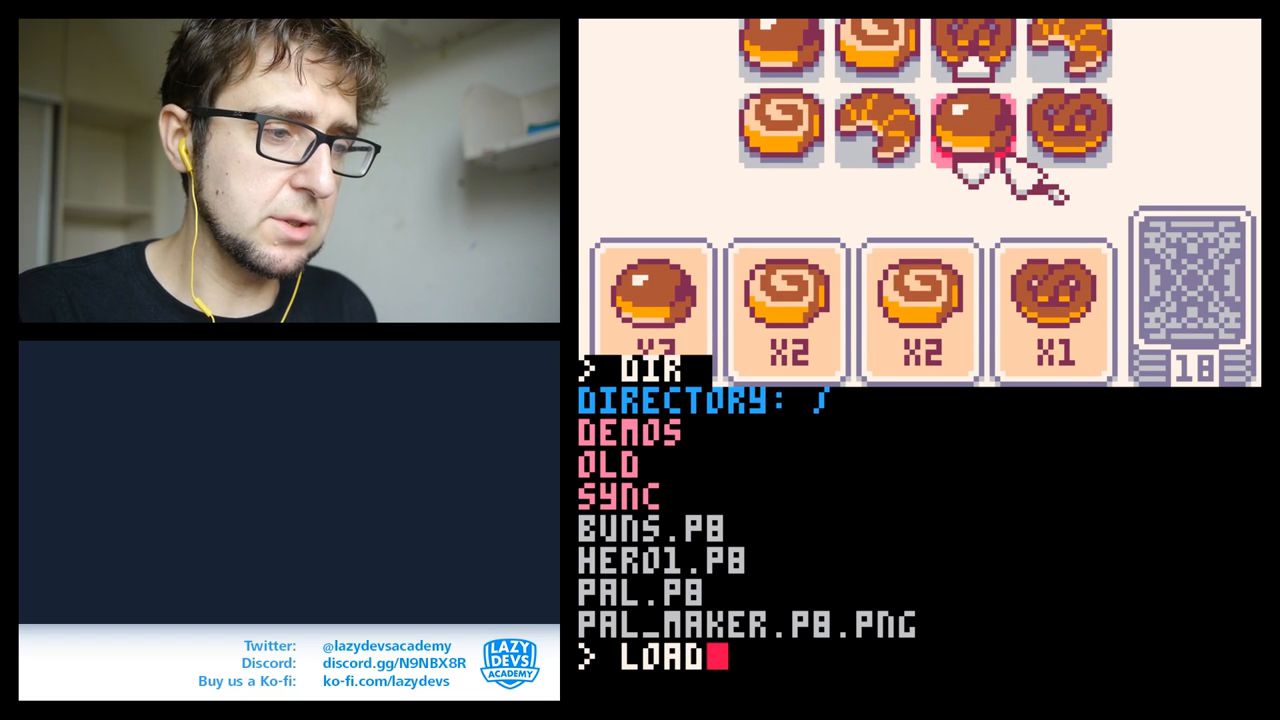
{"action": "type", "text": "PAL_MAK"}
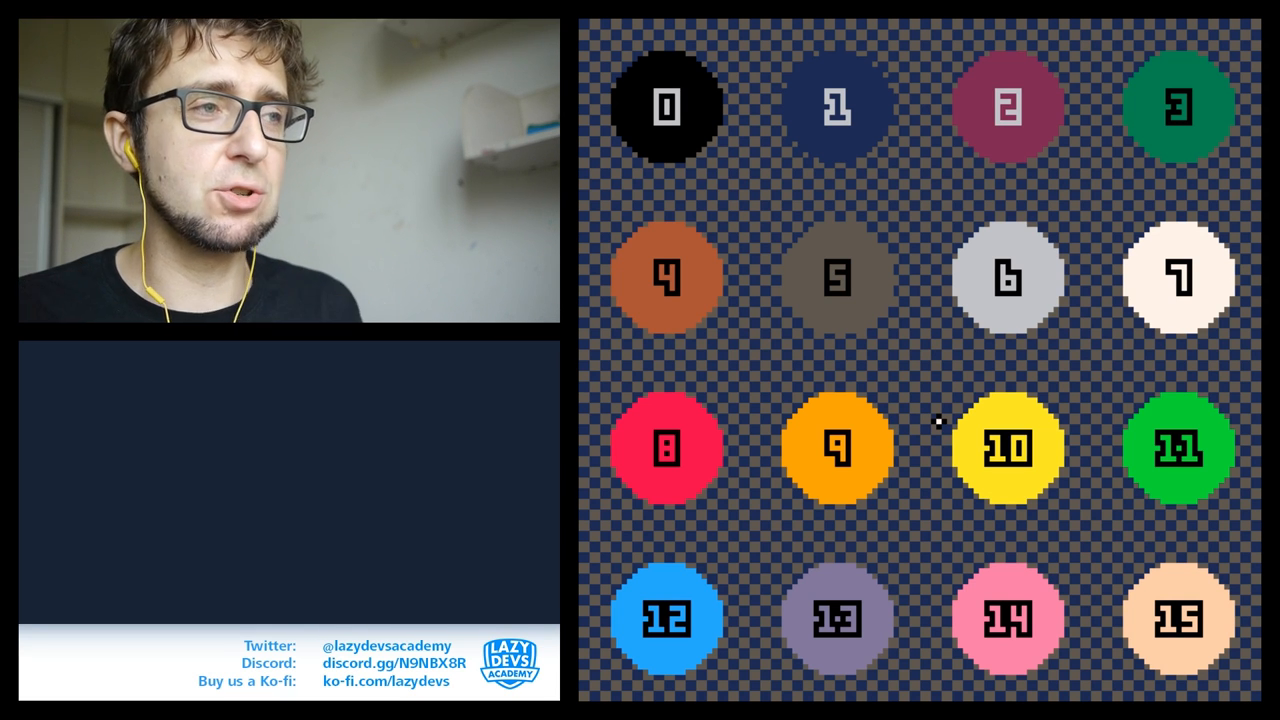
{"action": "mouse_move", "coordinate": [728, 330]}
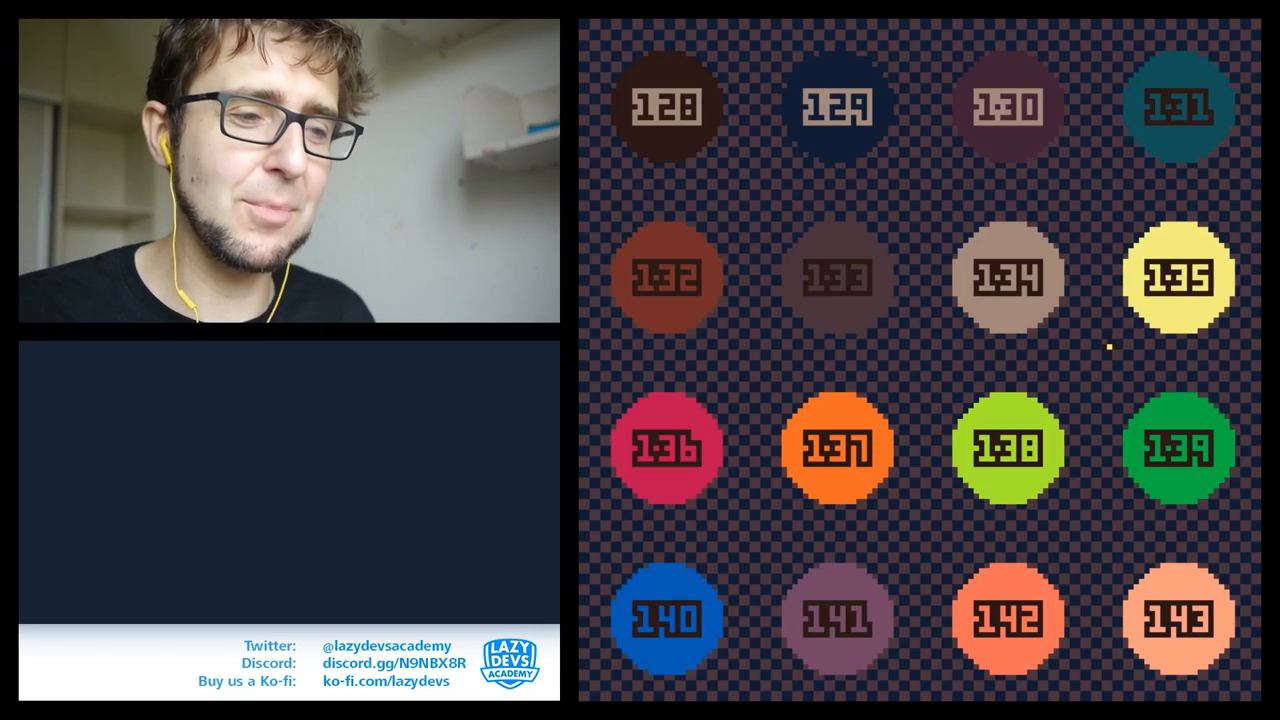
{"action": "mouse_move", "coordinate": [900, 500]}
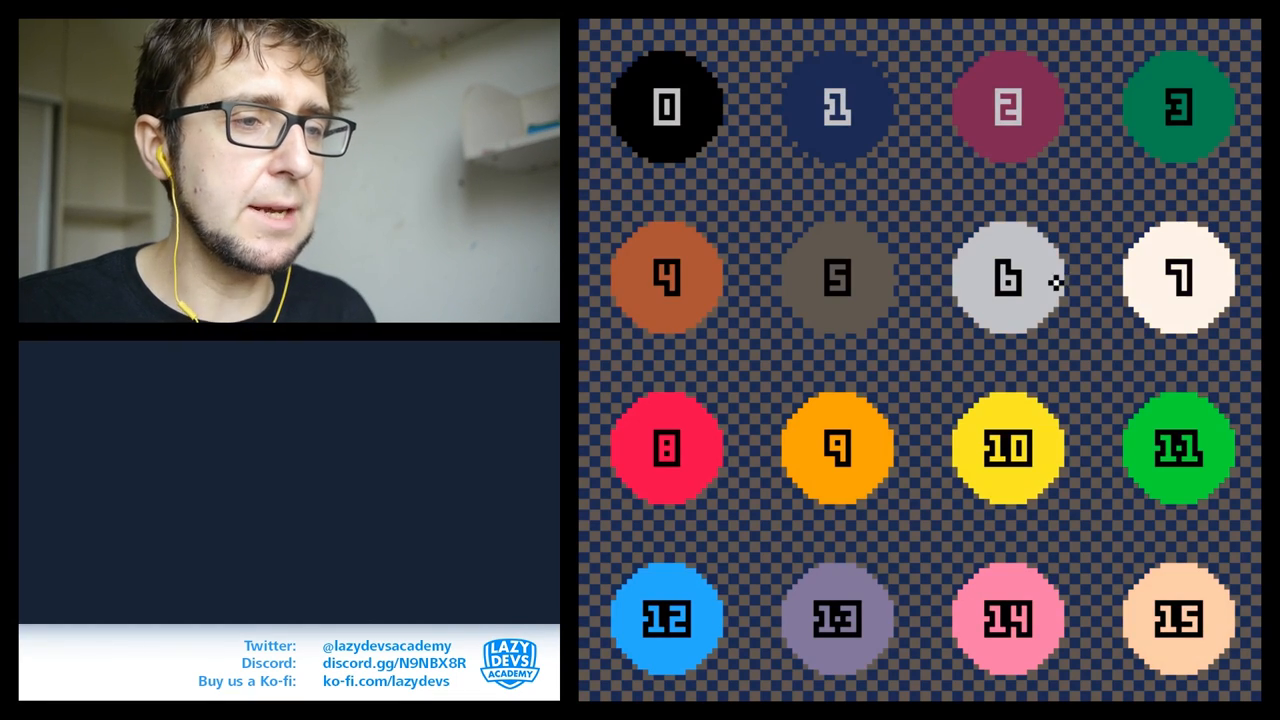
{"action": "mouse_move", "coordinate": [1036, 316]}
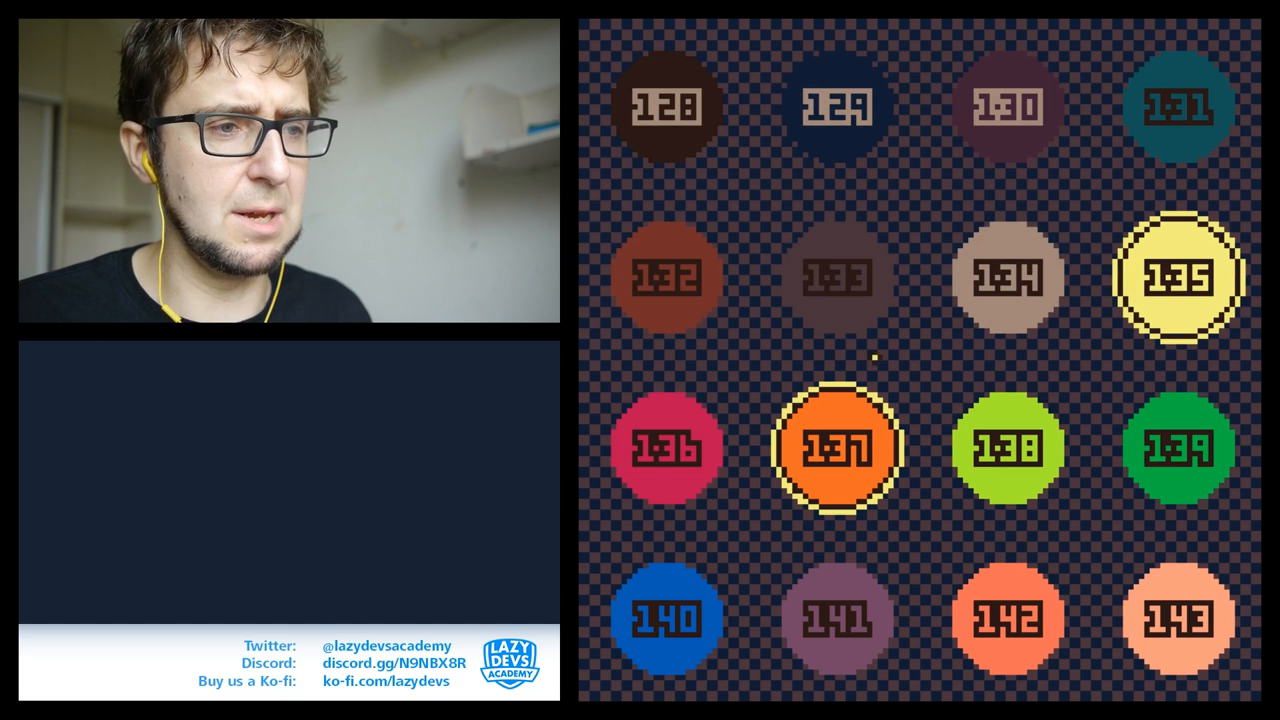
- Add dark brown colour 128 to complete the 10, 9, 135, 137, 128 palette
{"action": "left_click", "coordinate": [668, 108]}
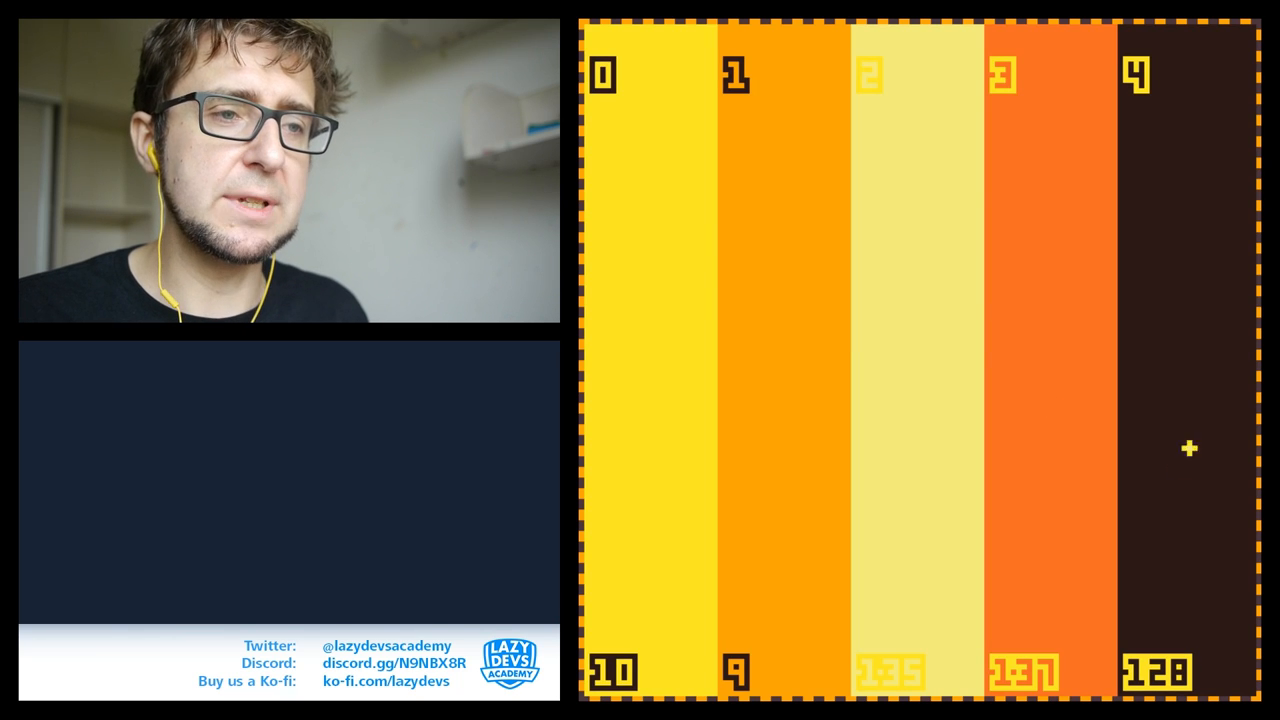
{"action": "mouse_move", "coordinate": [938, 352]}
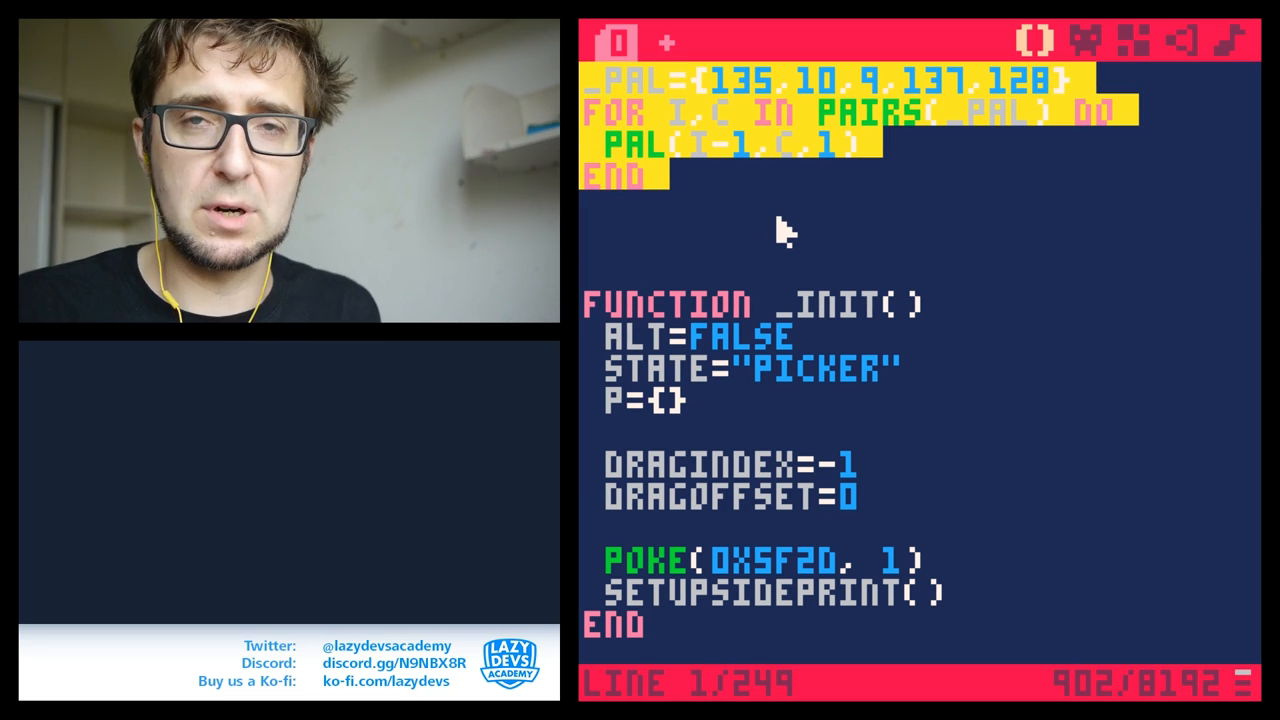
- Cut the generated _PAL block from the top of PAL_MAKER's code
{"action": "scroll", "scroll_direction": "down", "scroll_amount": 3}
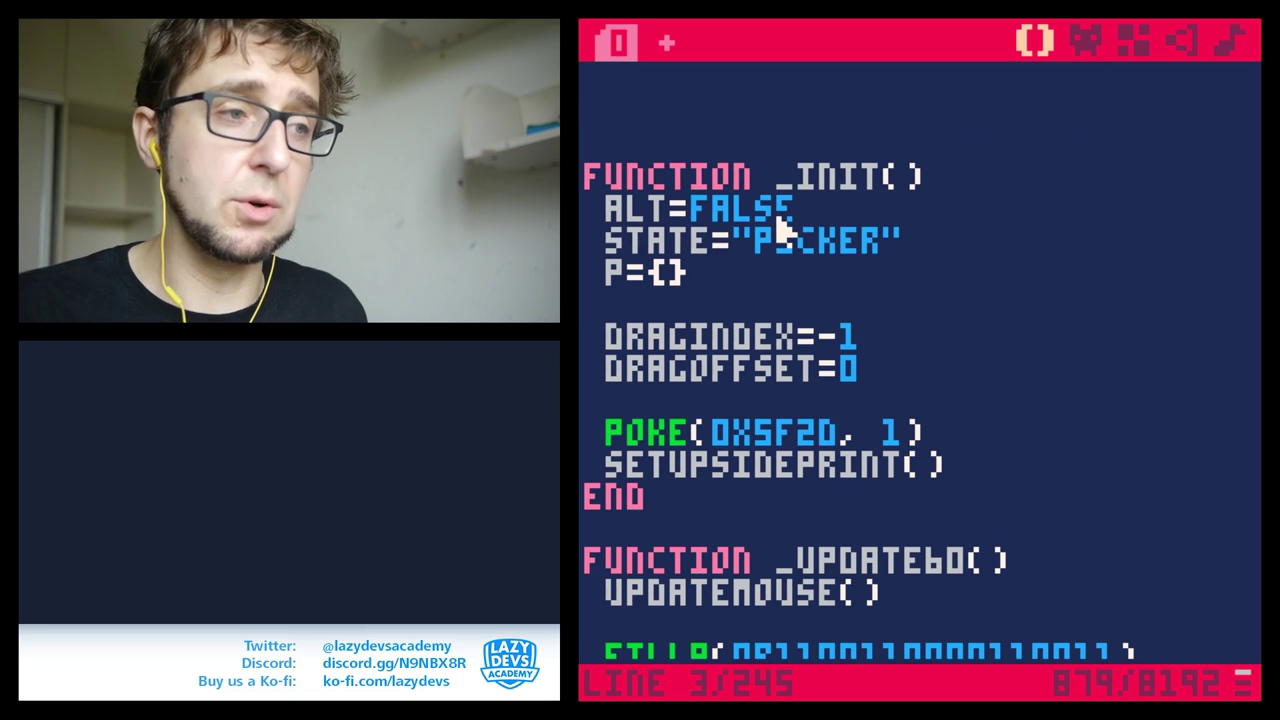
{"action": "scroll", "scroll_direction": "up", "scroll_amount": 3}
{"action": "type", "text": "L"}
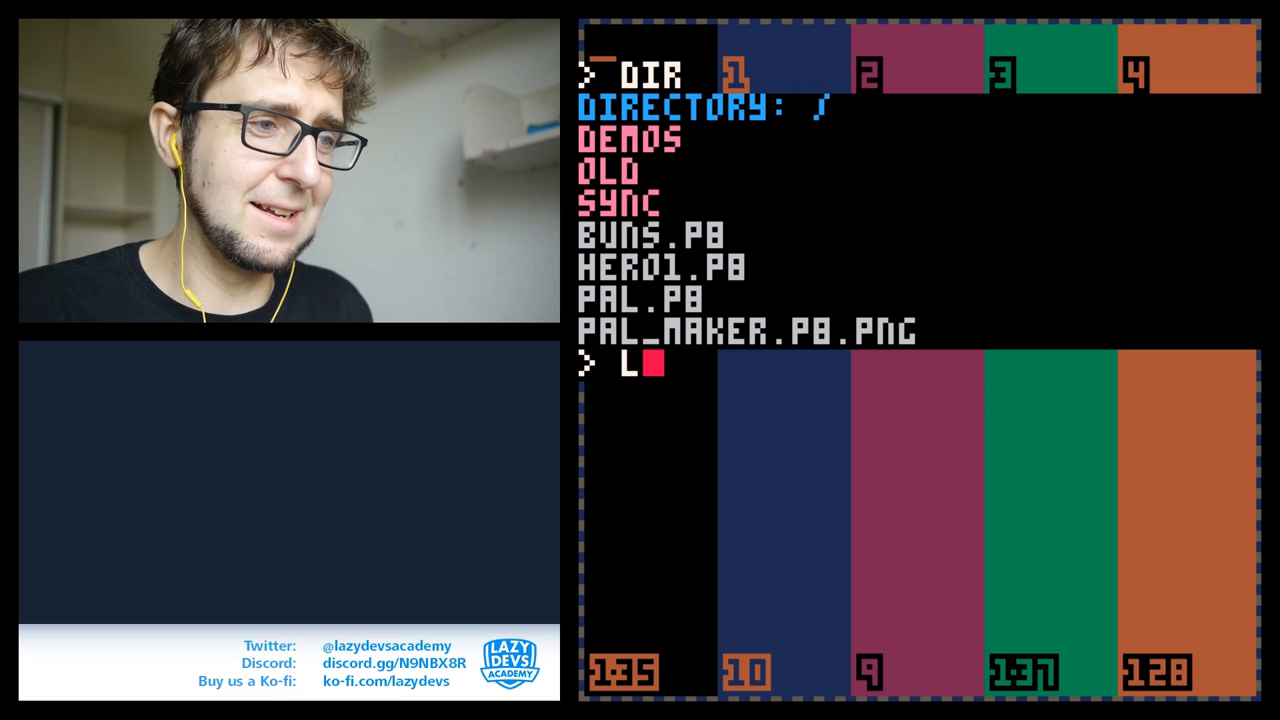
- Load HERO1 discarding changes, try its title screen, and paste the _PAL block atop its code
{"action": "type", "text": "OAD HERO1"}
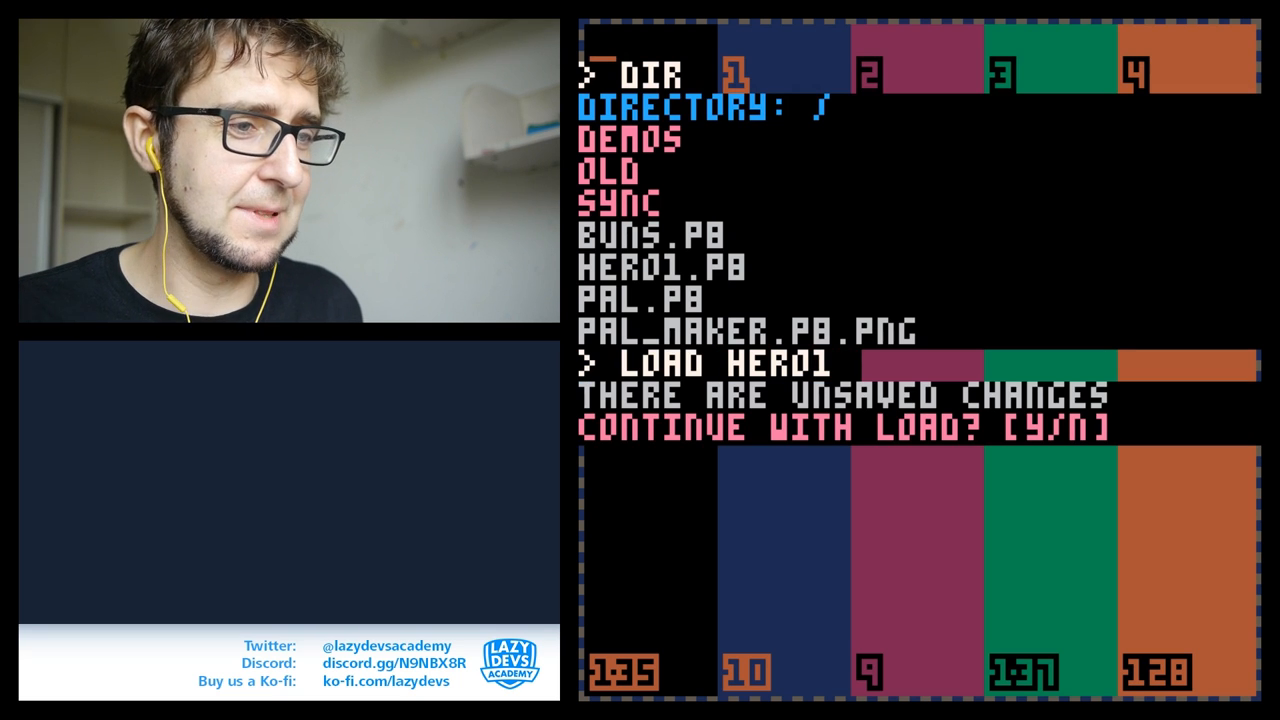
{"action": "key", "text": "y"}
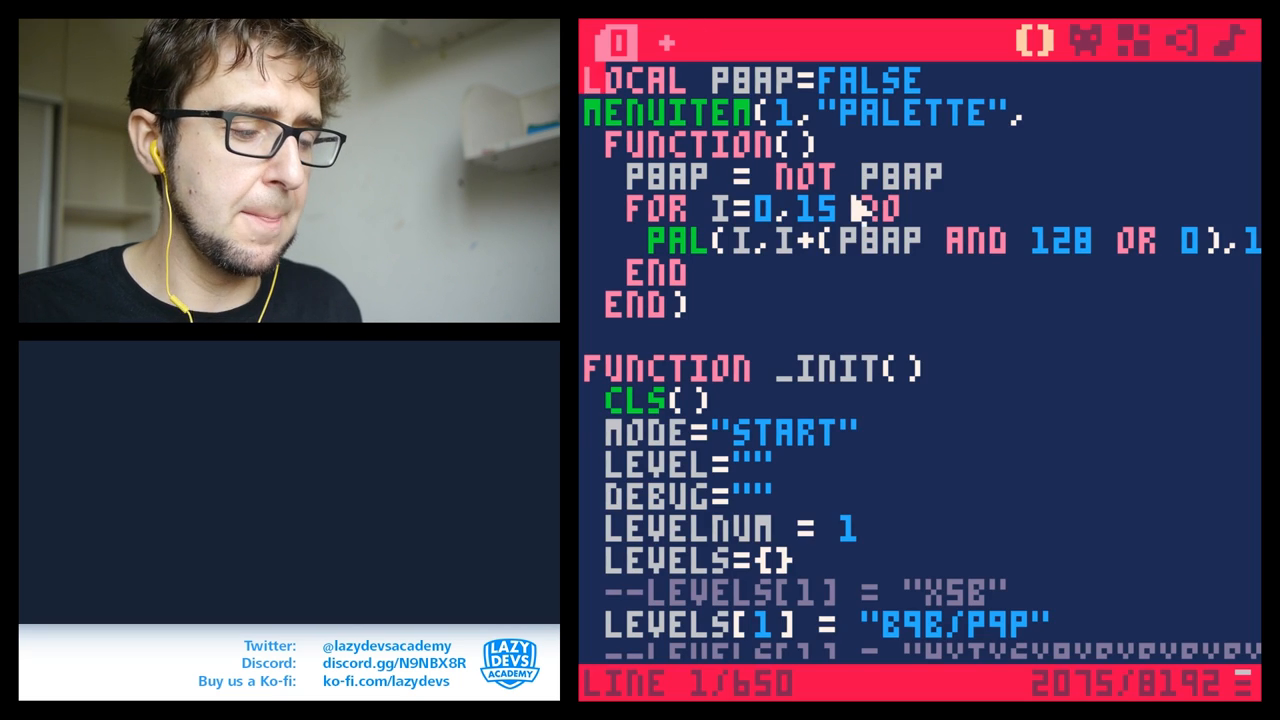
{"action": "scroll", "scroll_direction": "down", "scroll_amount": 3}
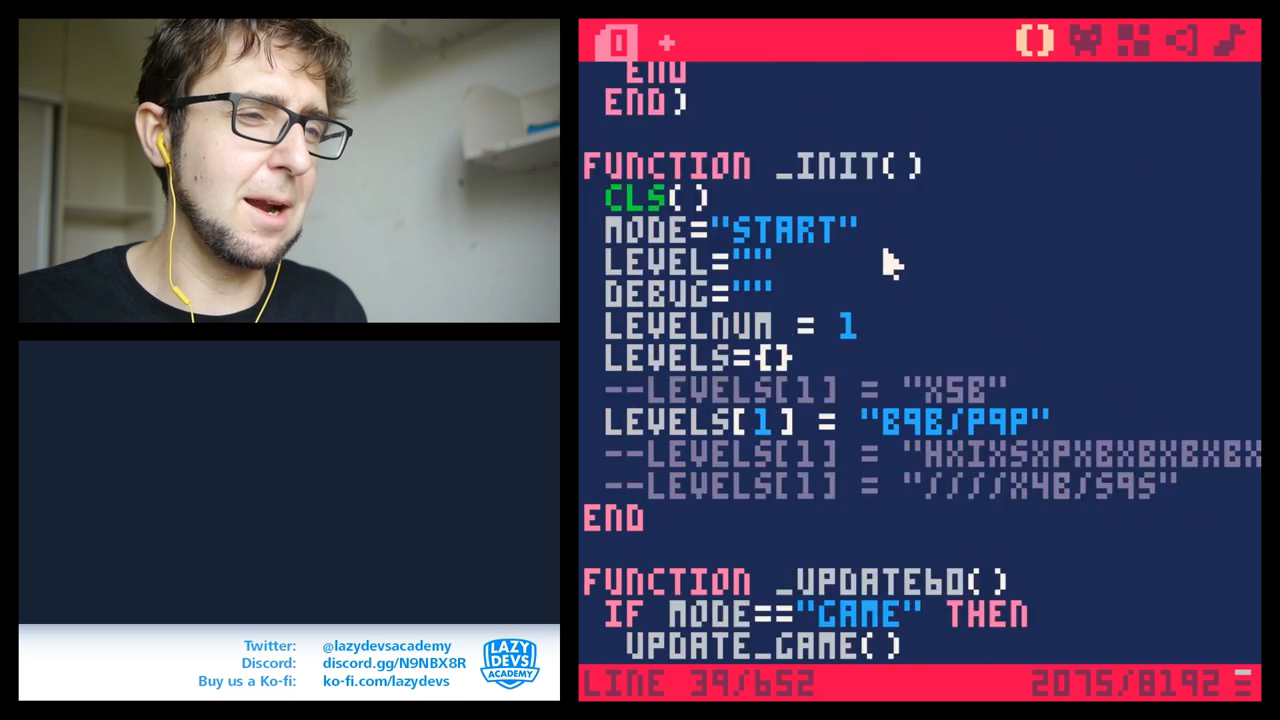
{"action": "scroll", "scroll_direction": "up", "scroll_amount": 3}
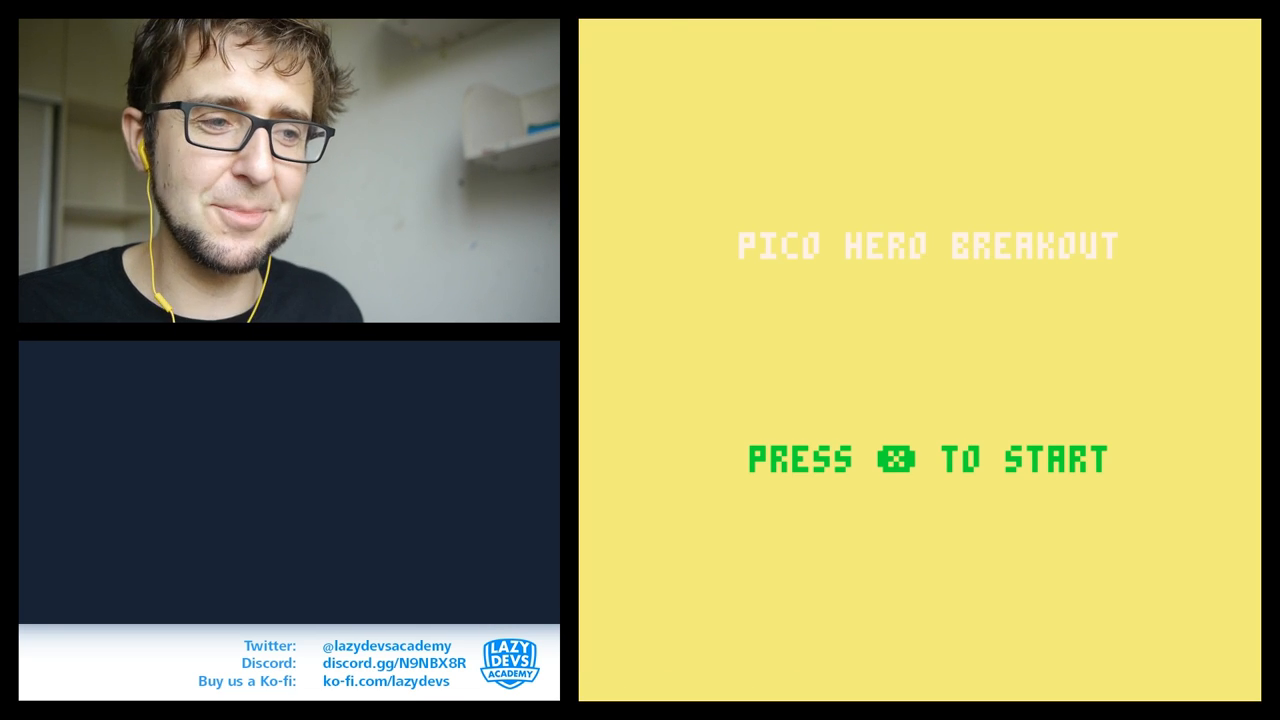
{"action": "key", "text": "x"}
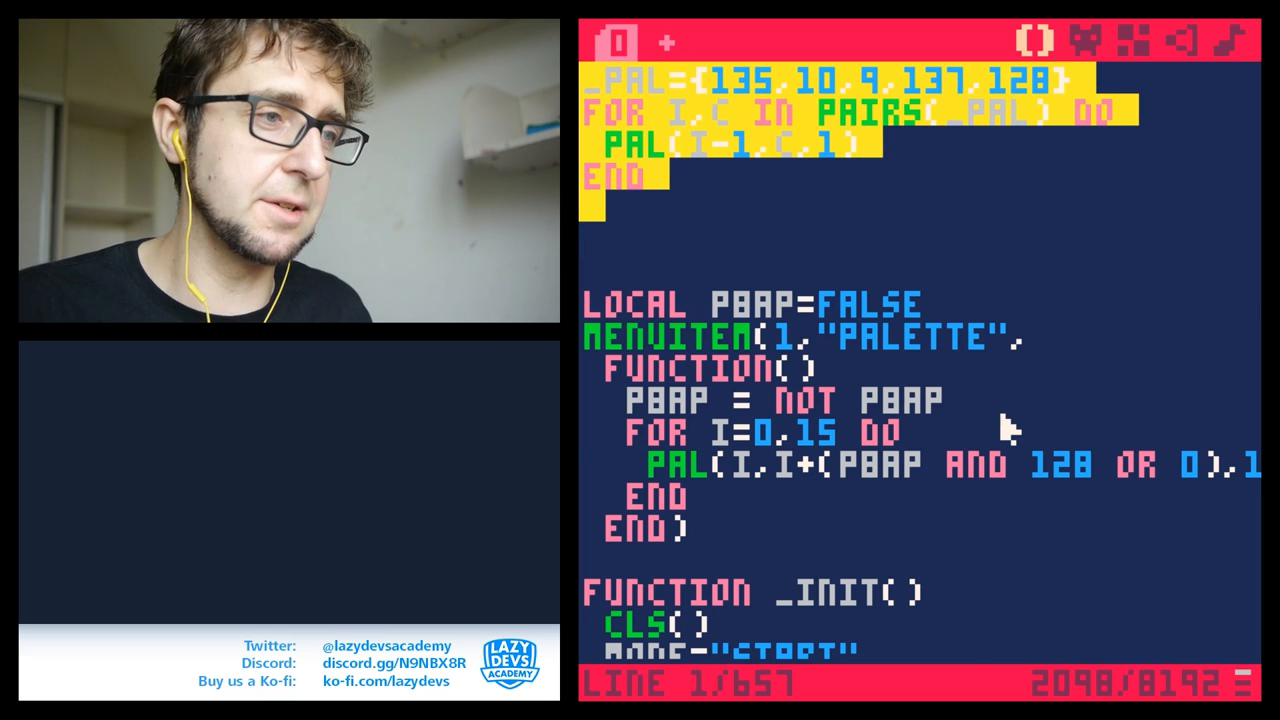
- Re-paste the _PAL block at line 1 of Breakout's code
{"action": "scroll", "scroll_direction": "down", "scroll_amount": 3}
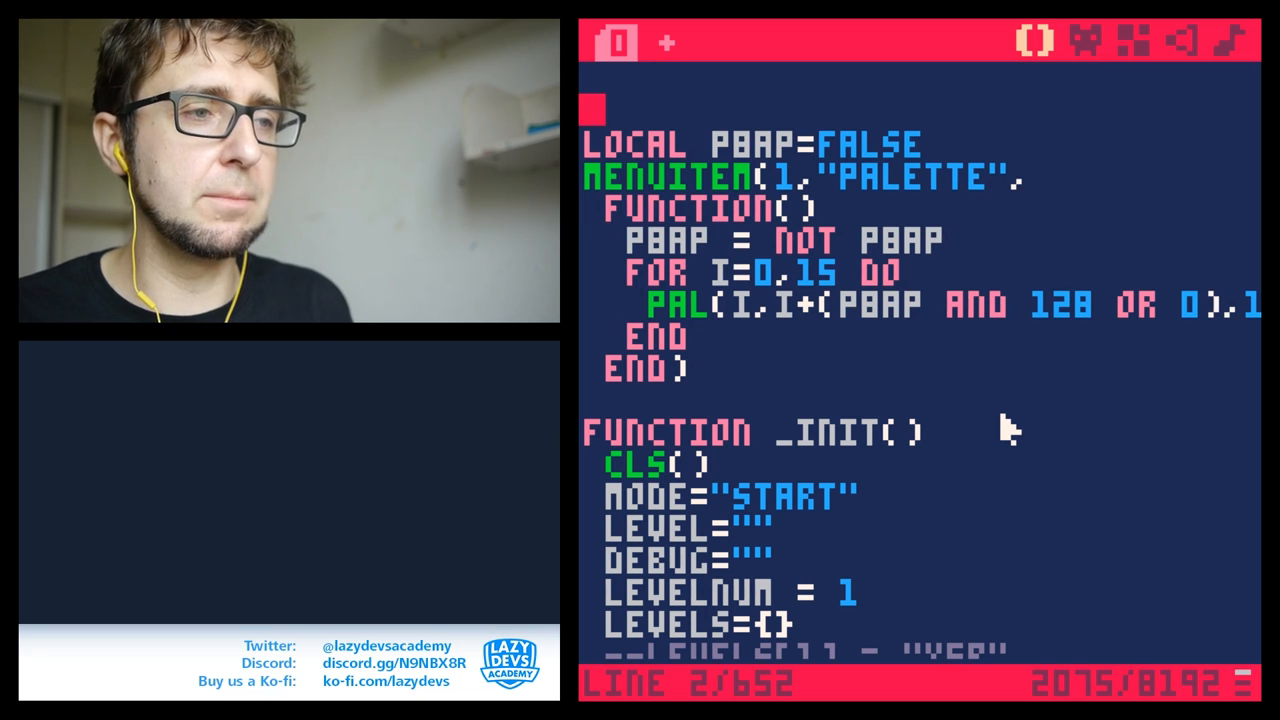
{"action": "mouse_move", "coordinate": [950, 356]}
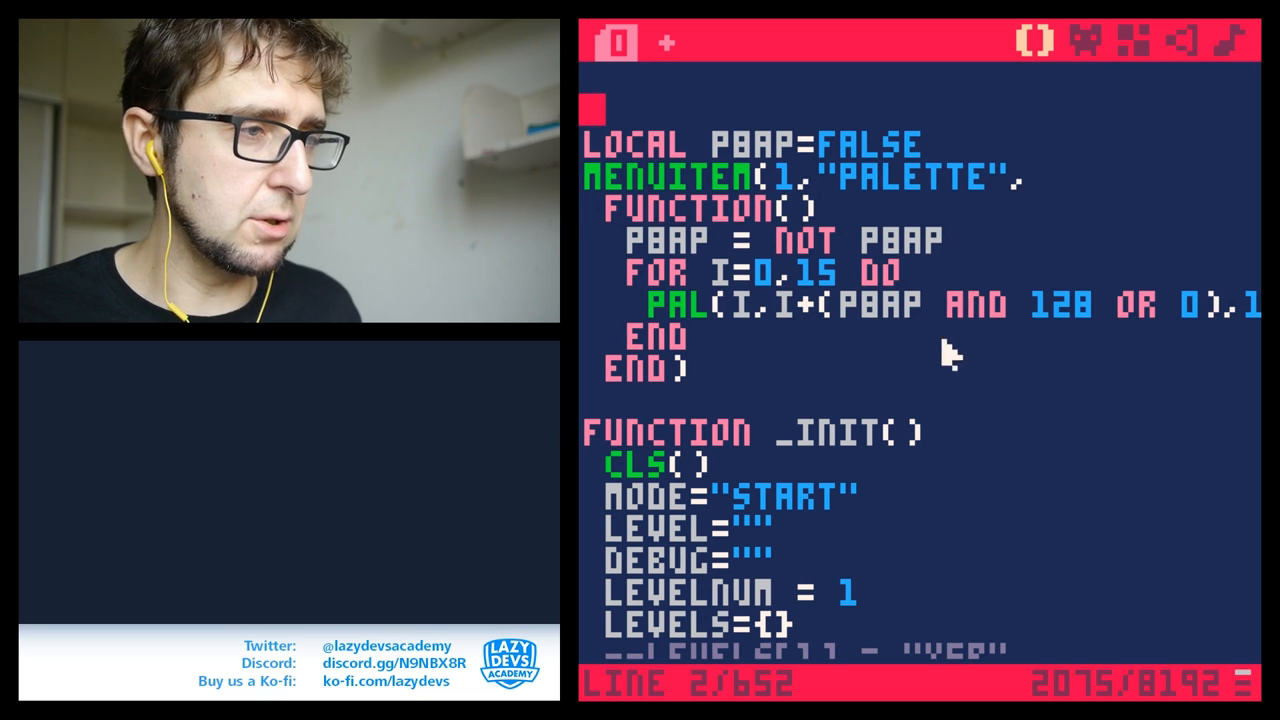
{"action": "scroll", "scroll_direction": "up", "scroll_amount": 3}
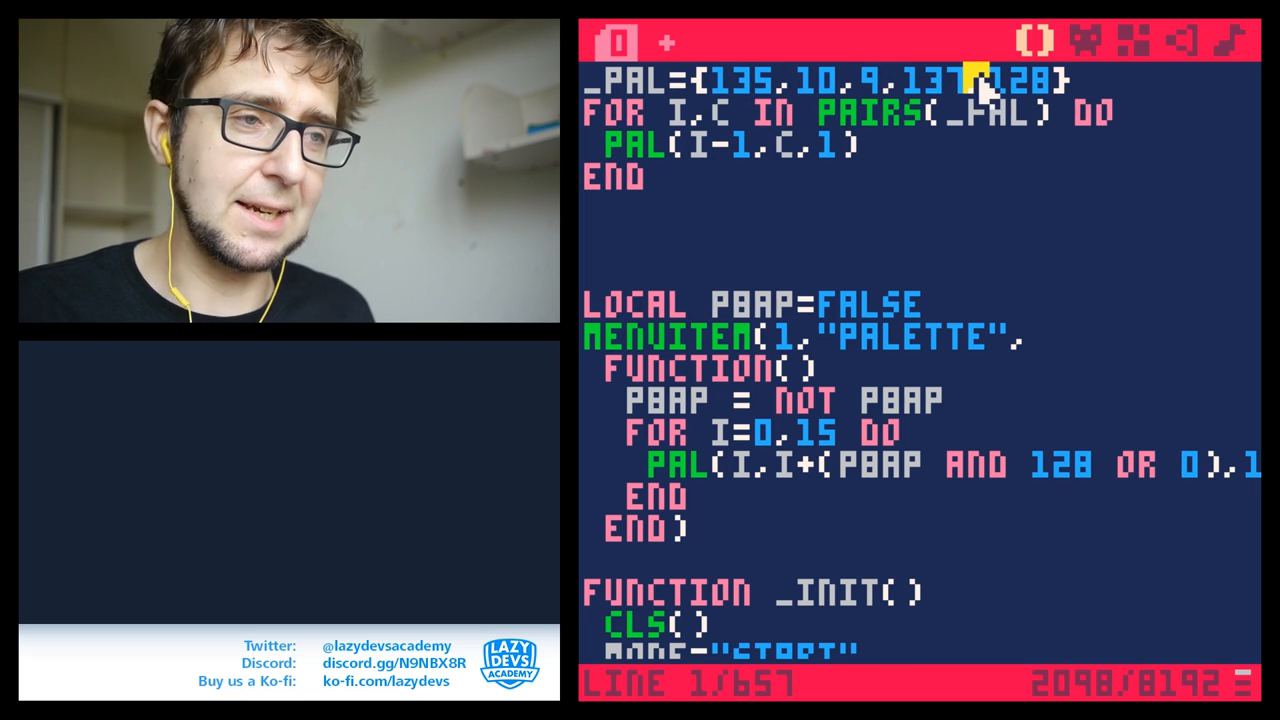
{"action": "mouse_move", "coordinate": [816, 316]}
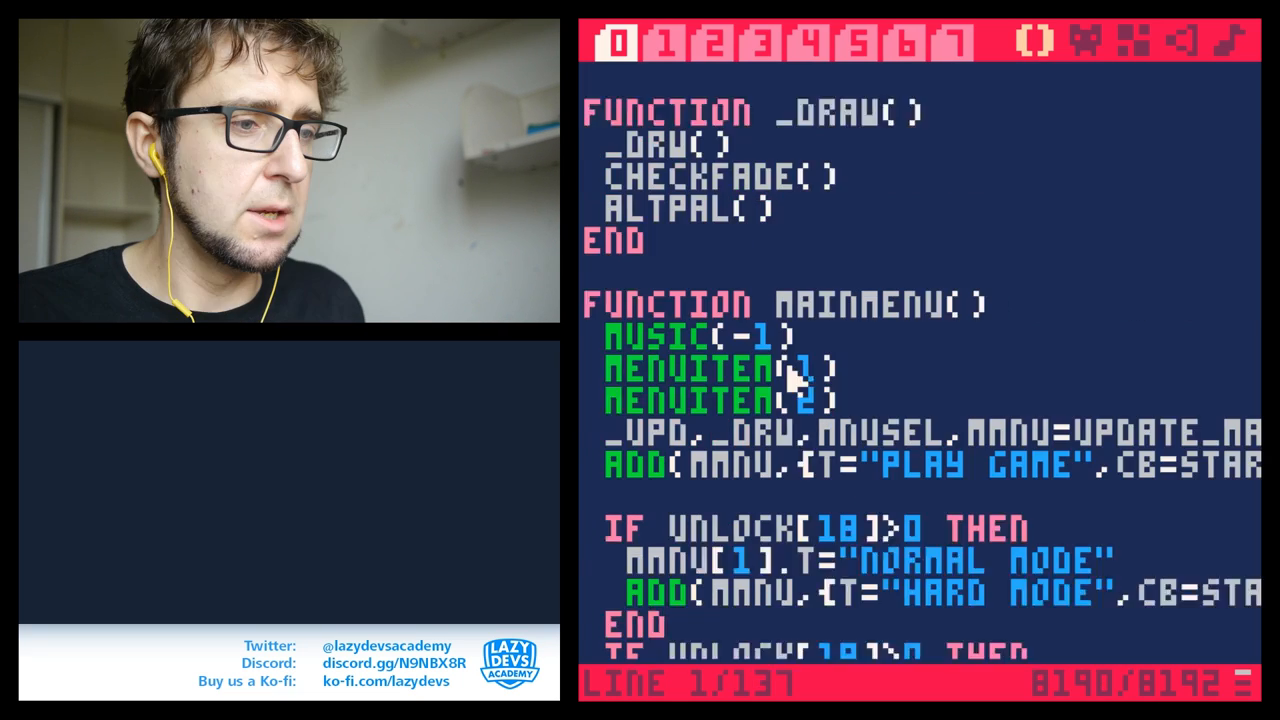
{"action": "scroll", "scroll_direction": "down", "scroll_amount": 3}
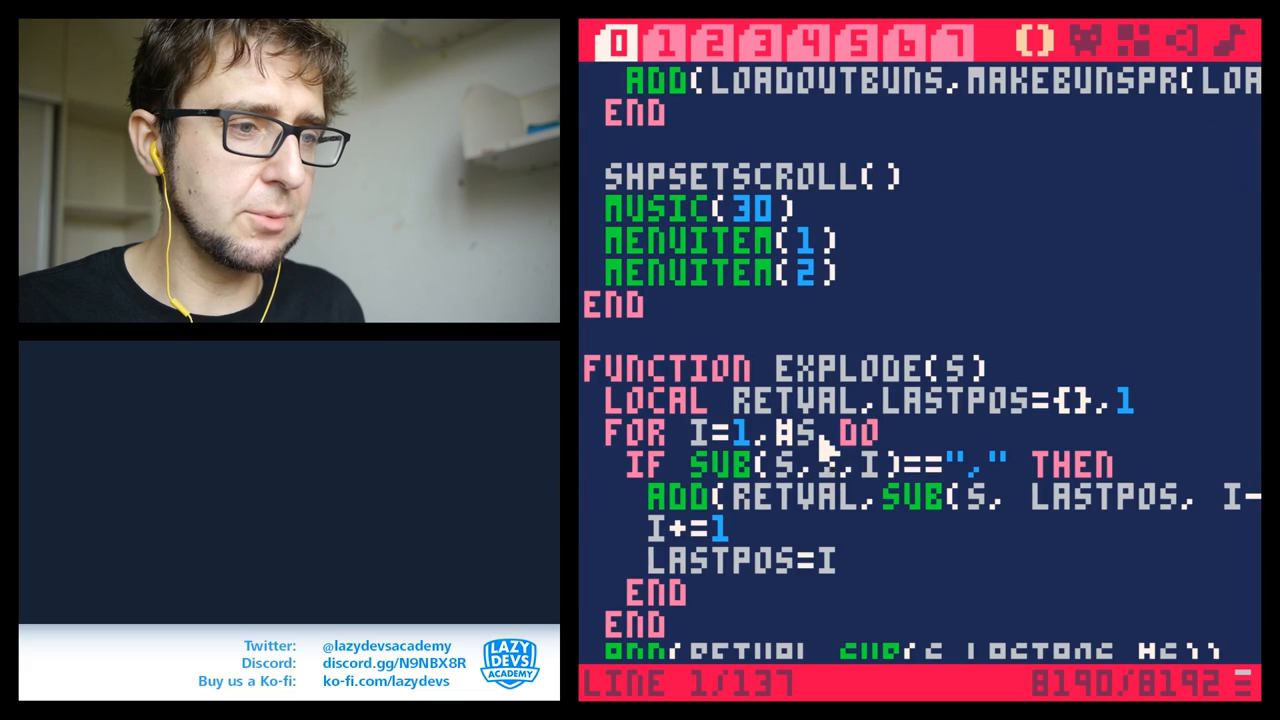
{"action": "scroll", "scroll_direction": "up", "scroll_amount": 3}
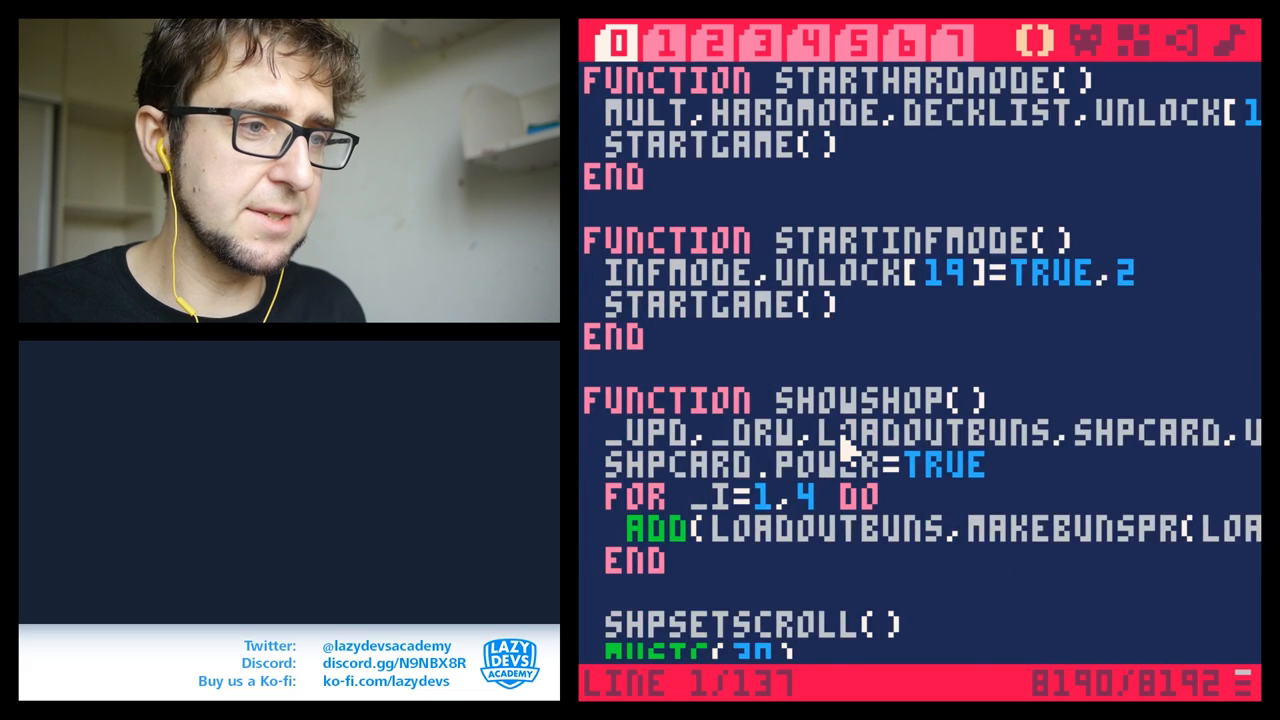
{"action": "scroll", "scroll_direction": "up", "scroll_amount": 3}
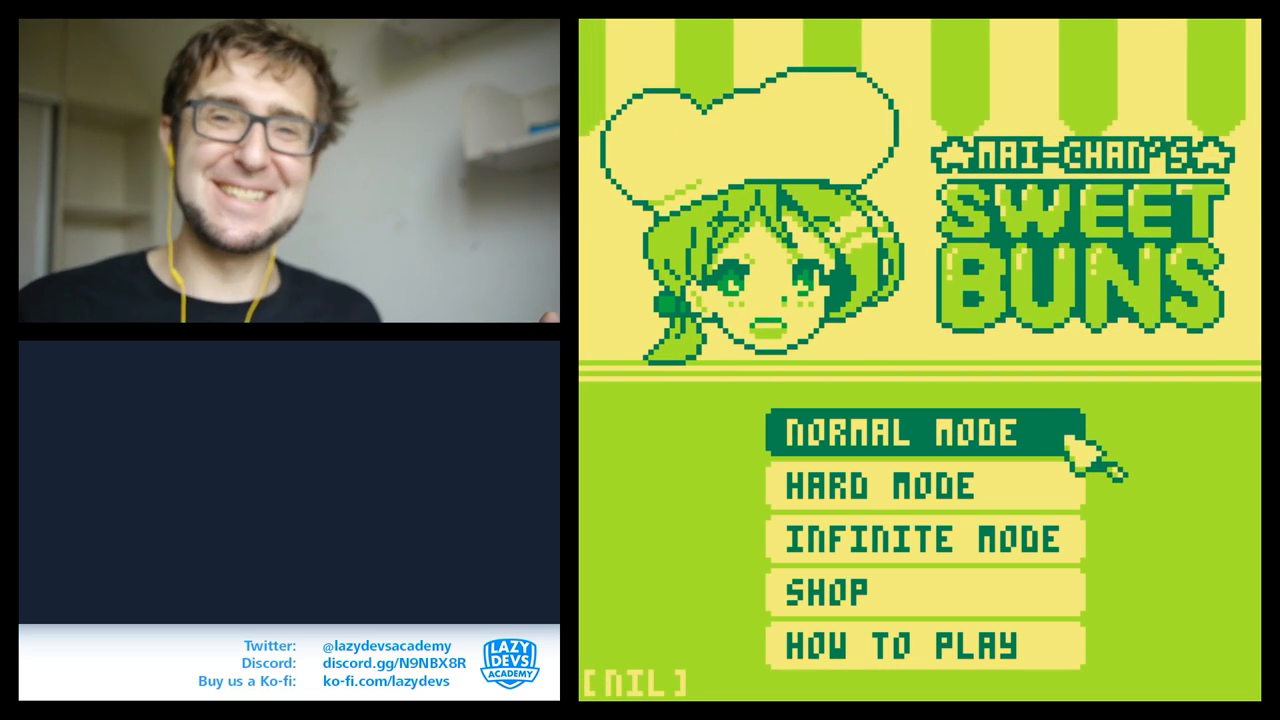
- Run Sweet Buns and pick a title-menu option in the Game Boy green palette
{"action": "left_click", "coordinate": [920, 432]}
{"action": "type", "text": "DIR"}
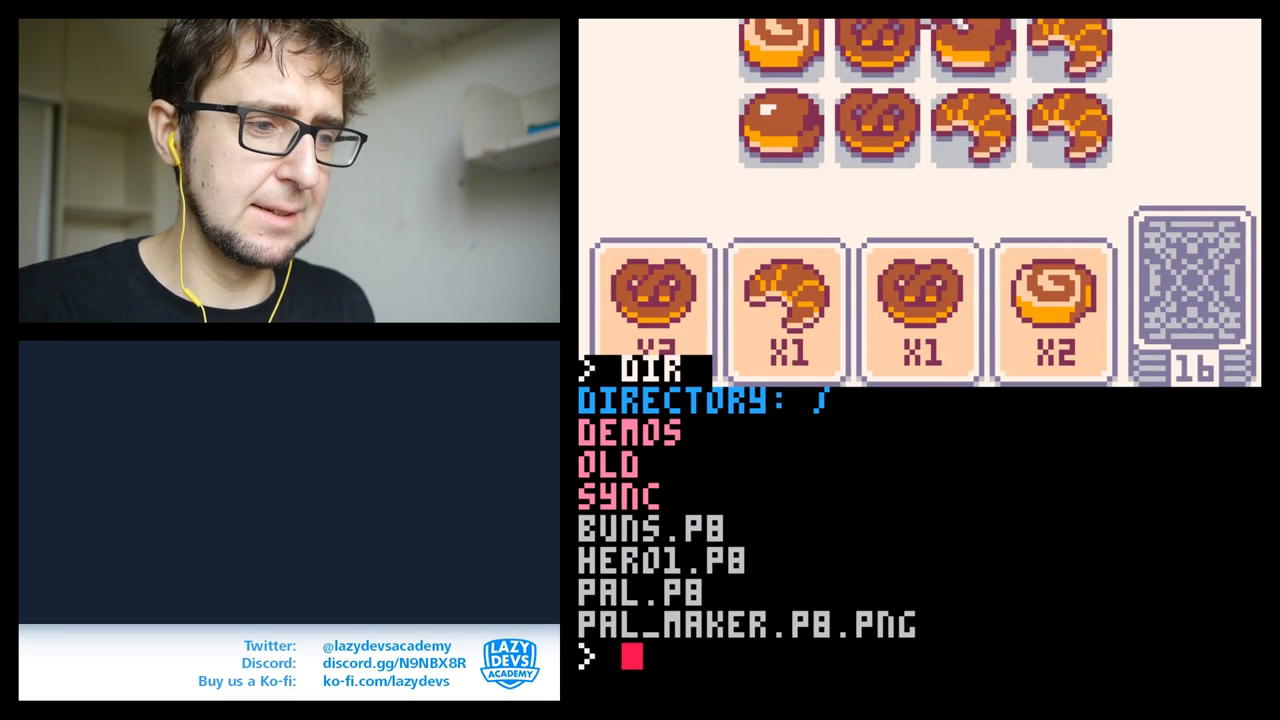
- Reload PAL_MAKER, pick colours 10, 9, 6, 5, 14, then start a LOAD PAL command
{"action": "type", "text": "LOAD PAL"}
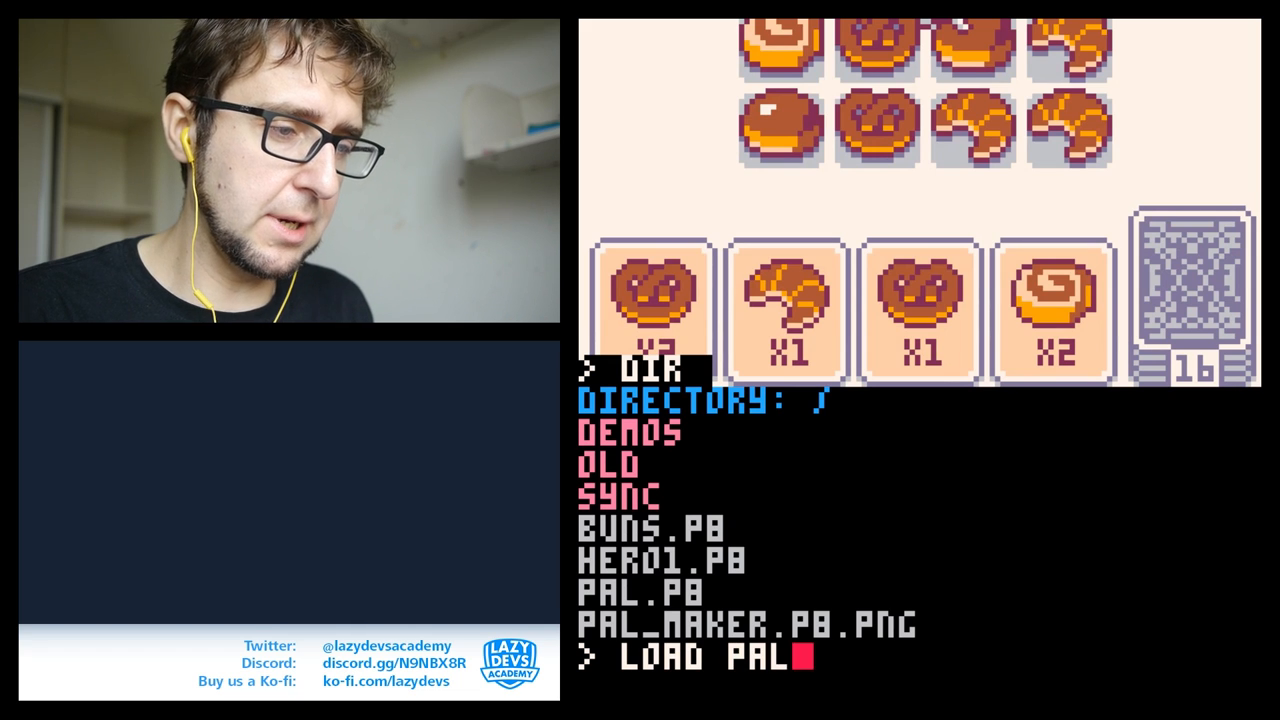
{"action": "type", "text": "_"}
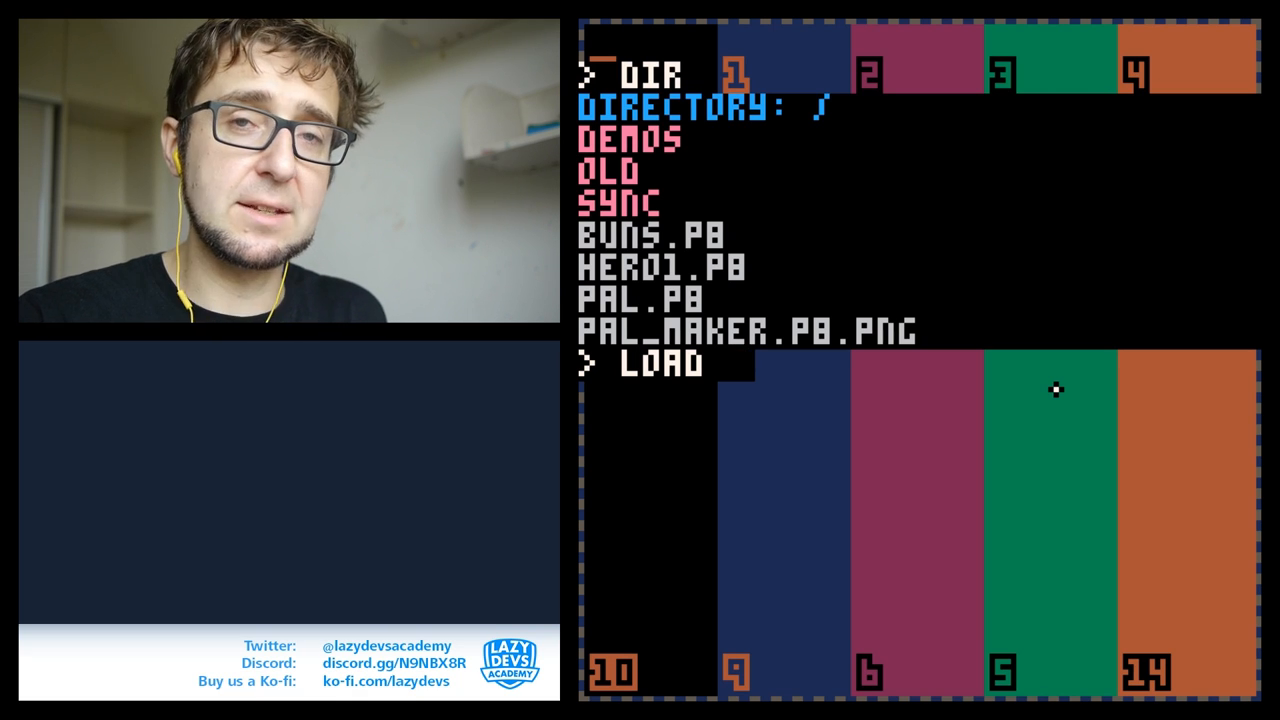
{"action": "type", "text": "PAL"}
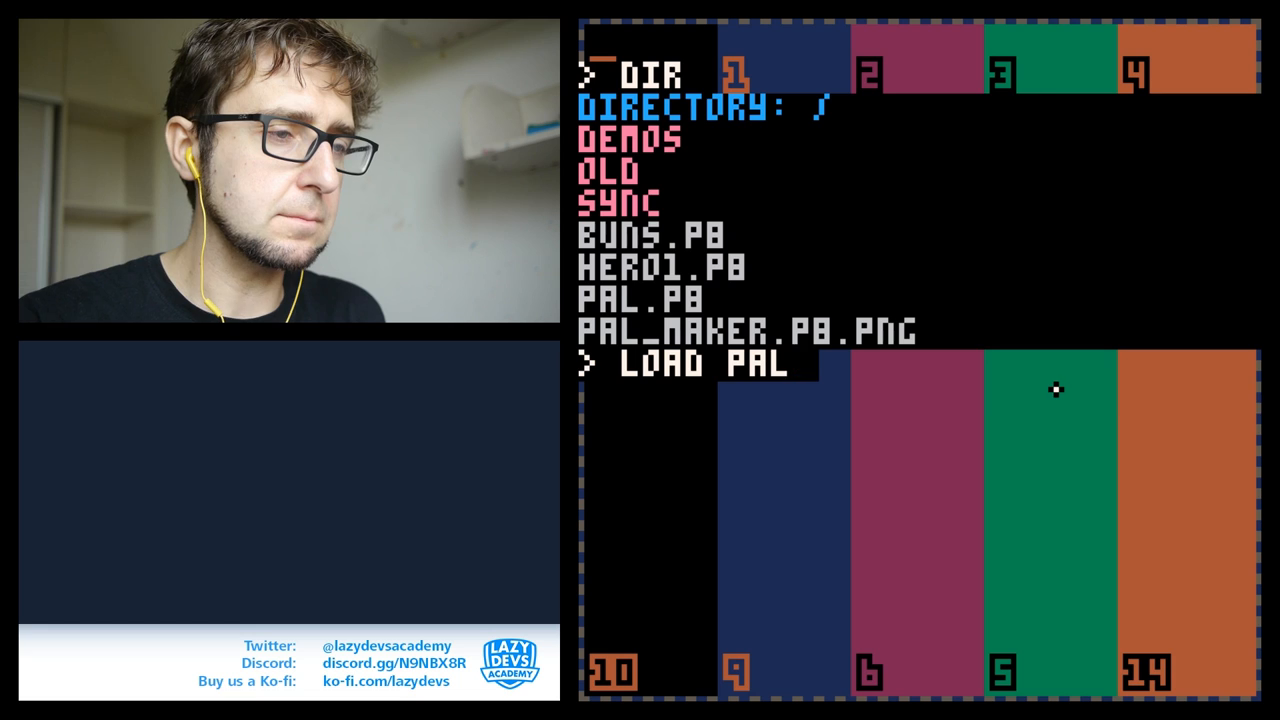